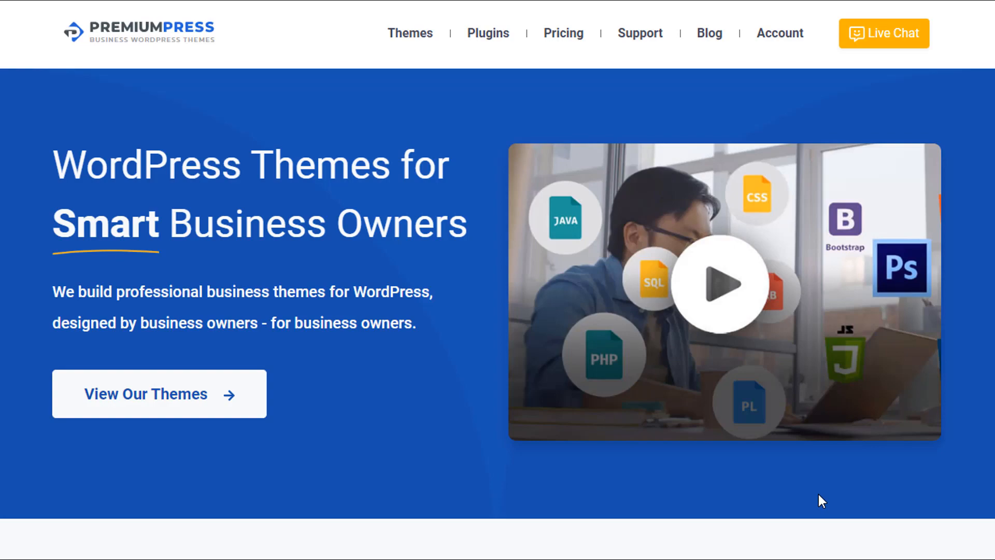
{"action": "mouse_move", "coordinate": [404, 394]}
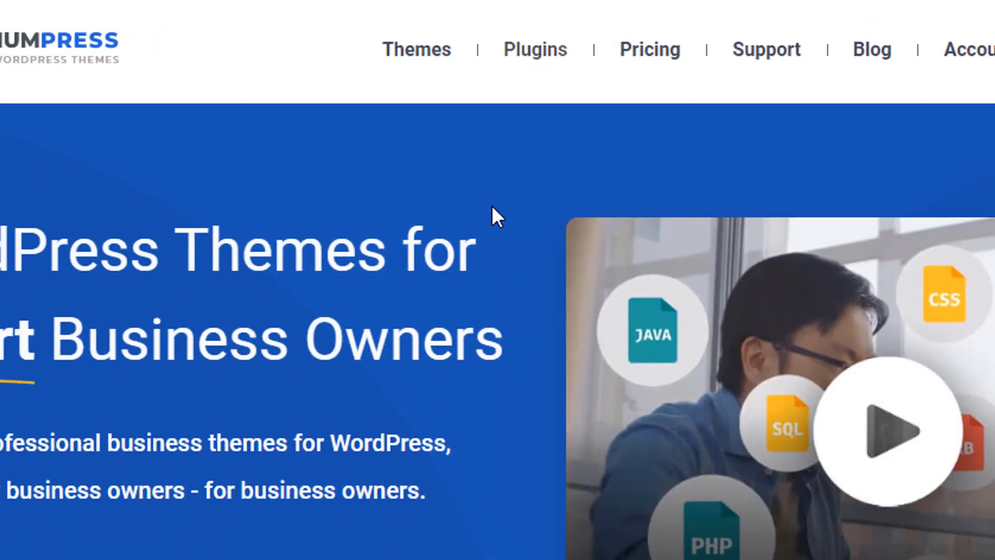
- Browse the PremiumPress plugins list and reach the CSV Import Tool plugin page
{"action": "left_click", "coordinate": [535, 49]}
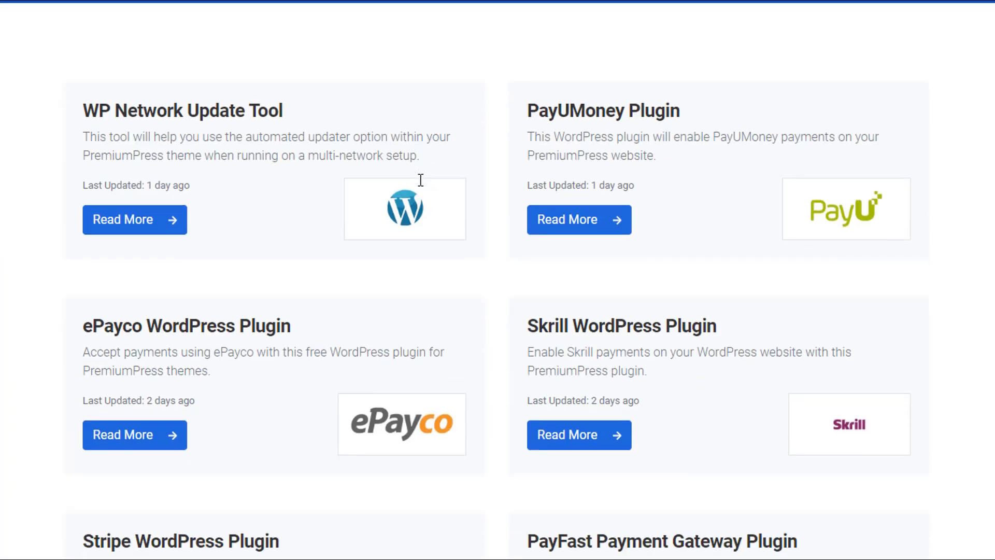
{"action": "scroll", "scroll_direction": "down", "scroll_amount": 3}
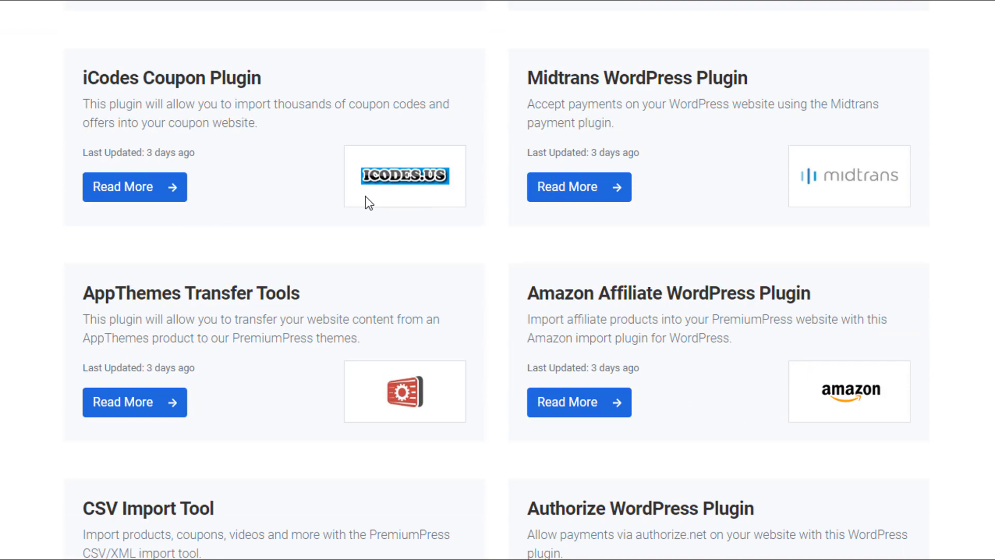
{"action": "scroll", "scroll_direction": "down", "scroll_amount": 3}
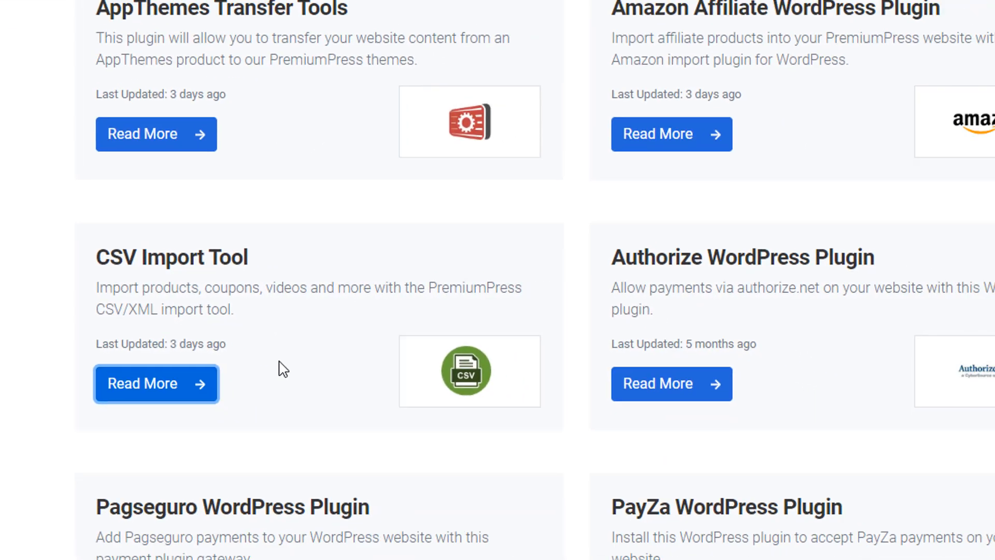
{"action": "left_click", "coordinate": [156, 383]}
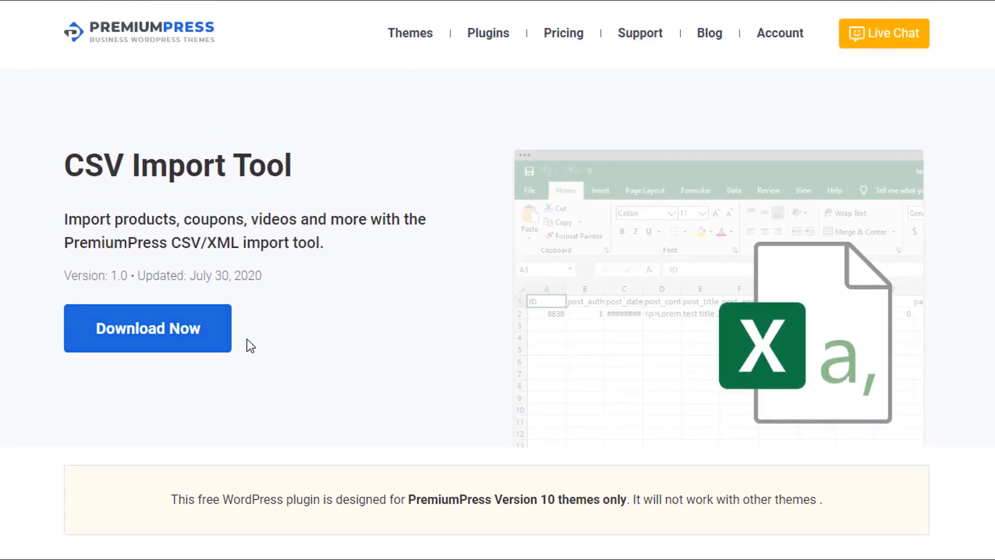
{"action": "mouse_move", "coordinate": [269, 311]}
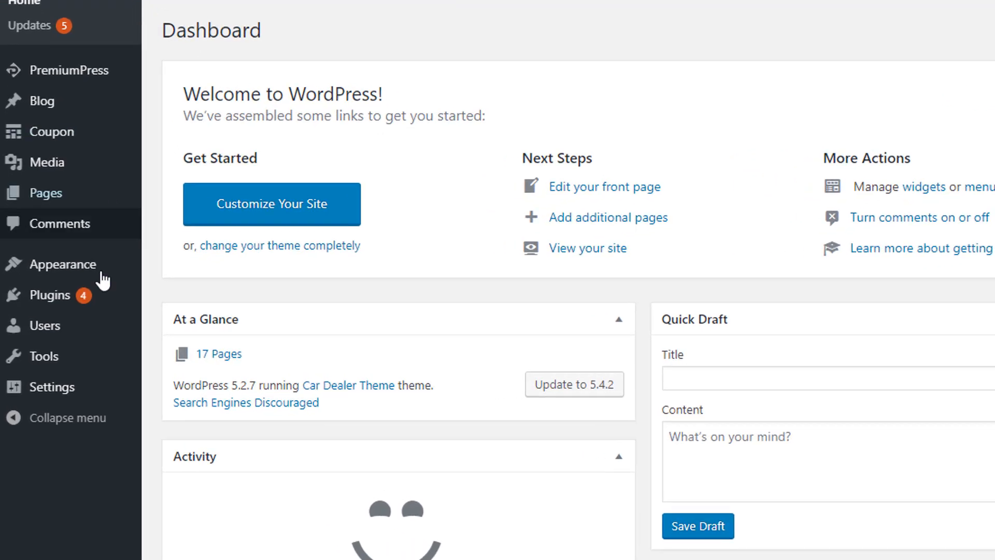
- Activate the [IMPORT V10] CSV Import/Export plugin from the installed plugins list
{"action": "left_click", "coordinate": [49, 295]}
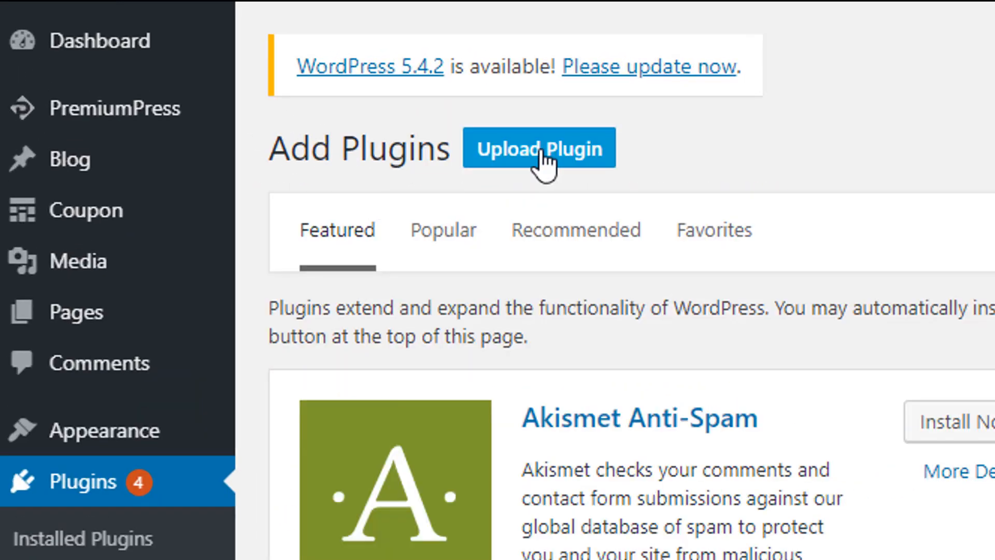
{"action": "left_click", "coordinate": [541, 147]}
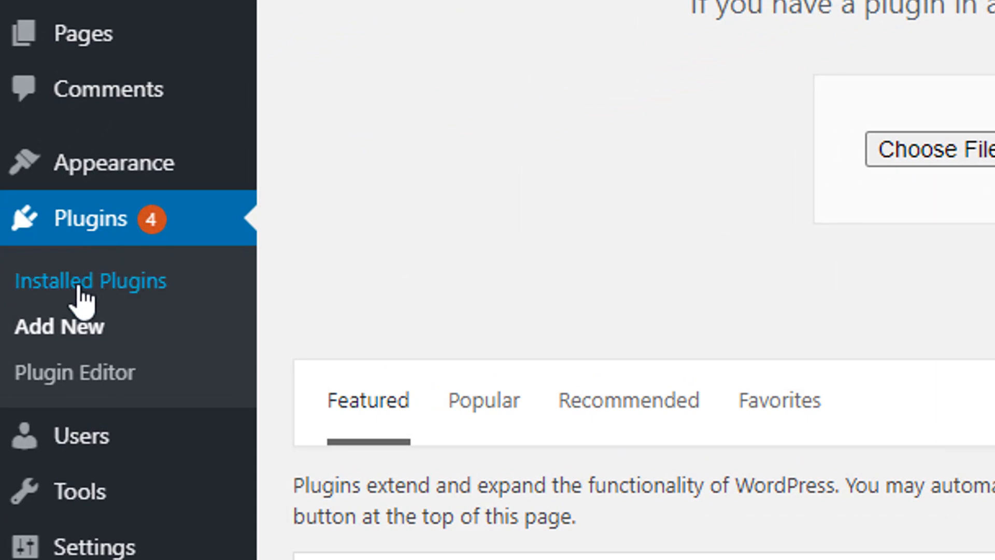
{"action": "left_click", "coordinate": [90, 281]}
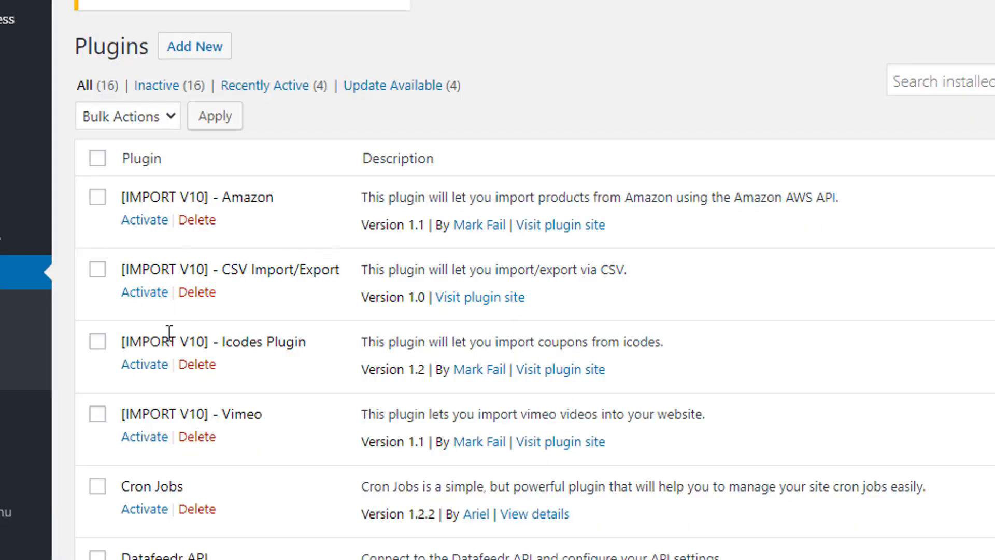
{"action": "left_click", "coordinate": [144, 292]}
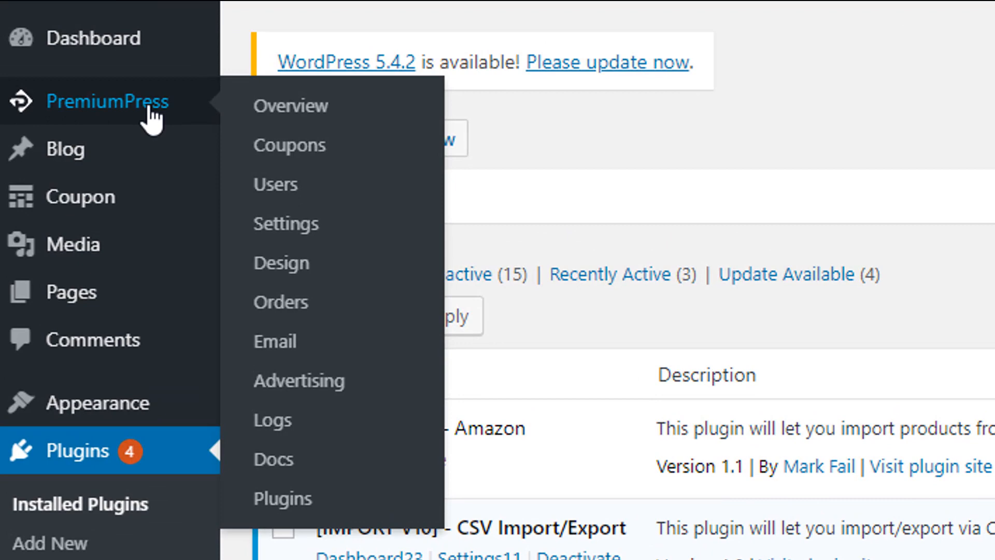
- Reach the CSV Import Tool page inside the PremiumPress admin dashboard
{"action": "left_click", "coordinate": [290, 105]}
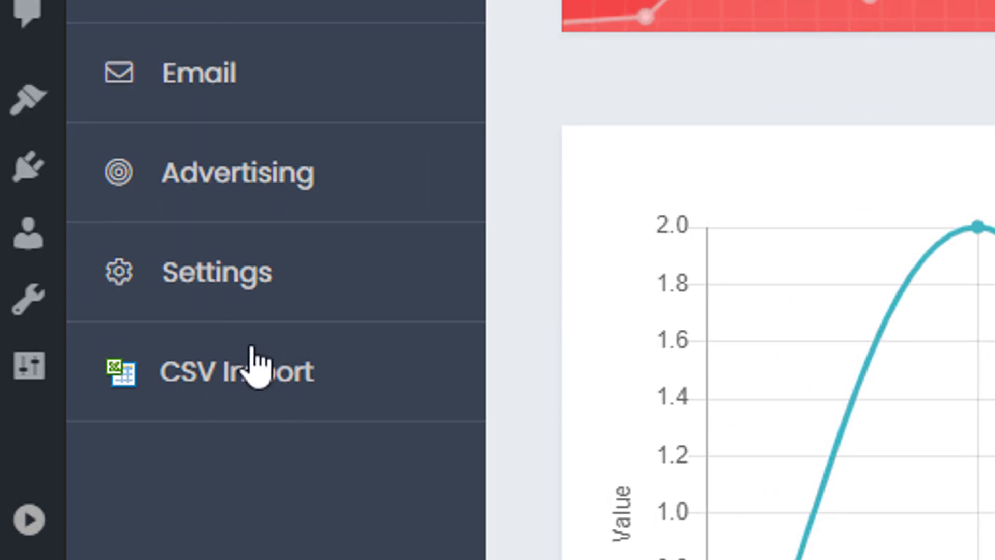
{"action": "left_click", "coordinate": [241, 371]}
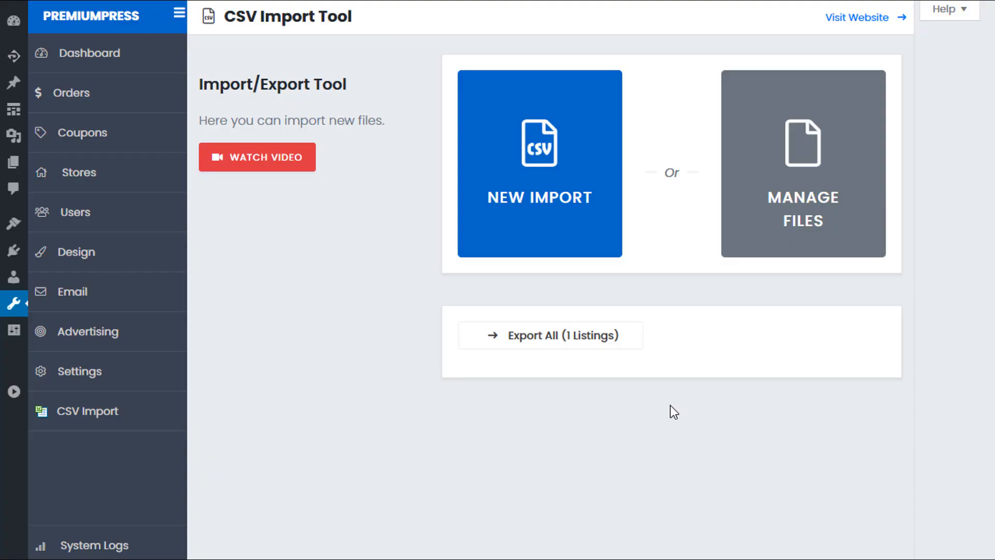
{"action": "mouse_move", "coordinate": [302, 370]}
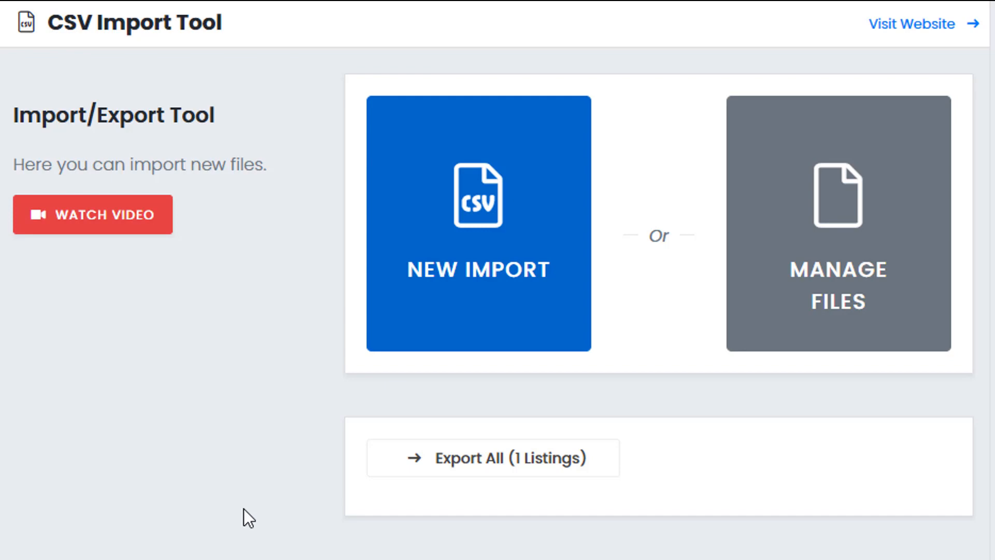
{"action": "mouse_move", "coordinate": [252, 513]}
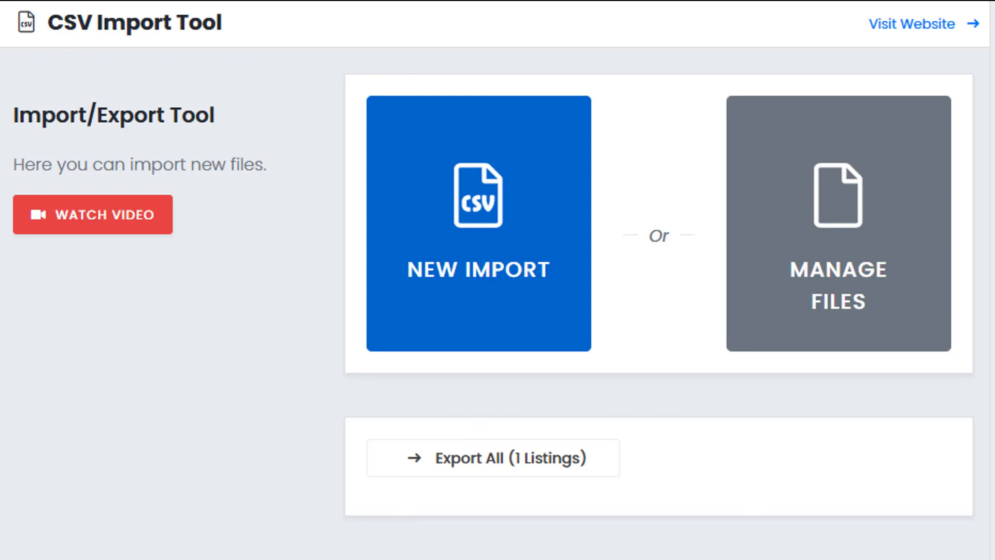
{"action": "mouse_move", "coordinate": [396, 512]}
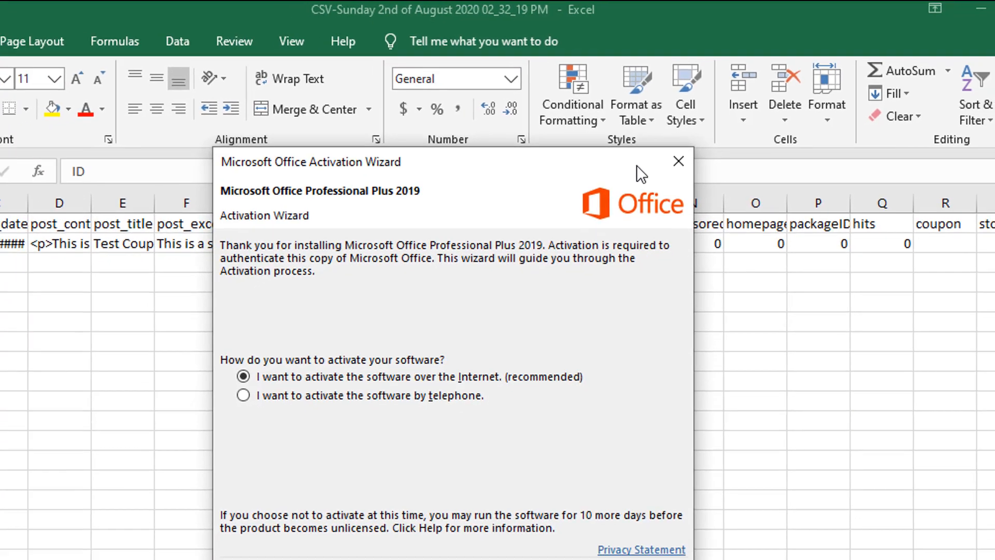
- Dismiss the Office activation wizard and inspect the CSV header and test coupon rows
{"action": "left_click", "coordinate": [678, 161]}
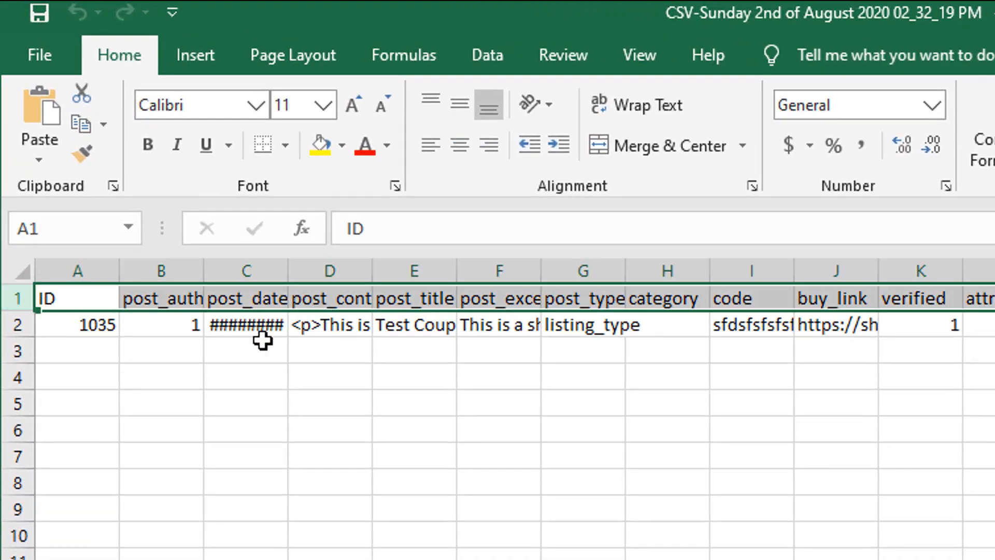
{"action": "left_click", "coordinate": [77, 324]}
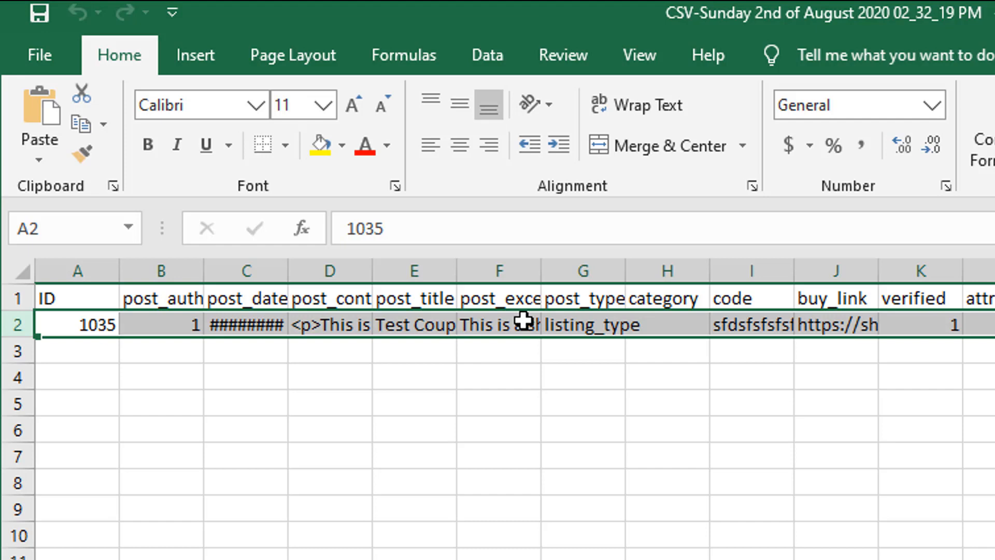
{"action": "mouse_move", "coordinate": [6, 402]}
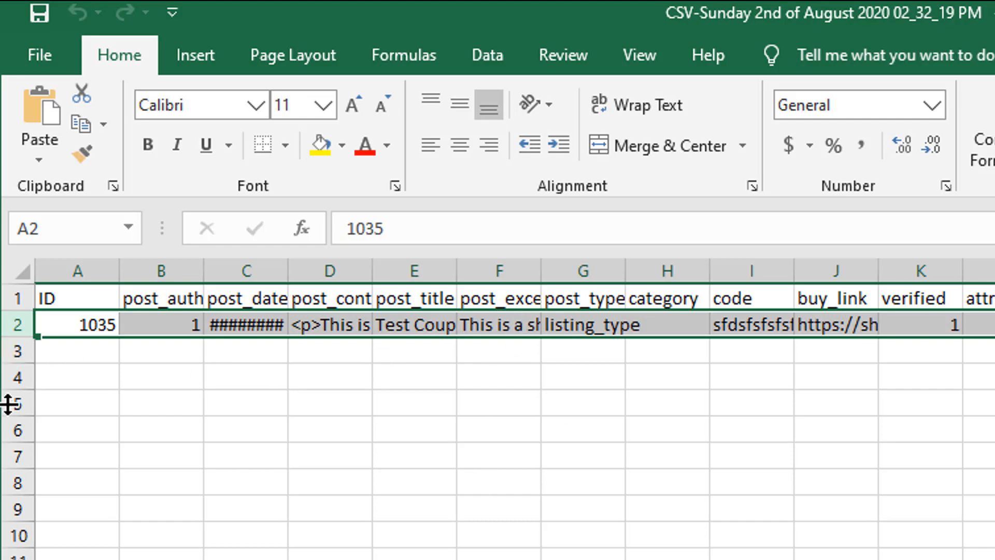
{"action": "mouse_move", "coordinate": [8, 325]}
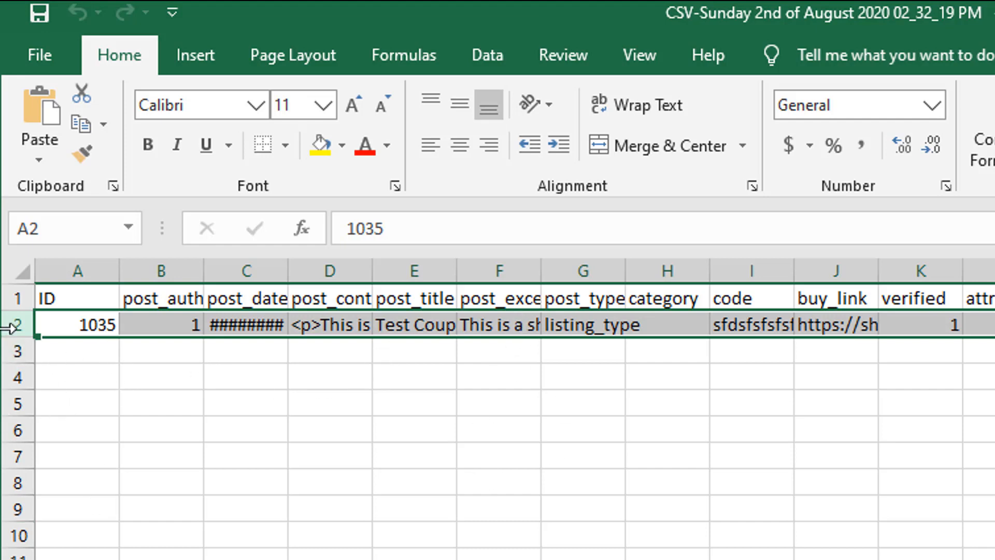
{"action": "mouse_move", "coordinate": [433, 389]}
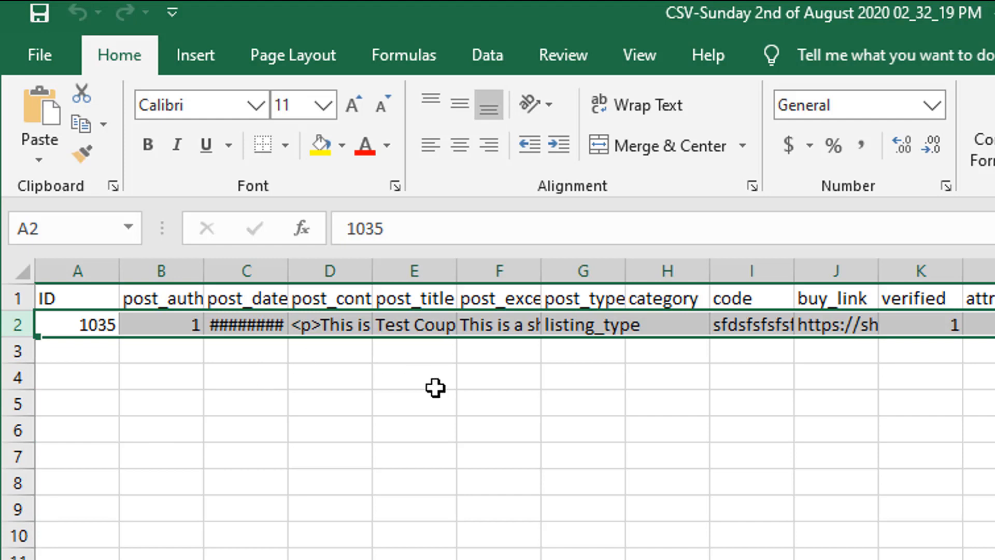
{"action": "left_click", "coordinate": [415, 388]}
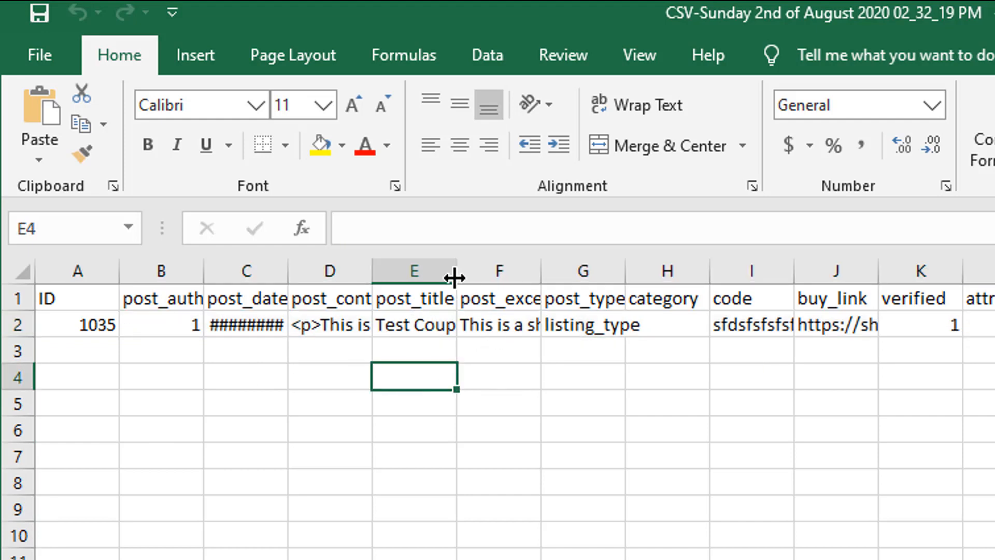
{"action": "mouse_move", "coordinate": [73, 377]}
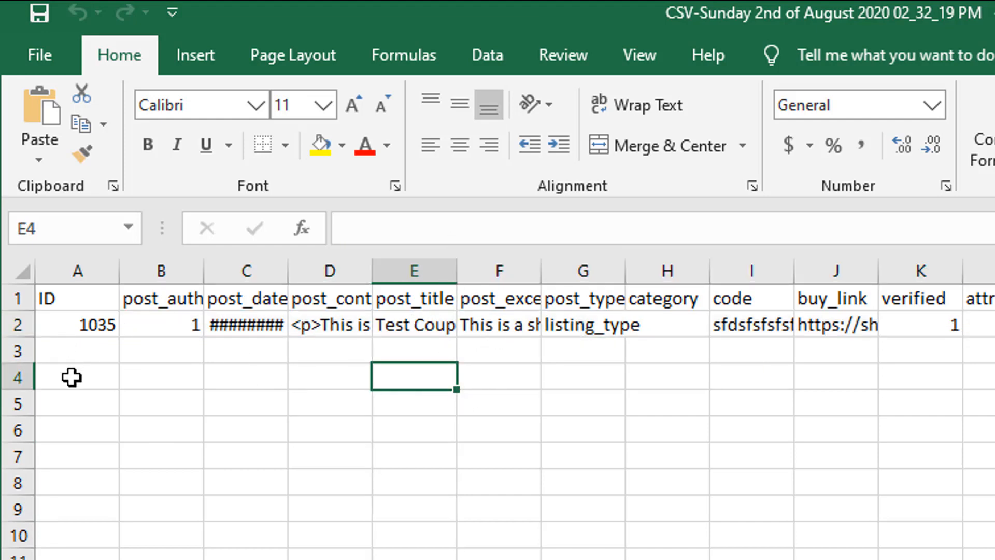
{"action": "mouse_move", "coordinate": [290, 299]}
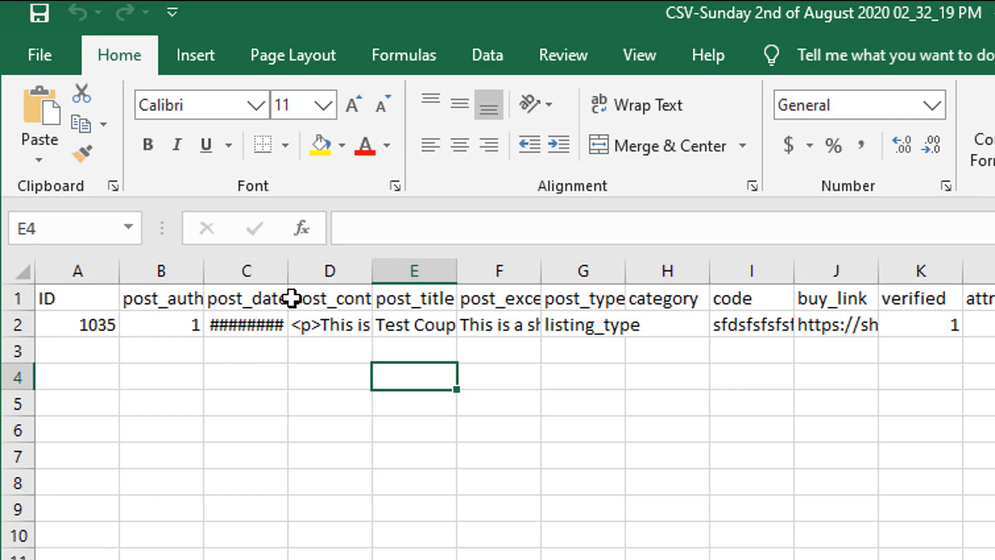
{"action": "mouse_move", "coordinate": [125, 301]}
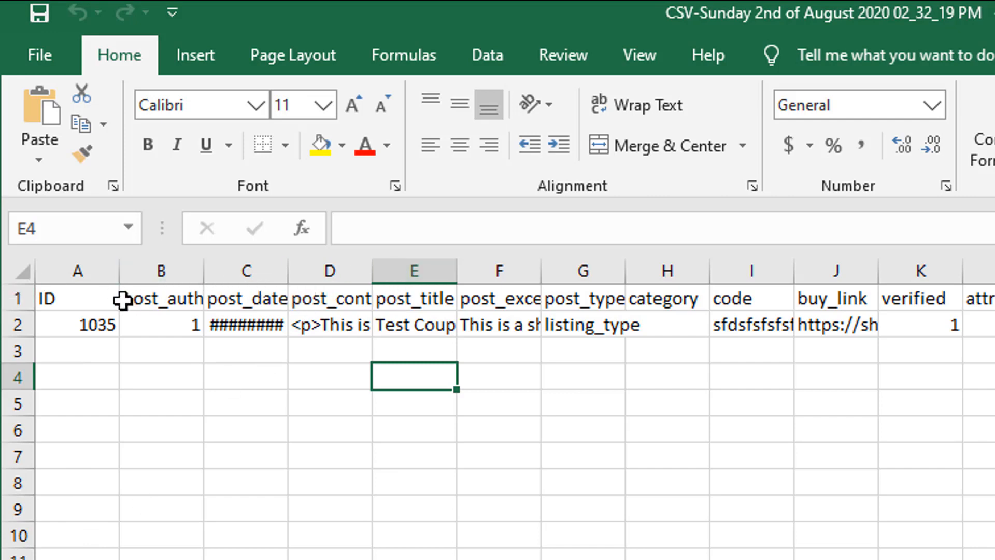
{"action": "left_click", "coordinate": [78, 299]}
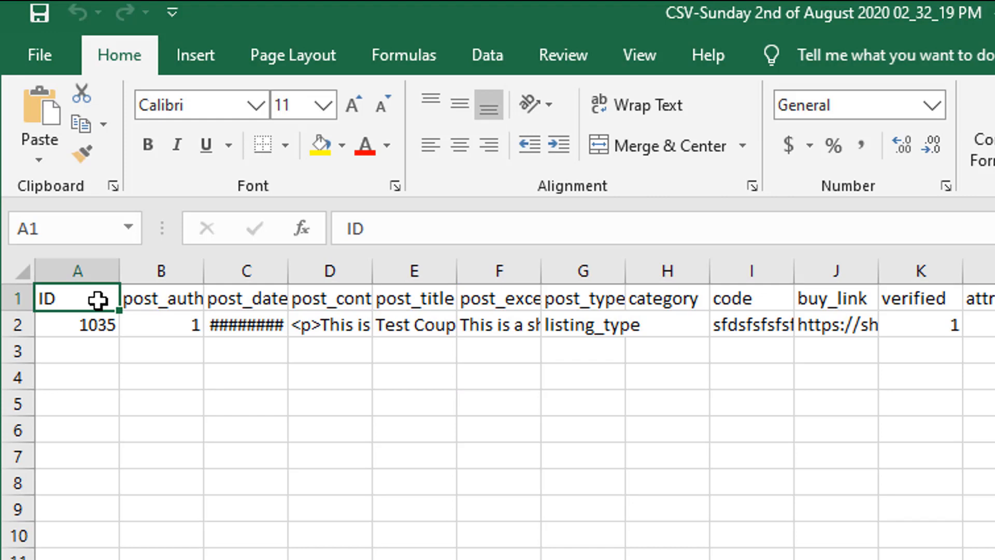
{"action": "left_click", "coordinate": [160, 299]}
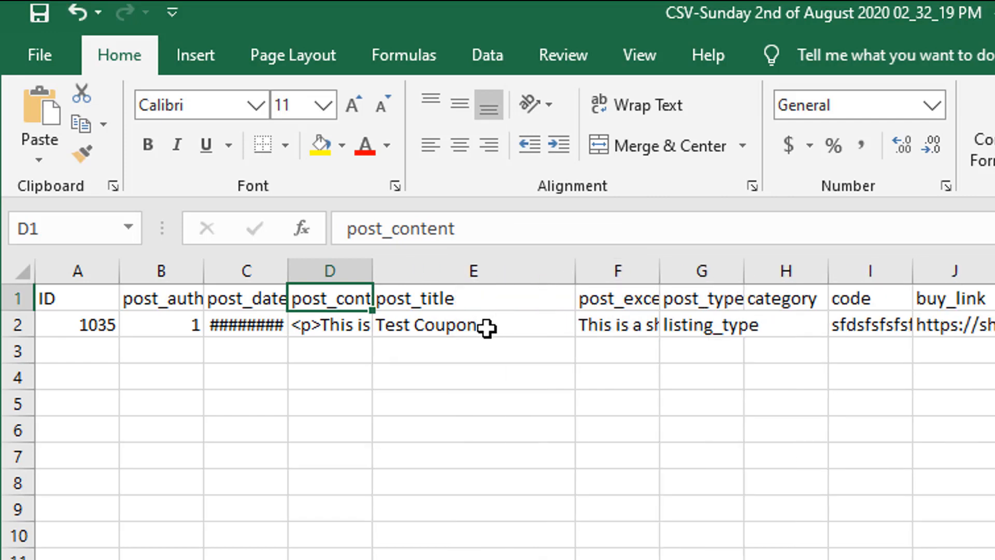
- Rename the coupon row's post_title to 'Test Coupon 123' and go to the workbook's file options
{"action": "left_click", "coordinate": [472, 325]}
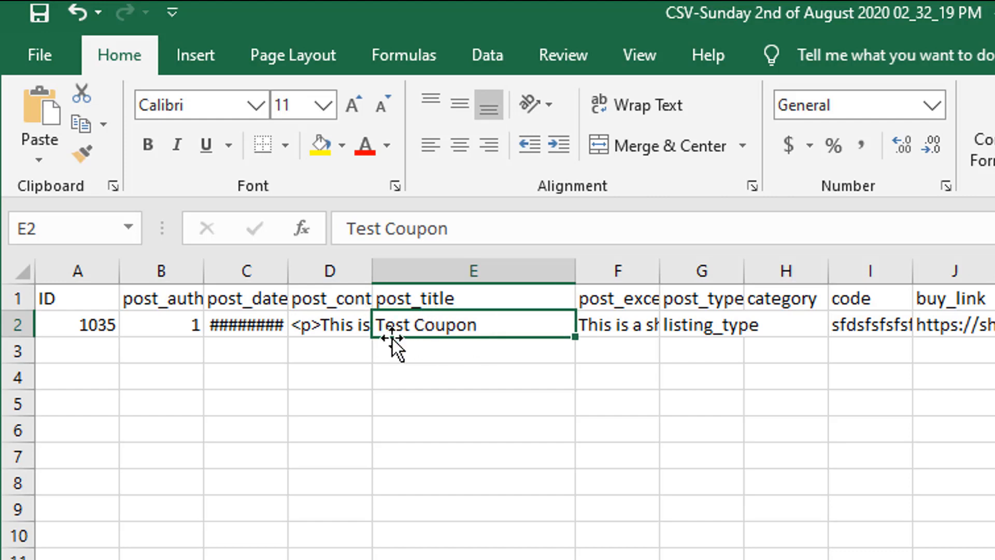
{"action": "type", "text": "12"}
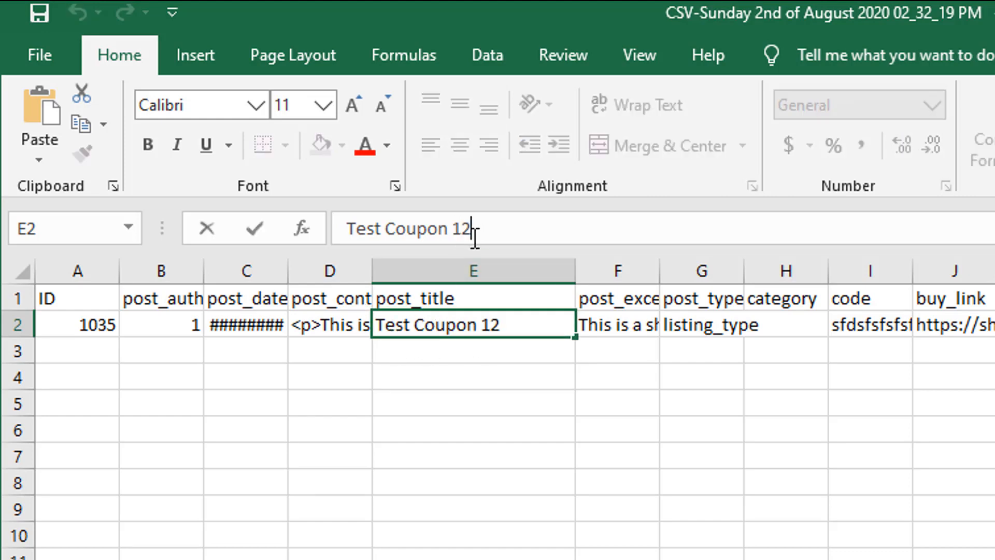
{"action": "type", "text": "3"}
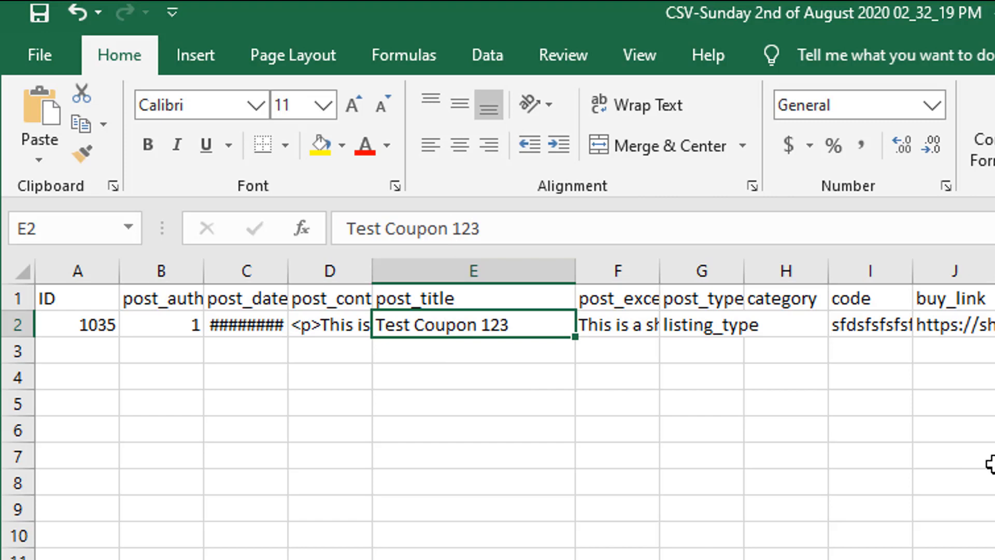
{"action": "left_click", "coordinate": [944, 462]}
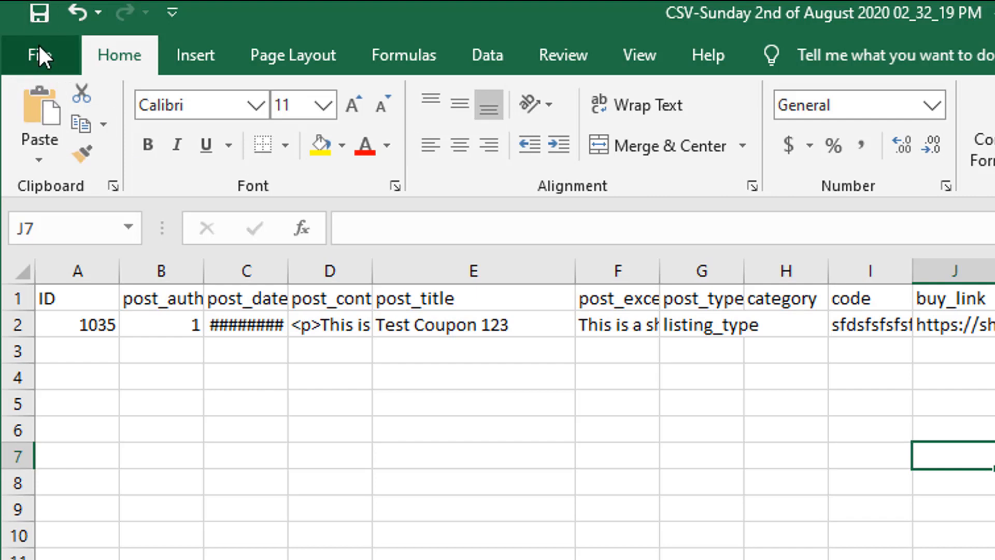
{"action": "left_click", "coordinate": [38, 54]}
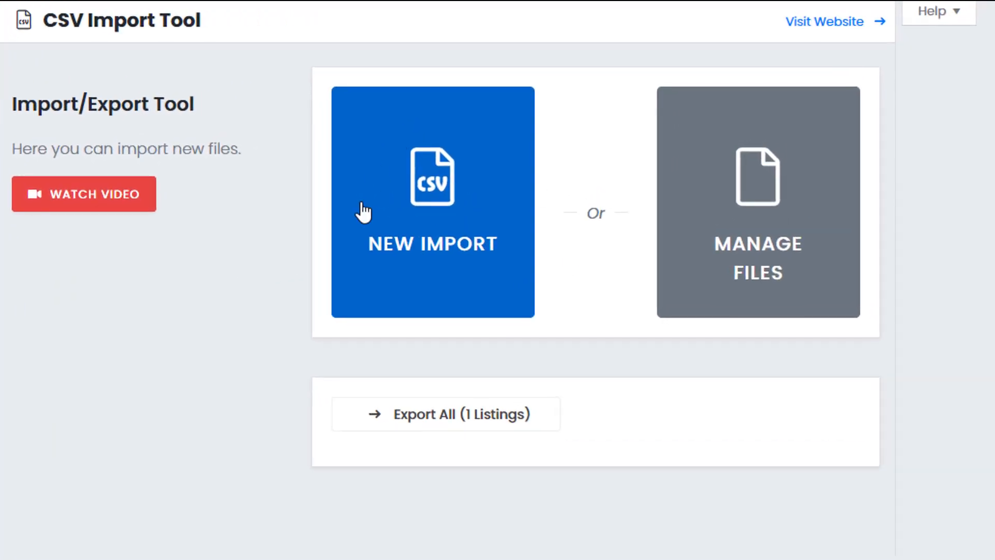
- Start a new CSV import named 'test' and continue to the file source step
{"action": "left_click", "coordinate": [434, 200]}
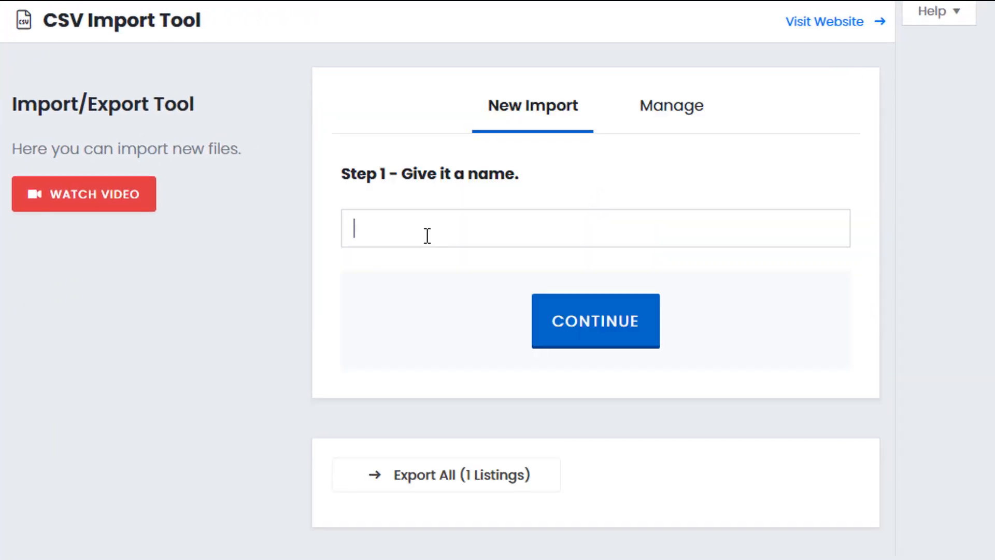
{"action": "type", "text": "test"}
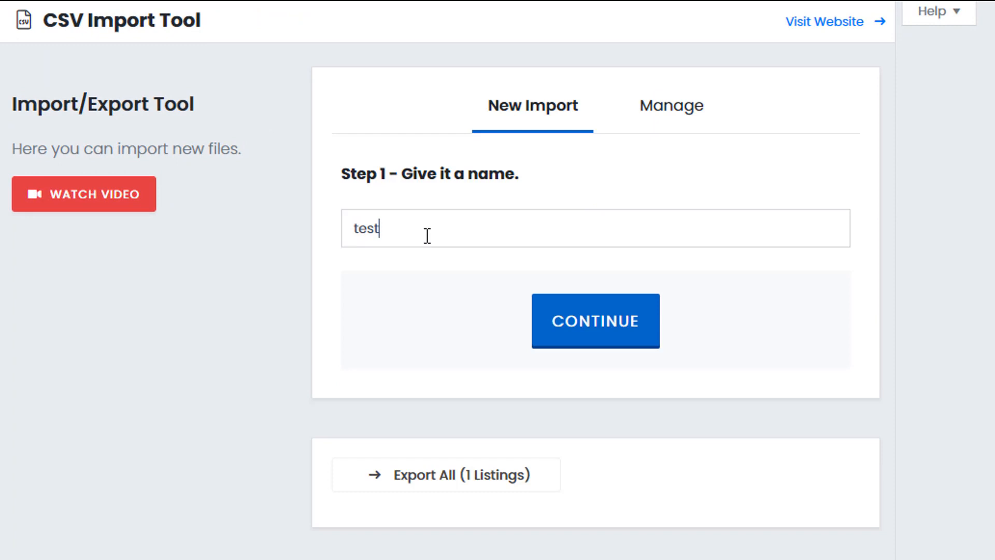
{"action": "left_click", "coordinate": [596, 322]}
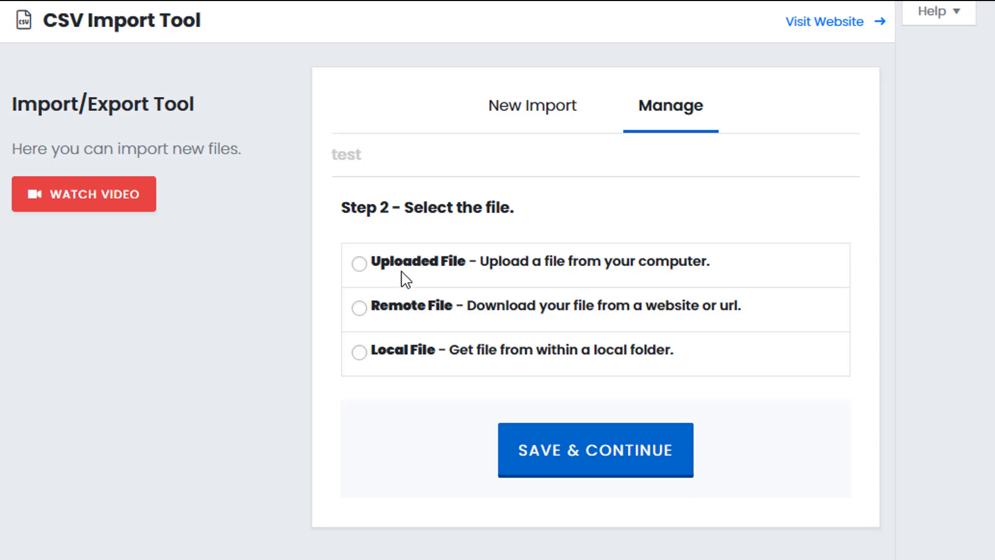
{"action": "mouse_move", "coordinate": [402, 361]}
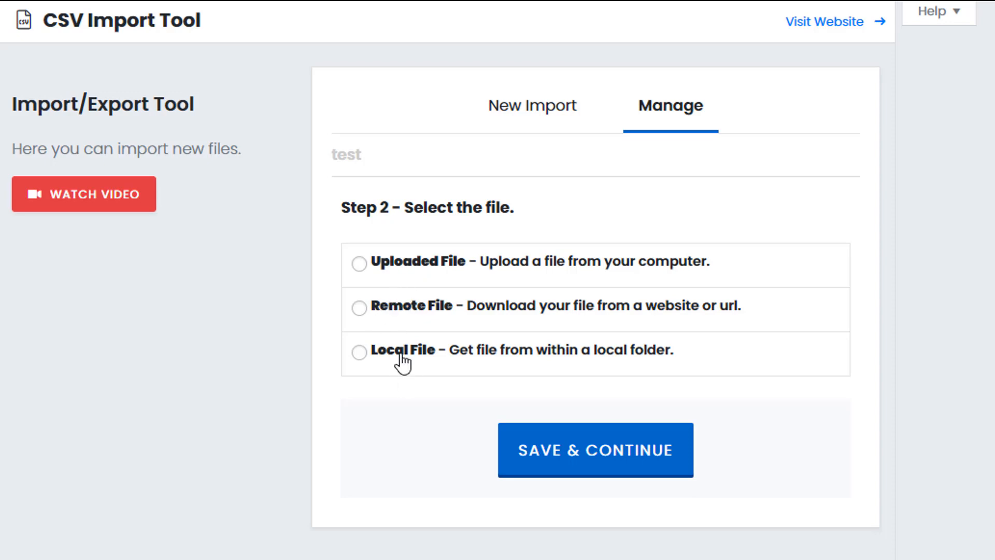
{"action": "mouse_move", "coordinate": [366, 269]}
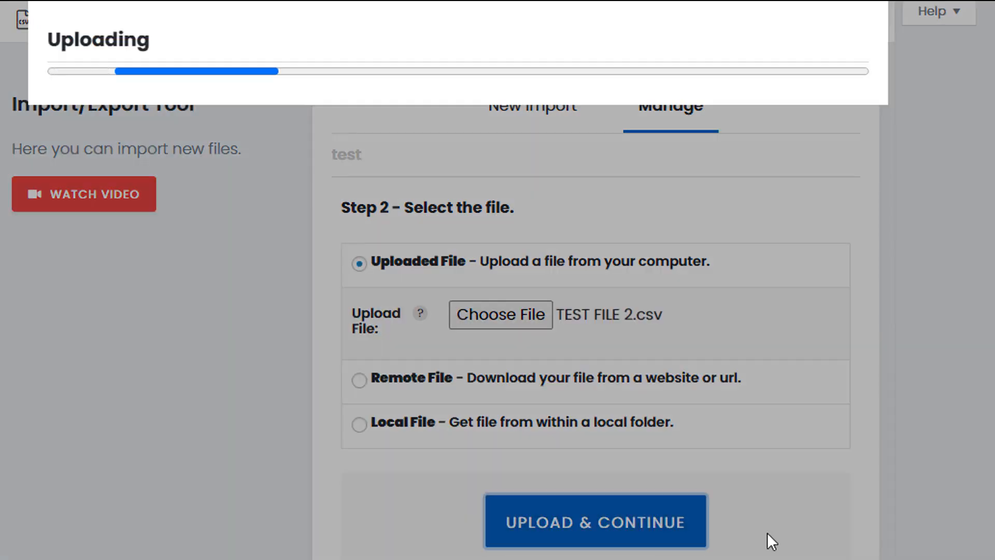
- Upload TEST FILE 2.csv and review the comma delimiter, quote enclosure, headings row and record 1035 preview
{"action": "left_click", "coordinate": [596, 522]}
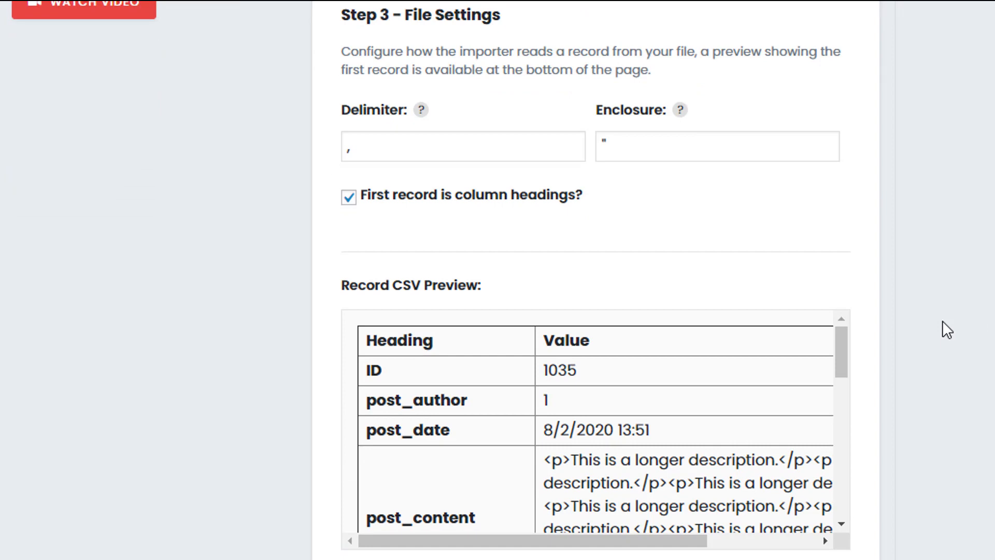
{"action": "scroll", "scroll_direction": "down", "scroll_amount": 3}
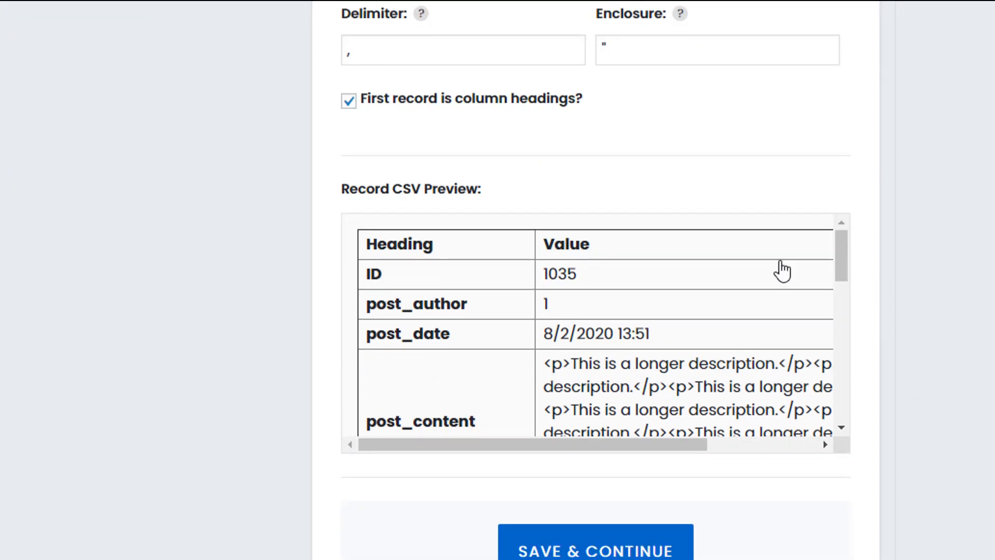
{"action": "scroll", "scroll_direction": "down", "scroll_amount": 3}
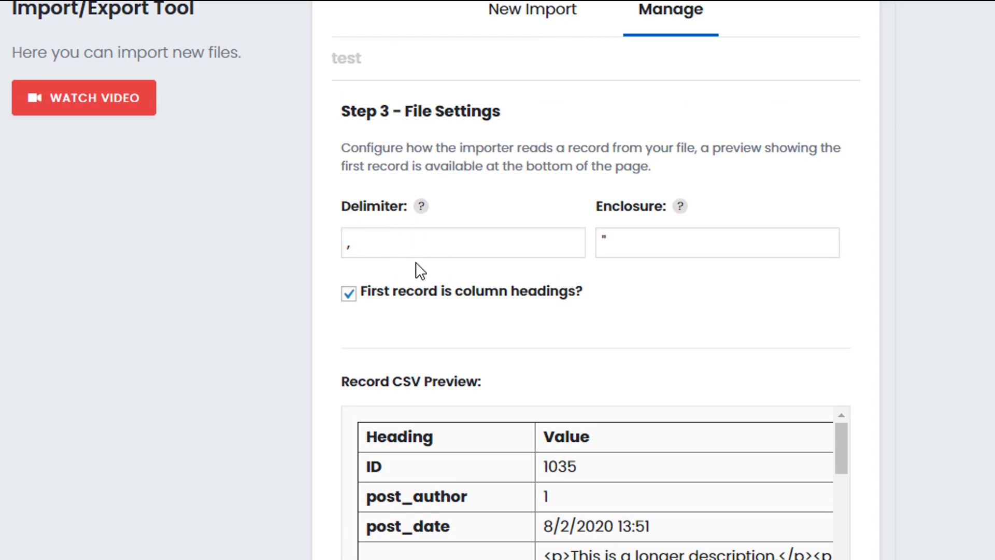
{"action": "mouse_move", "coordinate": [429, 341]}
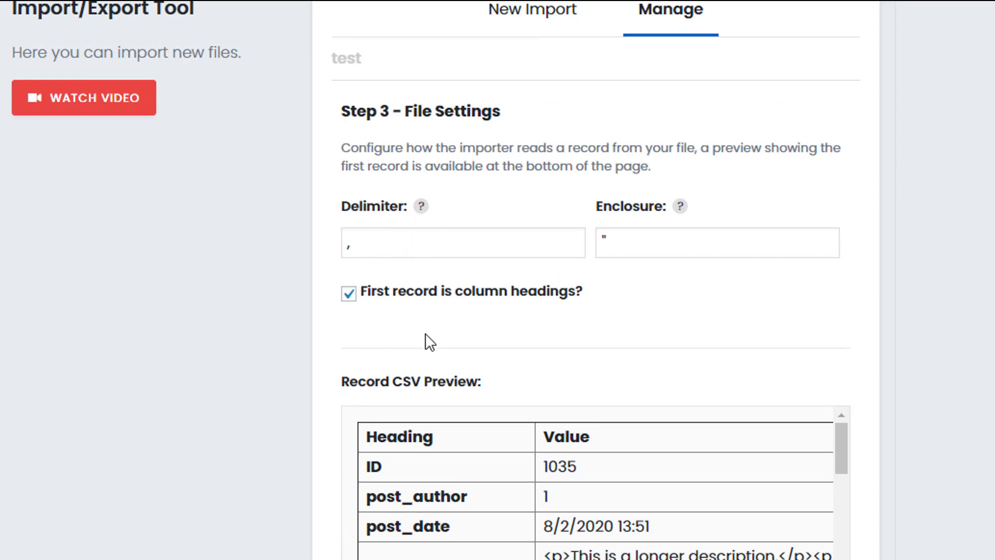
{"action": "scroll", "scroll_direction": "down", "scroll_amount": 3}
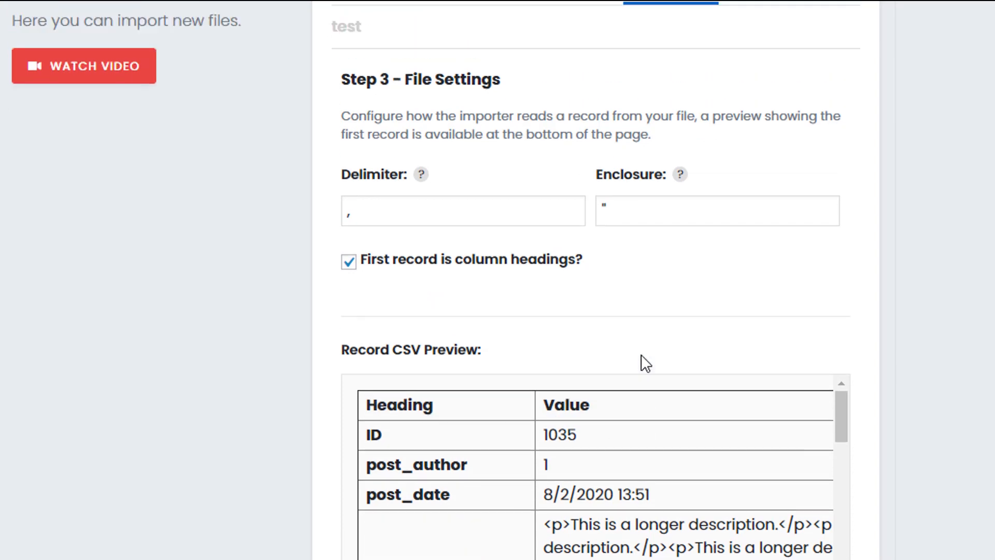
{"action": "scroll", "scroll_direction": "down", "scroll_amount": 3}
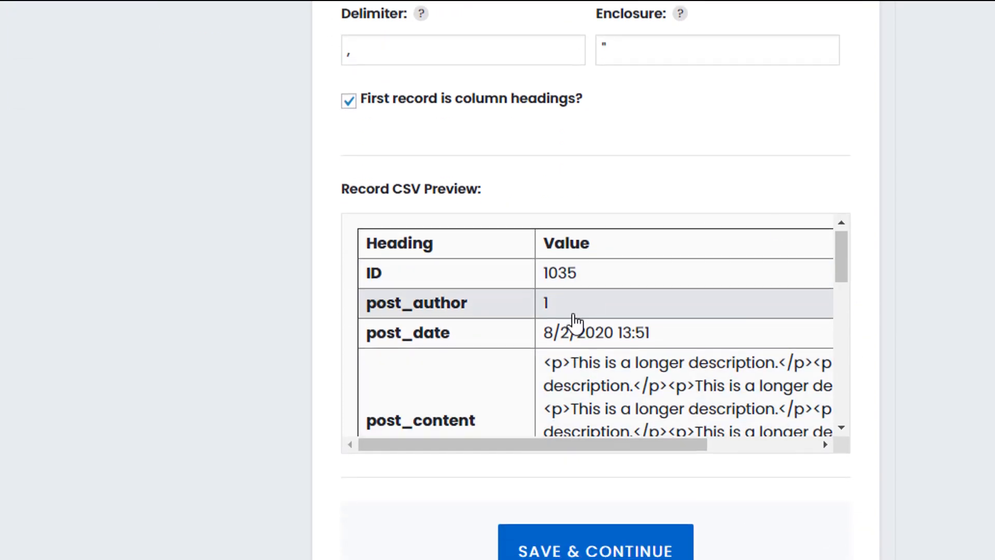
{"action": "scroll", "scroll_direction": "down", "scroll_amount": 3}
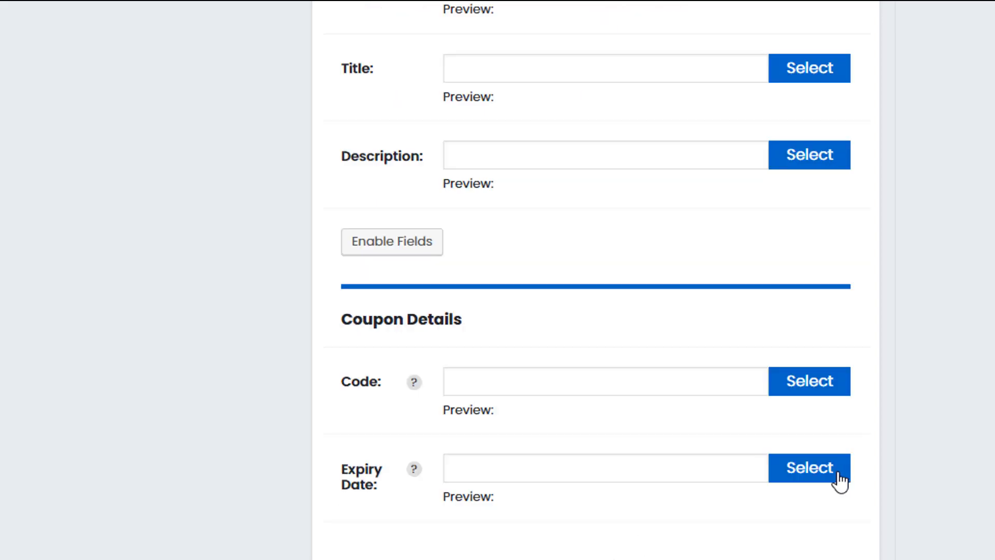
- Map the import's Unique ID to the CSV ID column
{"action": "scroll", "scroll_direction": "down", "scroll_amount": 3}
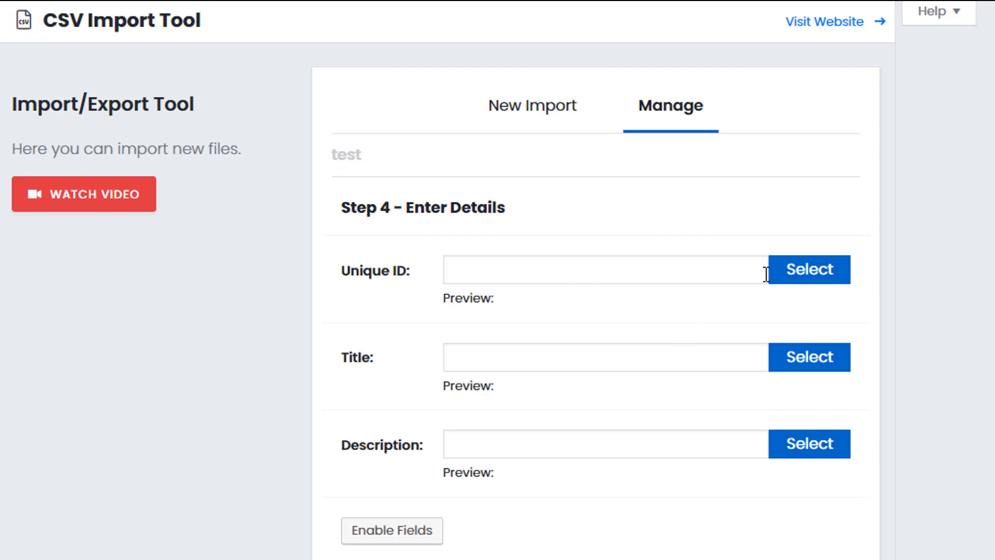
{"action": "left_click", "coordinate": [808, 269]}
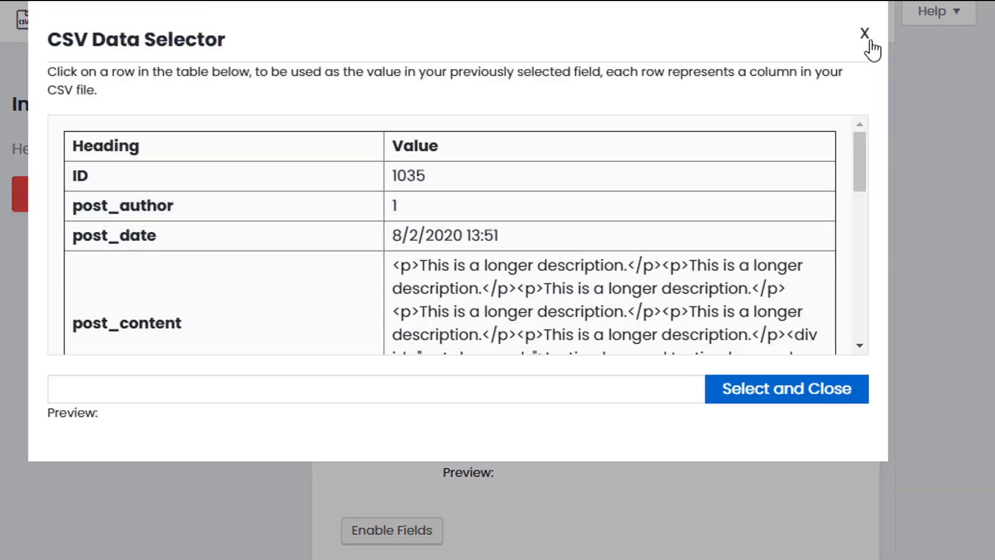
{"action": "left_click", "coordinate": [864, 33]}
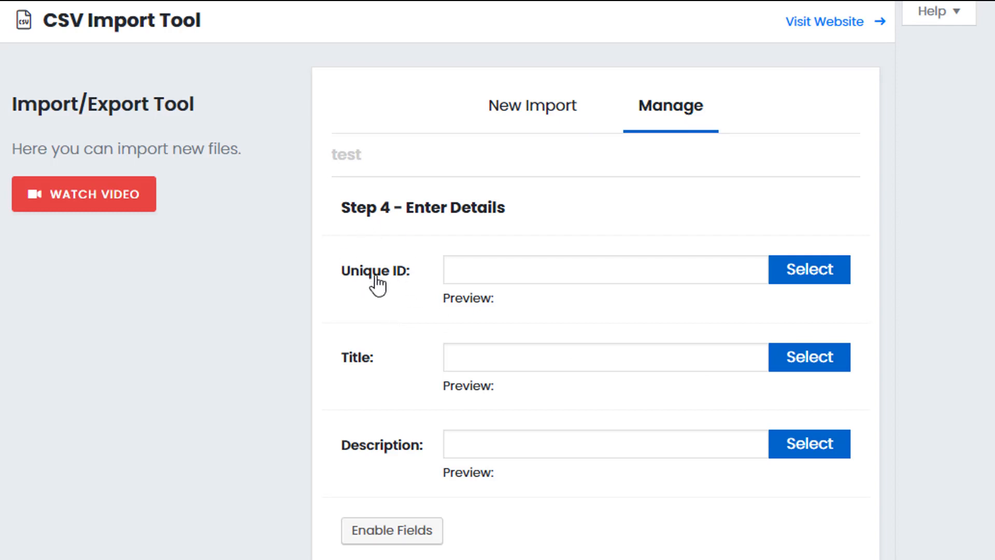
{"action": "mouse_move", "coordinate": [371, 383]}
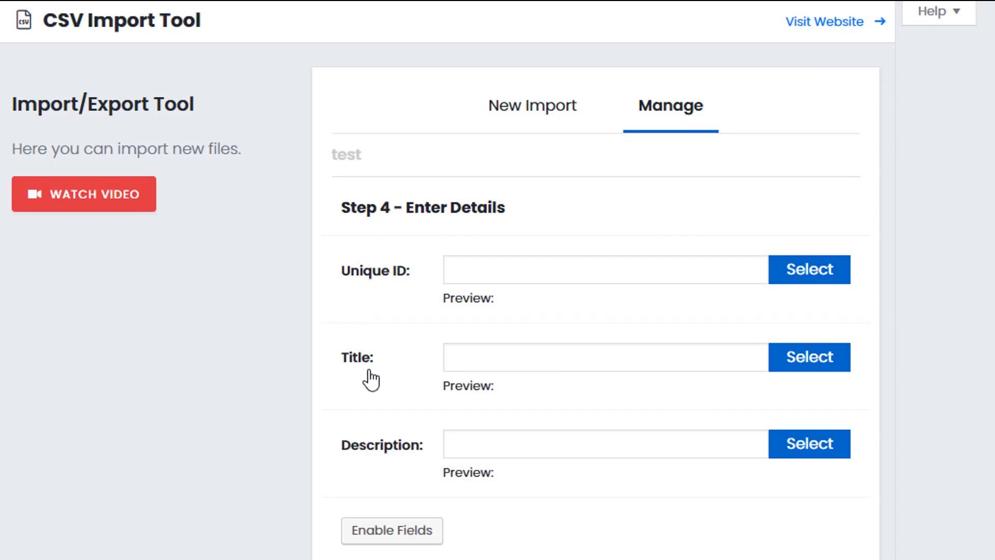
{"action": "mouse_move", "coordinate": [794, 286]}
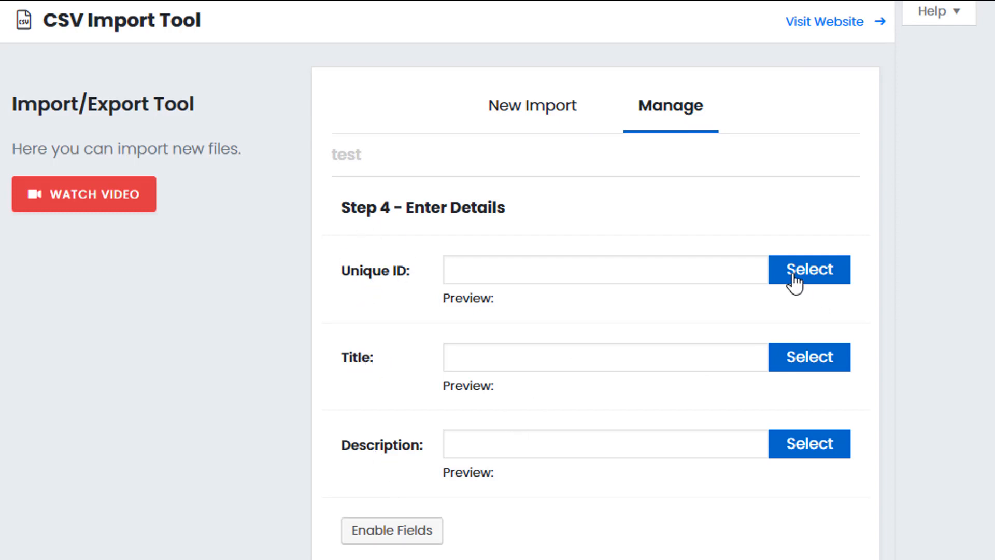
{"action": "left_click", "coordinate": [808, 269]}
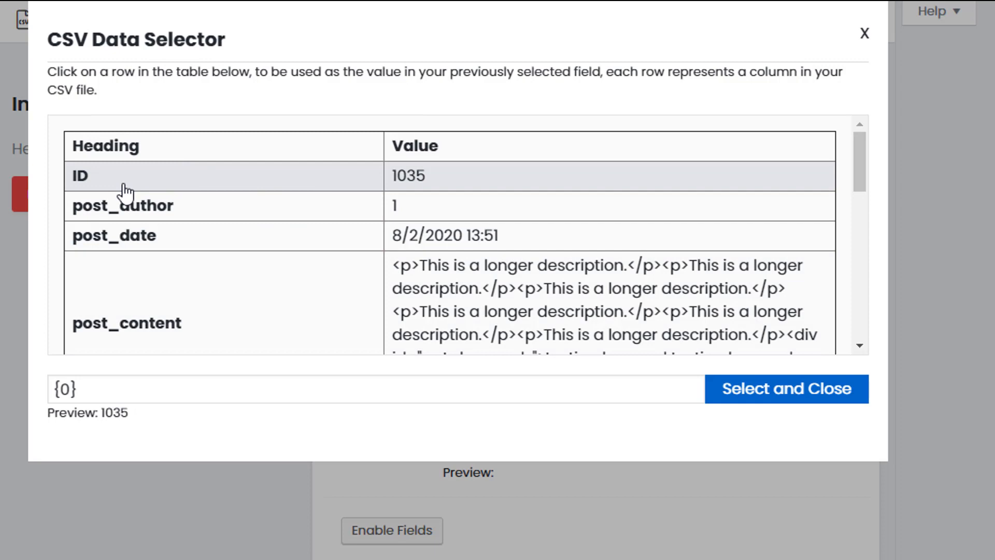
{"action": "left_click", "coordinate": [786, 389]}
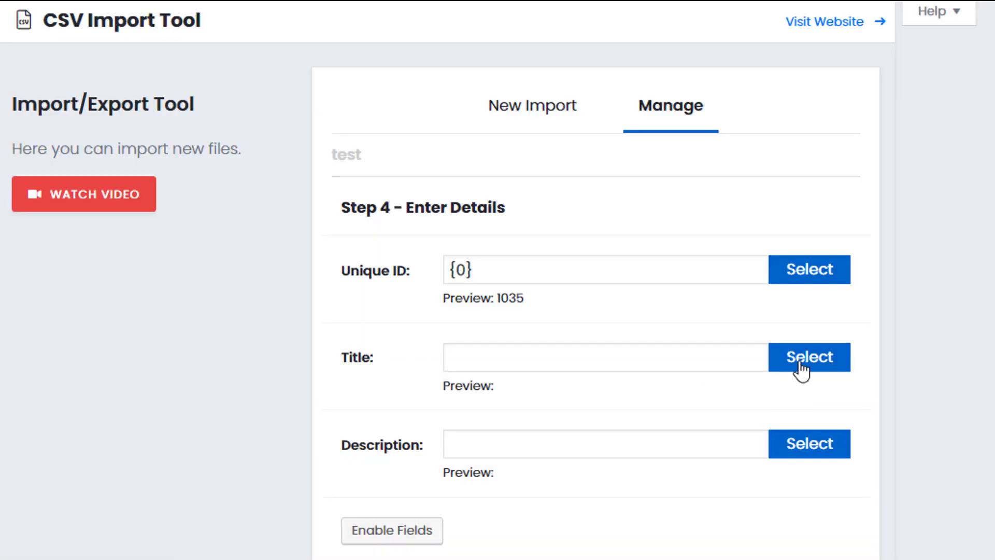
- Map Title to post_title (Test Coupon 123) and Description to post_content
{"action": "left_click", "coordinate": [808, 357]}
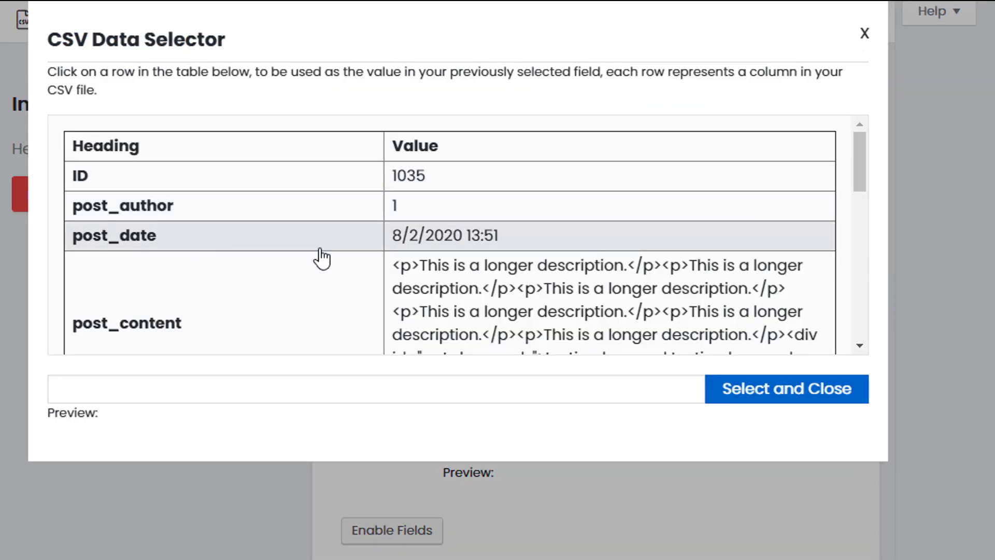
{"action": "scroll", "scroll_direction": "down", "scroll_amount": 3}
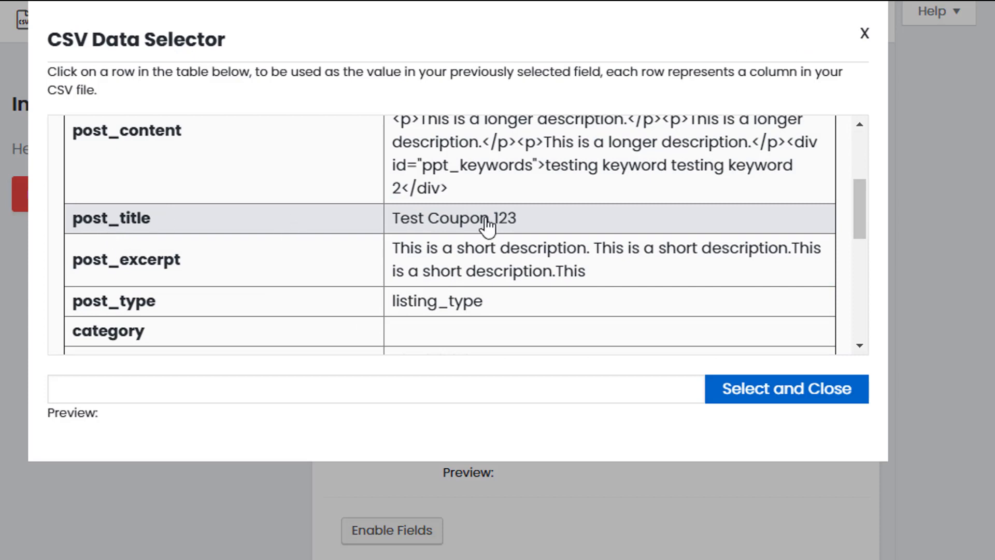
{"action": "left_click", "coordinate": [788, 389]}
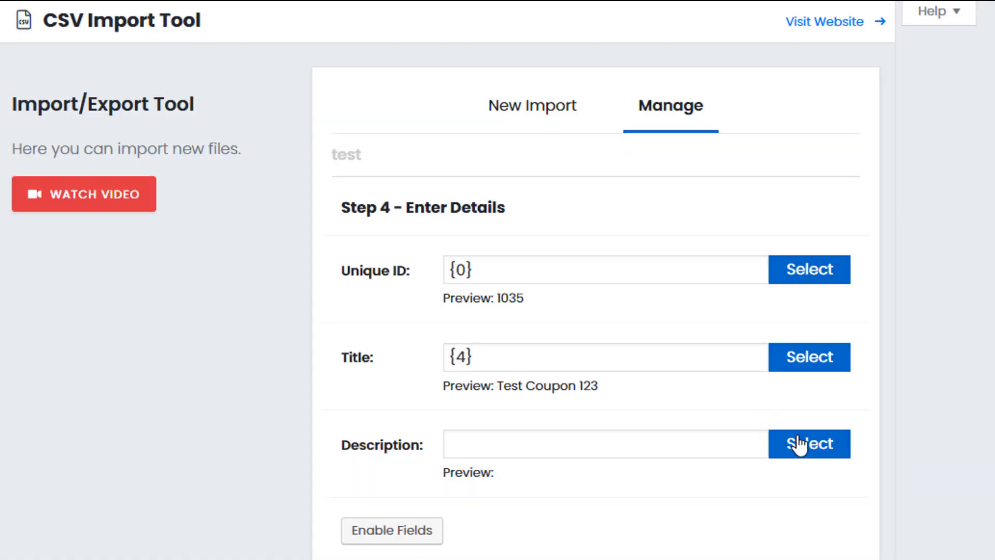
{"action": "left_click", "coordinate": [809, 444]}
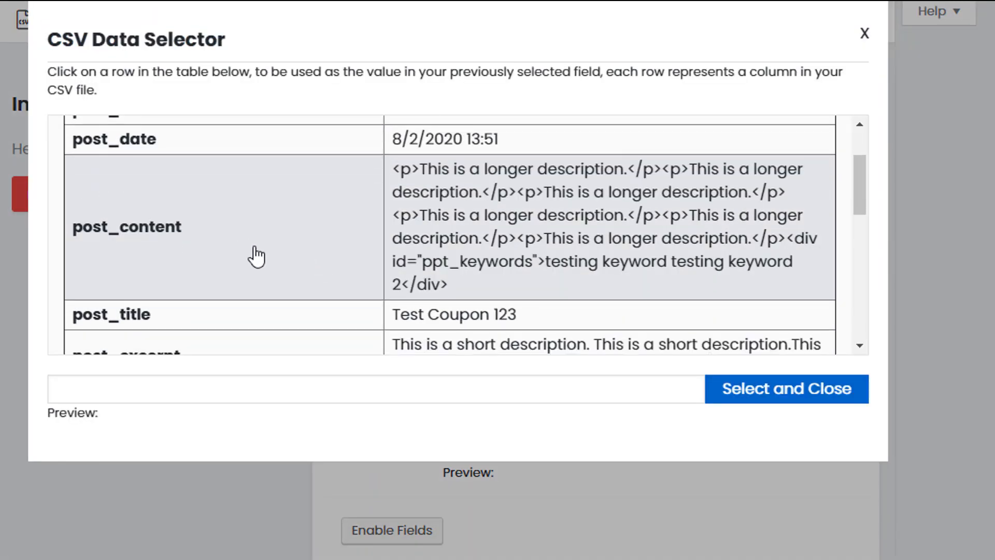
{"action": "left_click", "coordinate": [257, 226]}
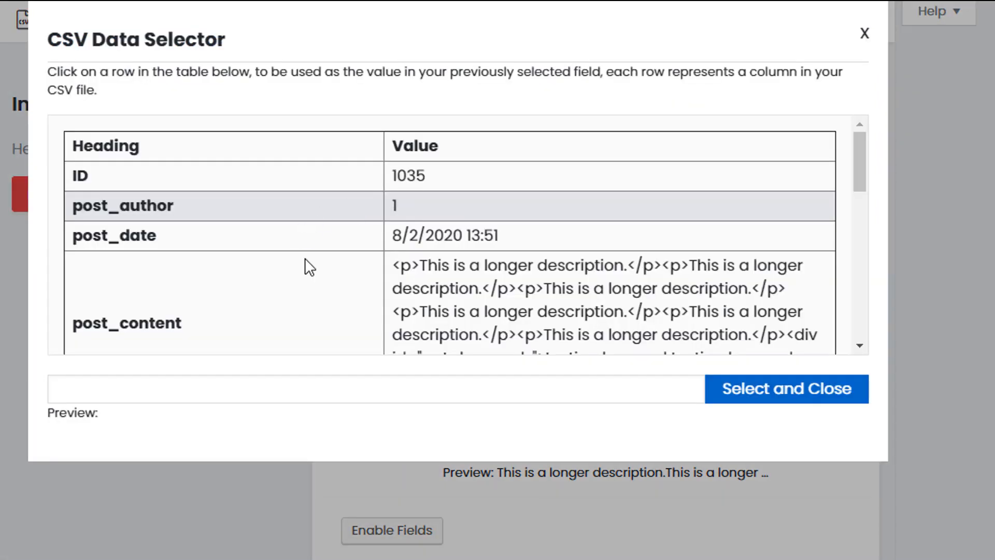
{"action": "mouse_move", "coordinate": [862, 47]}
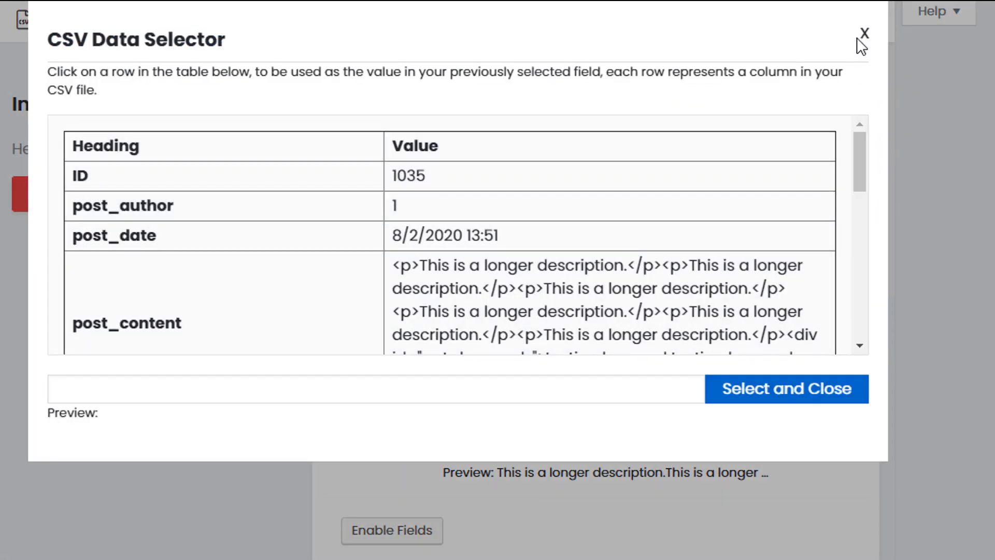
{"action": "left_click", "coordinate": [865, 31]}
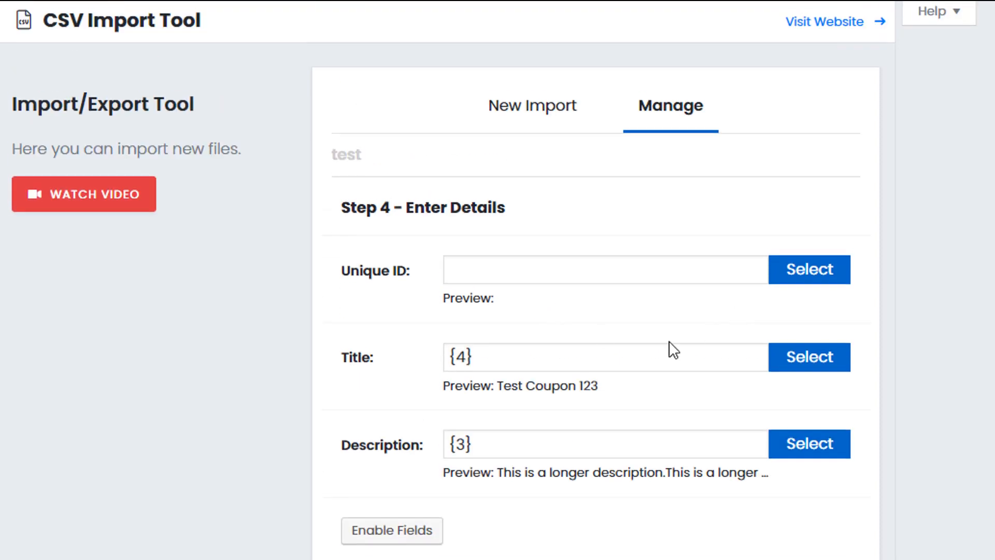
- Map the coupon Code to CSV column {17}
{"action": "scroll", "scroll_direction": "down", "scroll_amount": 3}
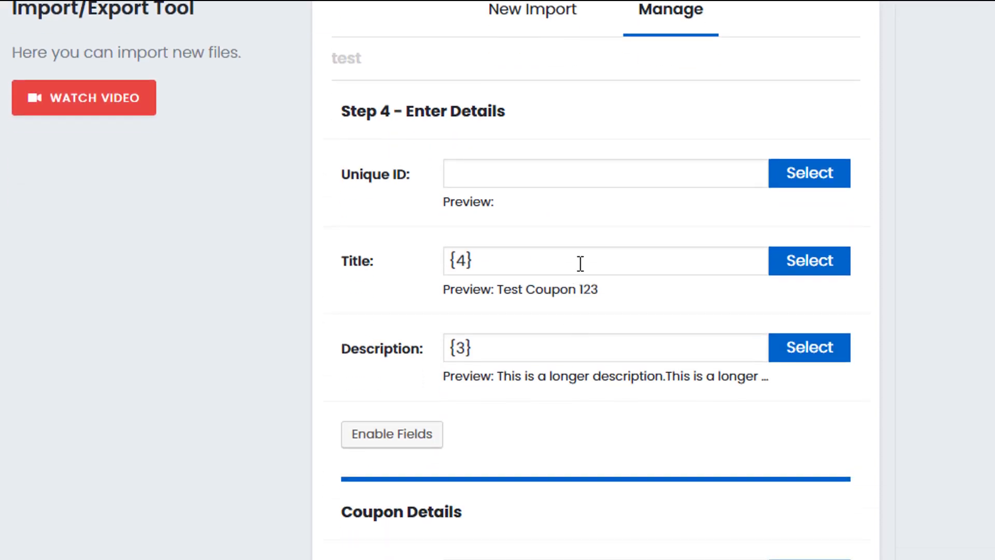
{"action": "mouse_move", "coordinate": [519, 228]}
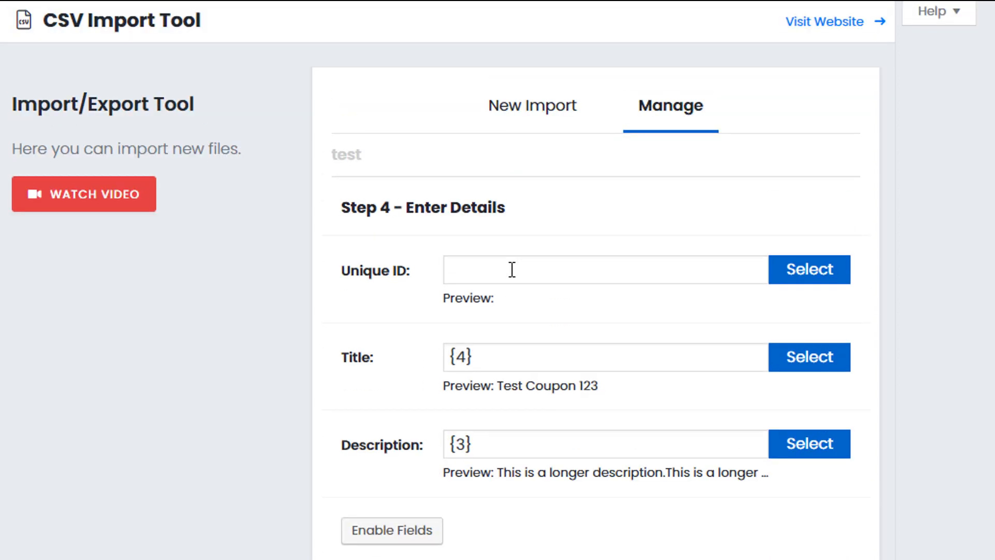
{"action": "scroll", "scroll_direction": "down", "scroll_amount": 3}
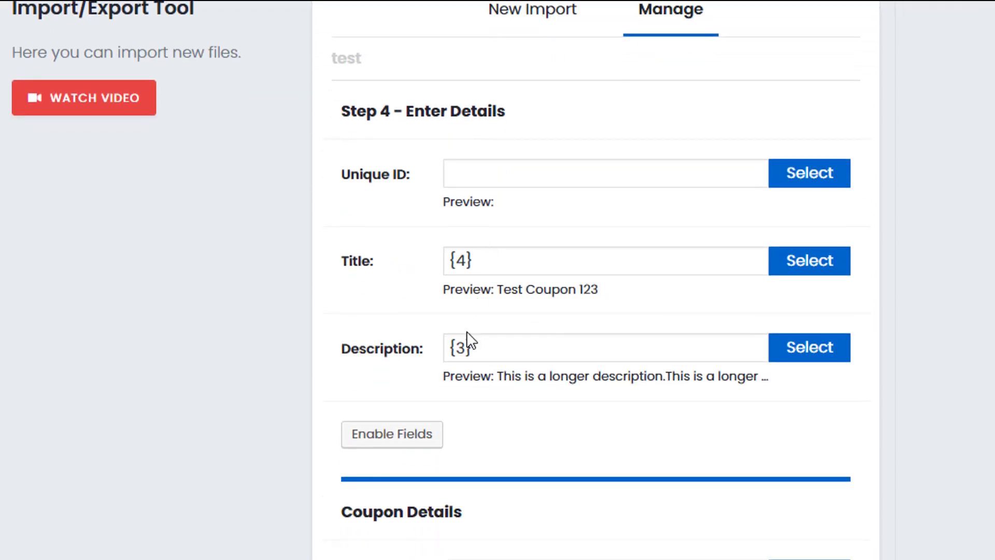
{"action": "scroll", "scroll_direction": "down", "scroll_amount": 3}
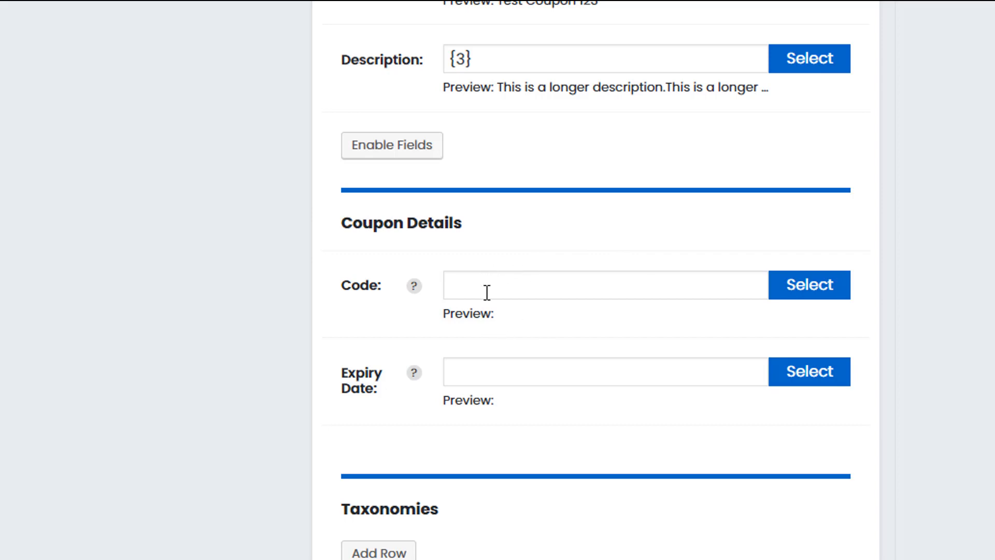
{"action": "mouse_move", "coordinate": [511, 273]}
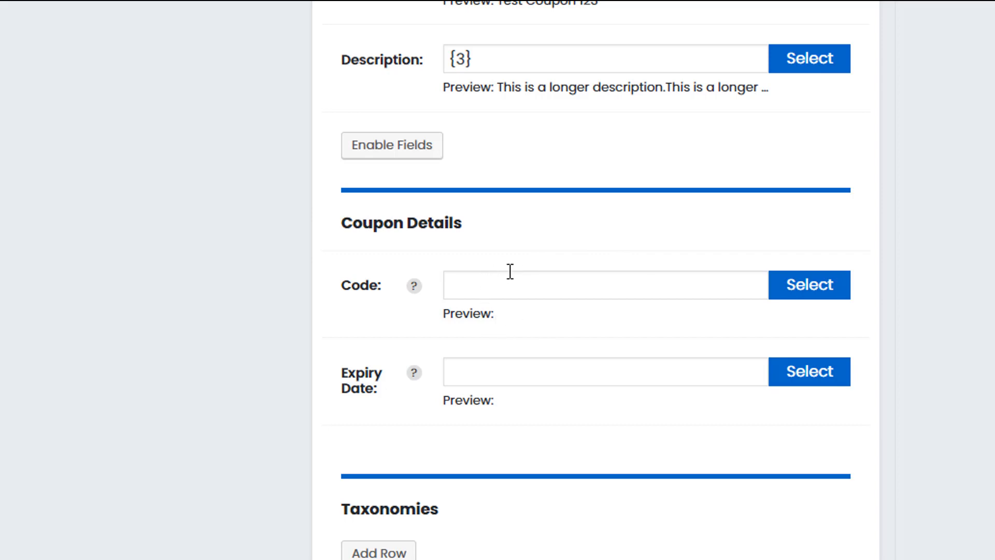
{"action": "mouse_move", "coordinate": [804, 280]}
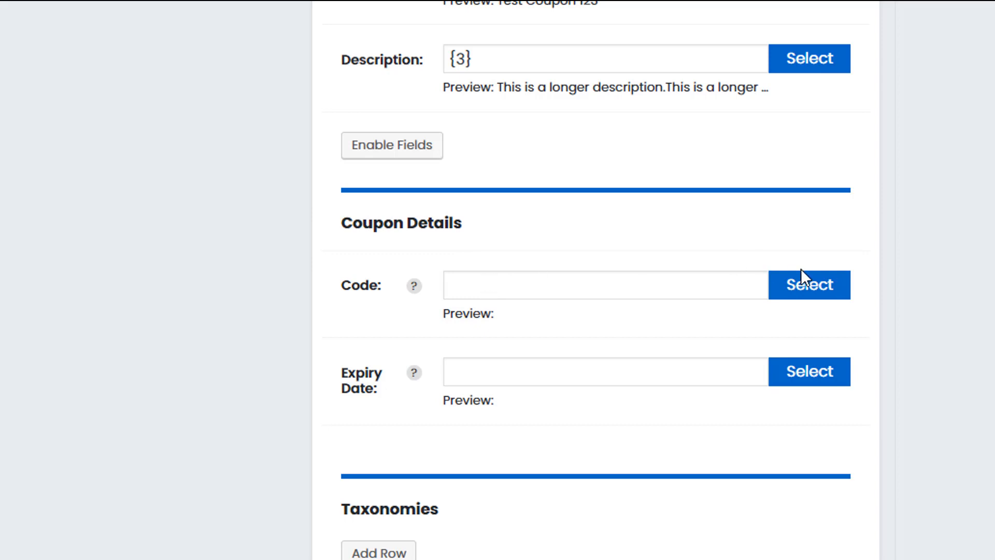
{"action": "left_click", "coordinate": [809, 284]}
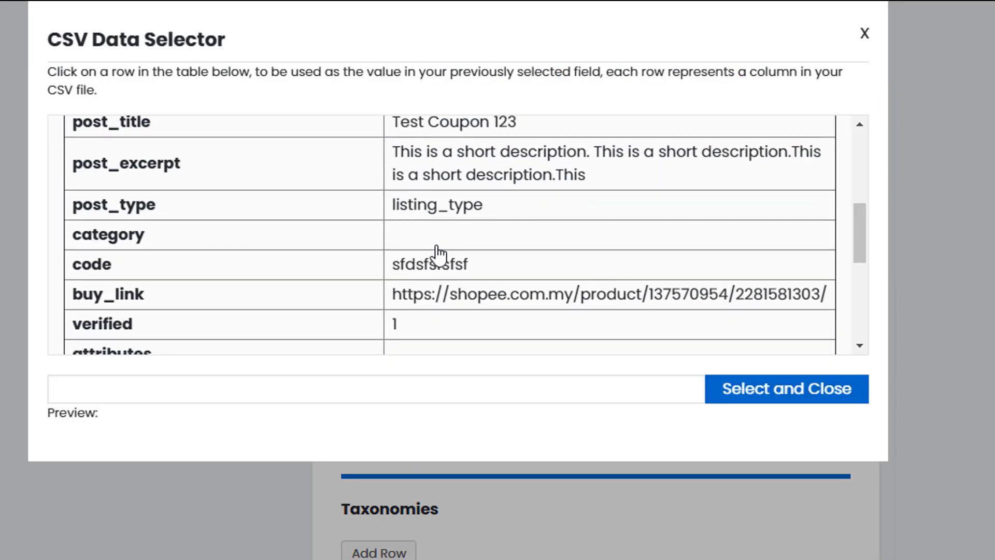
{"action": "scroll", "scroll_direction": "down", "scroll_amount": 3}
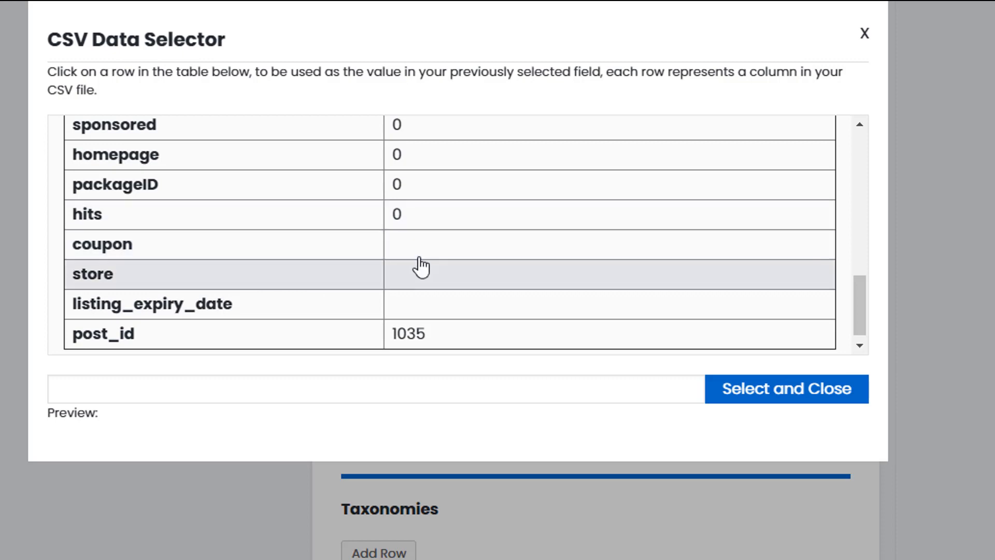
{"action": "mouse_move", "coordinate": [384, 264]}
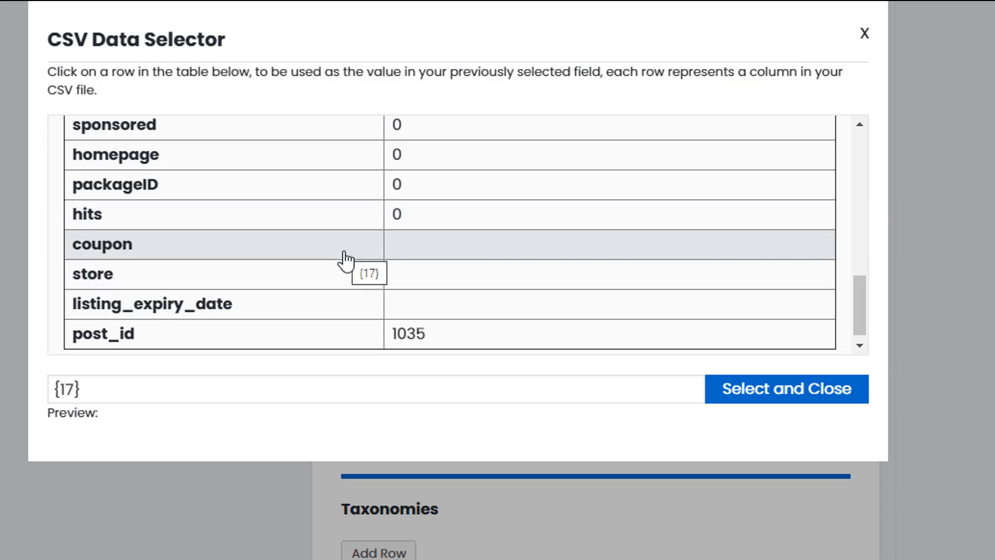
{"action": "mouse_move", "coordinate": [298, 260]}
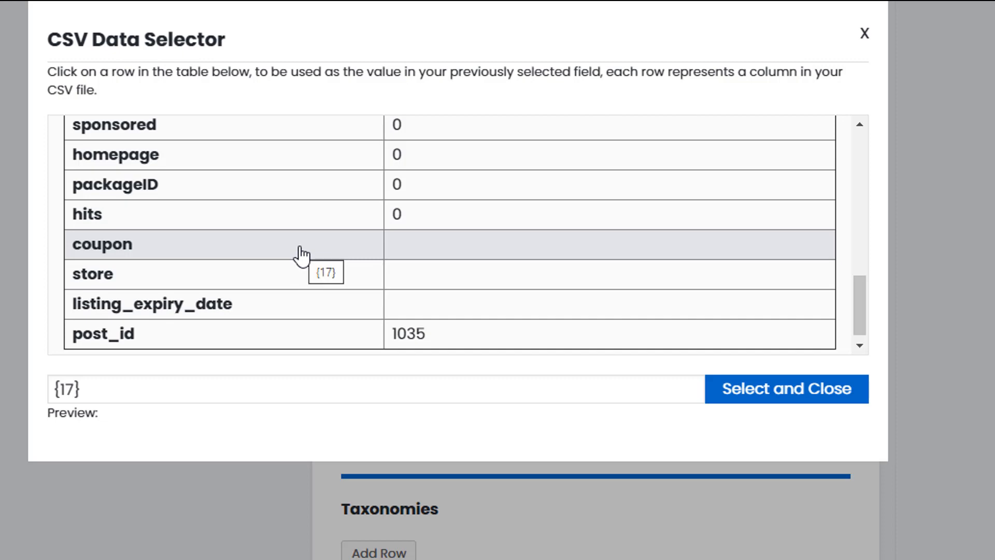
{"action": "left_click", "coordinate": [788, 389]}
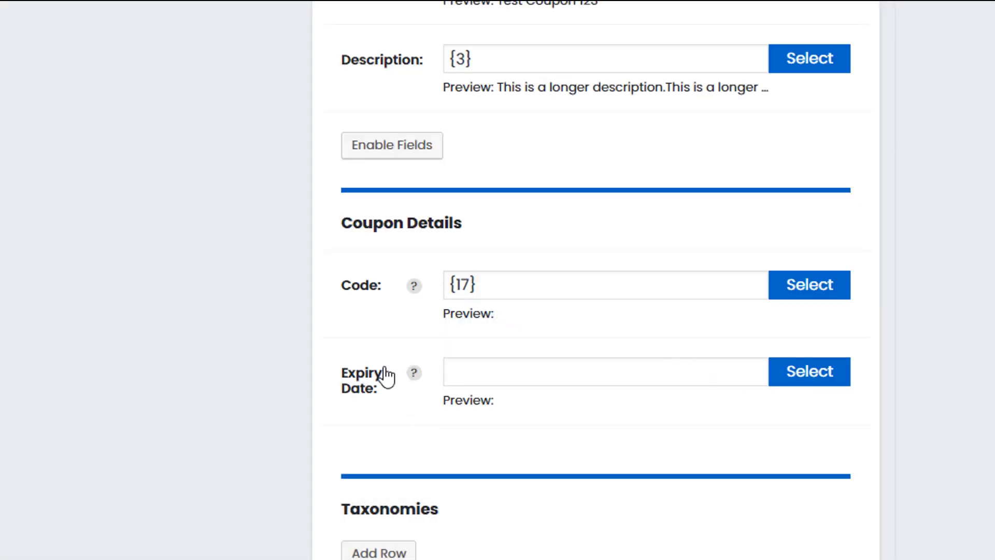
- Map the coupon Expiry Date to CSV column {19}
{"action": "left_click", "coordinate": [809, 371]}
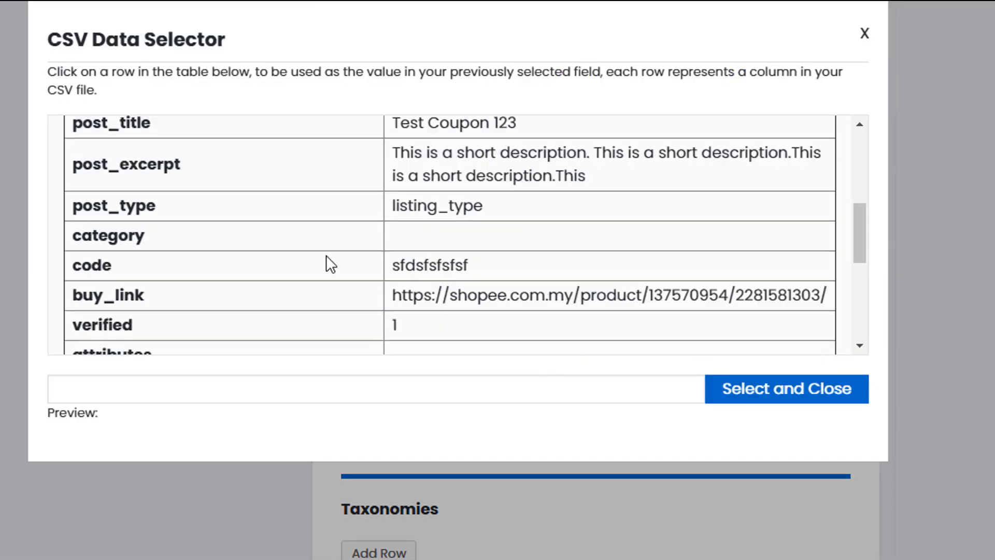
{"action": "scroll", "scroll_direction": "down", "scroll_amount": 3}
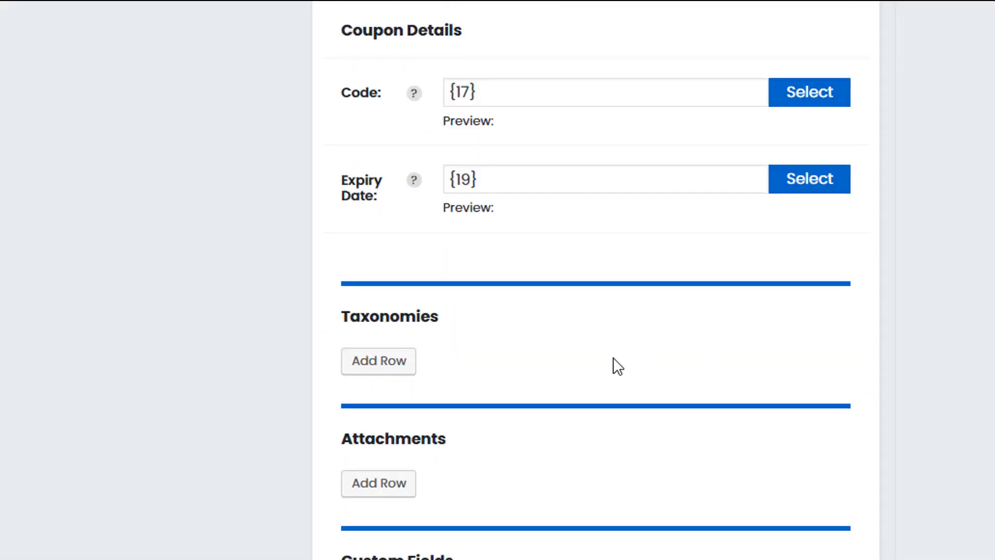
- Add a taxonomy mapping row with its taxonomy set to Stores
{"action": "scroll", "scroll_direction": "down", "scroll_amount": 3}
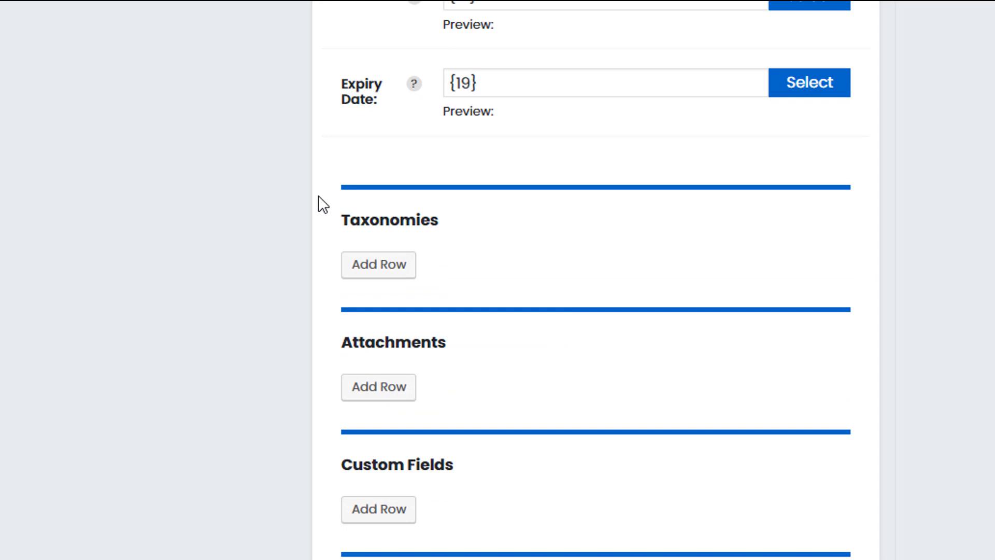
{"action": "scroll", "scroll_direction": "down", "scroll_amount": 3}
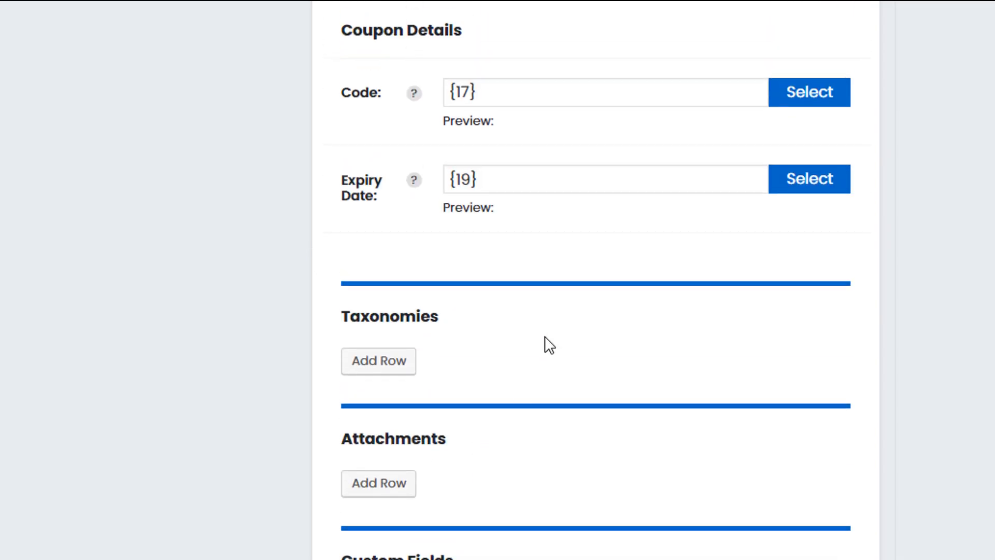
{"action": "left_click", "coordinate": [379, 361]}
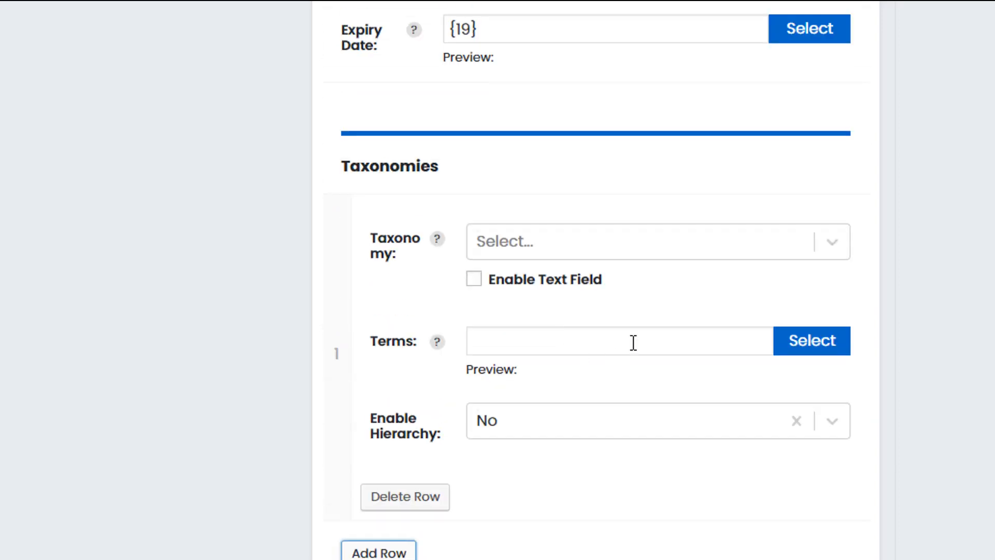
{"action": "left_click", "coordinate": [642, 242]}
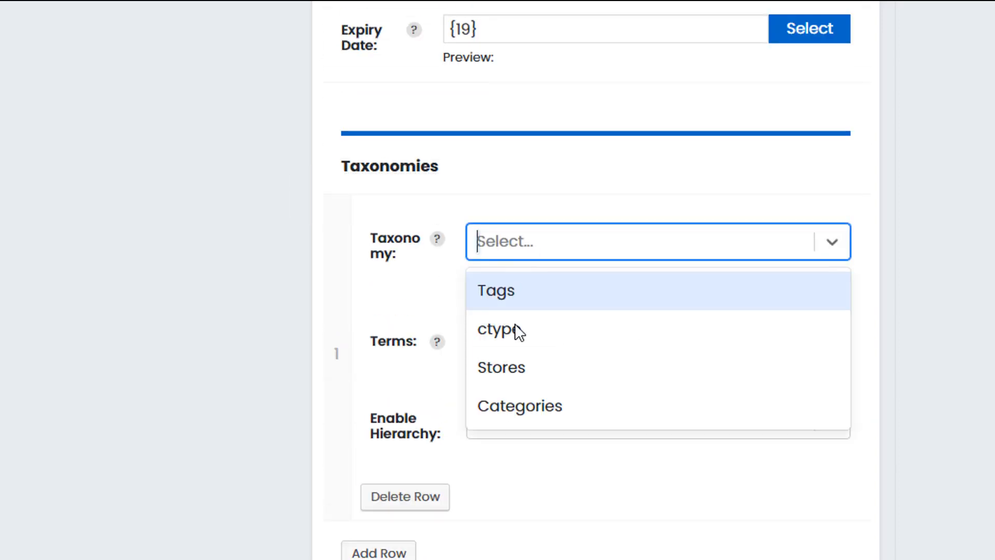
{"action": "left_click", "coordinate": [502, 367]}
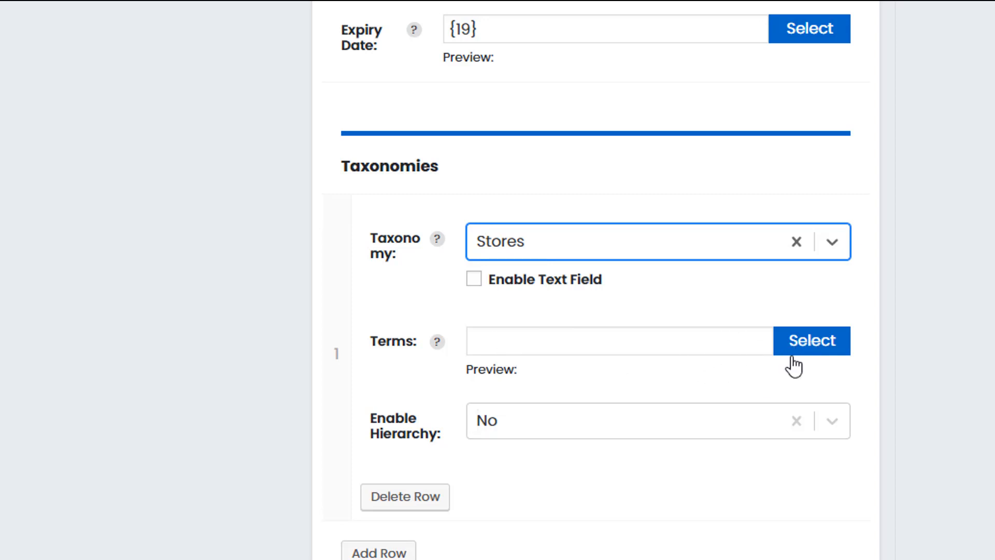
- Switch the taxonomy row from Stores to ctype
{"action": "left_click", "coordinate": [812, 340]}
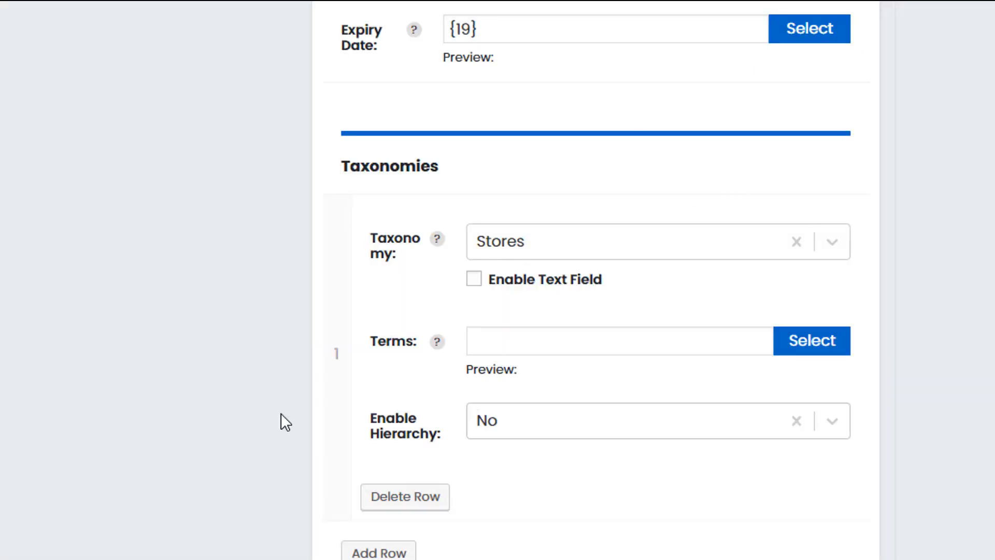
{"action": "left_click", "coordinate": [627, 240]}
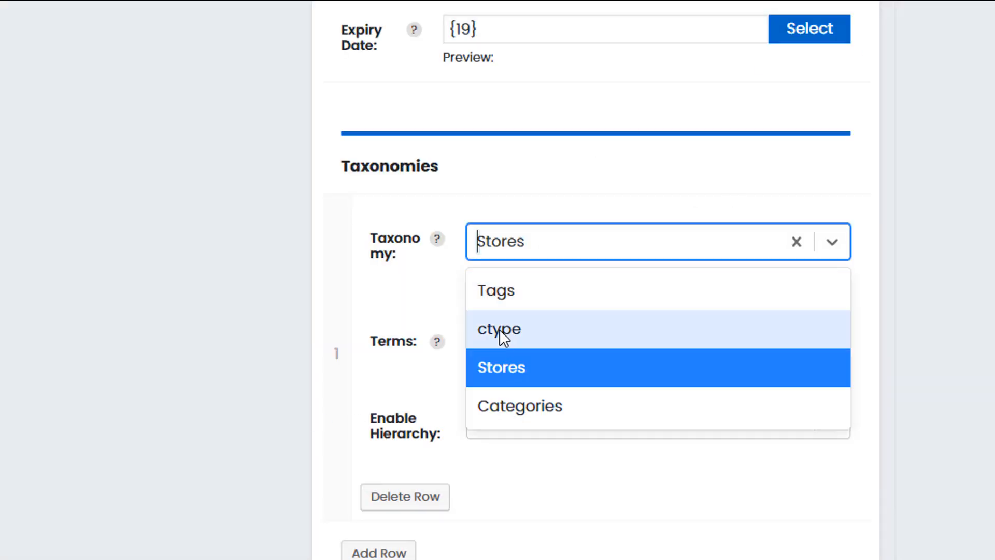
{"action": "left_click", "coordinate": [499, 330]}
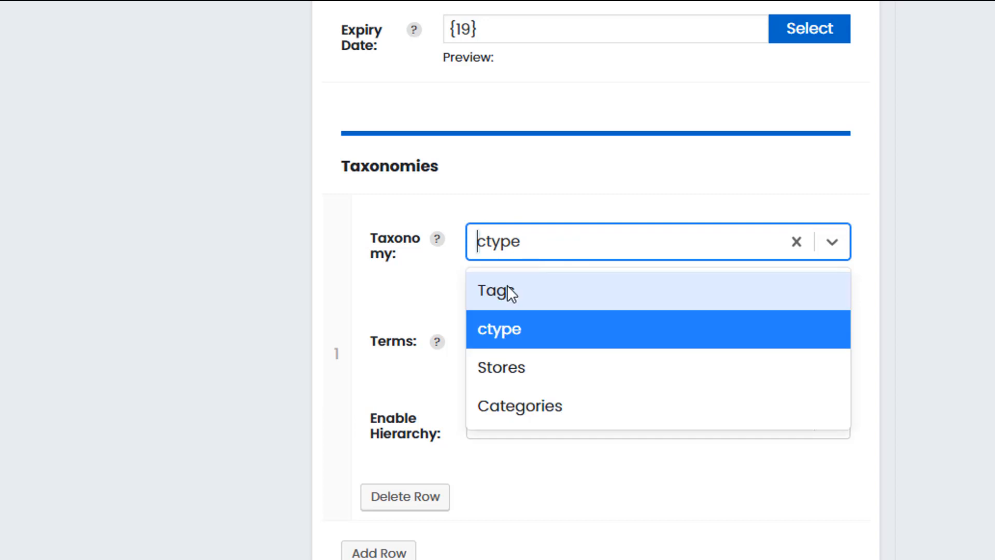
{"action": "left_click", "coordinate": [498, 330]}
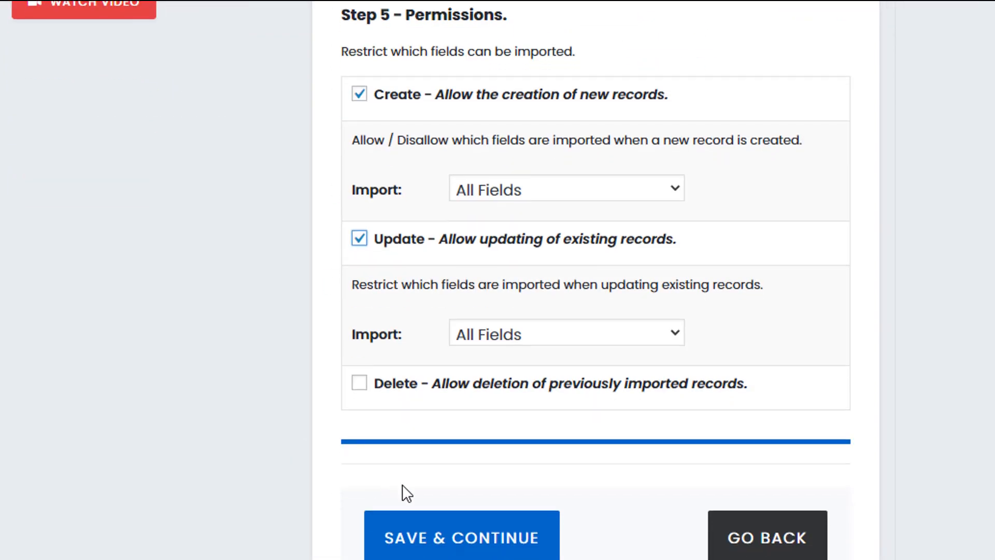
- Save the import permissions and run the import now, inserting record #1040
{"action": "left_click", "coordinate": [463, 541]}
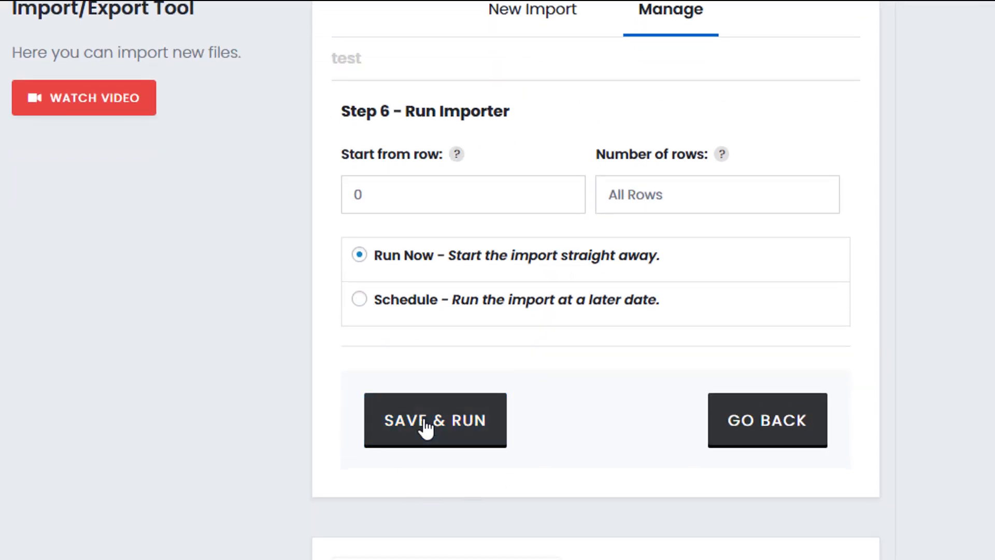
{"action": "left_click", "coordinate": [434, 420]}
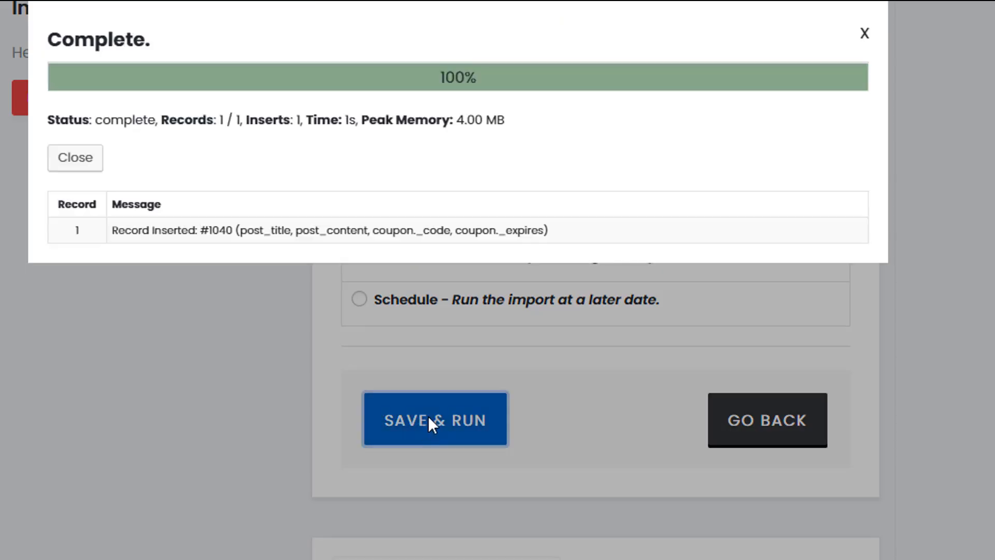
{"action": "mouse_move", "coordinate": [335, 204]}
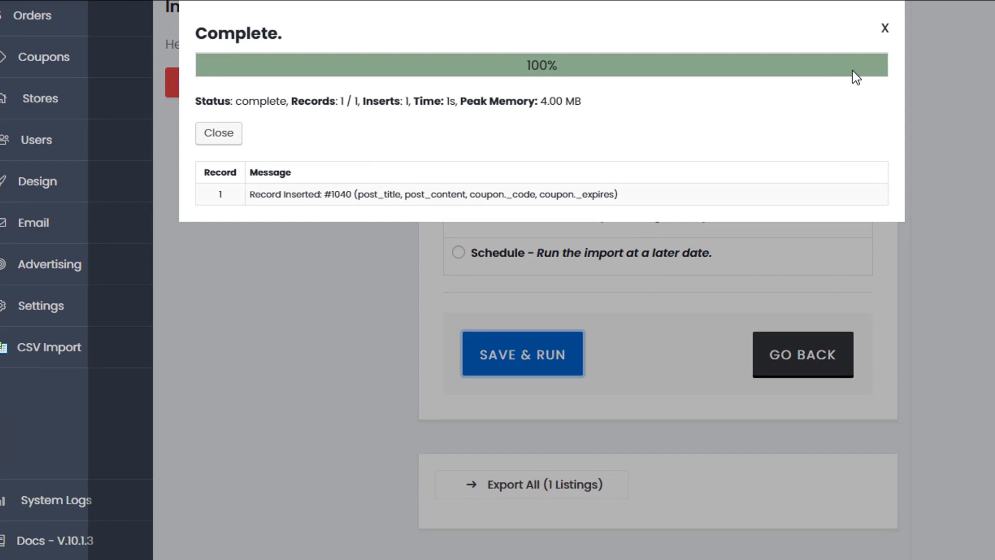
- Dismiss the import report, review Test Coupon 123 in the coupons list, and return to CSV Import
{"action": "left_click", "coordinate": [218, 132]}
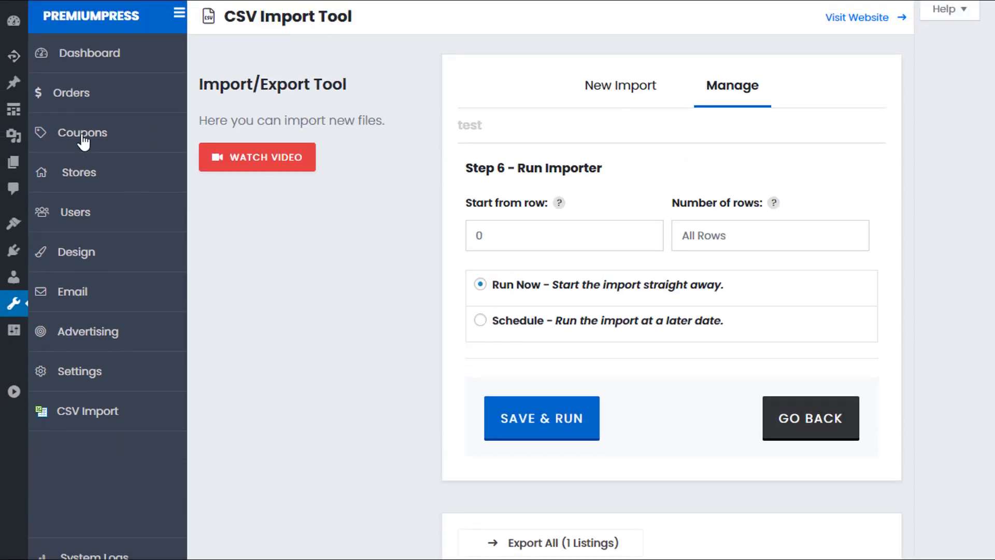
{"action": "left_click", "coordinate": [83, 133]}
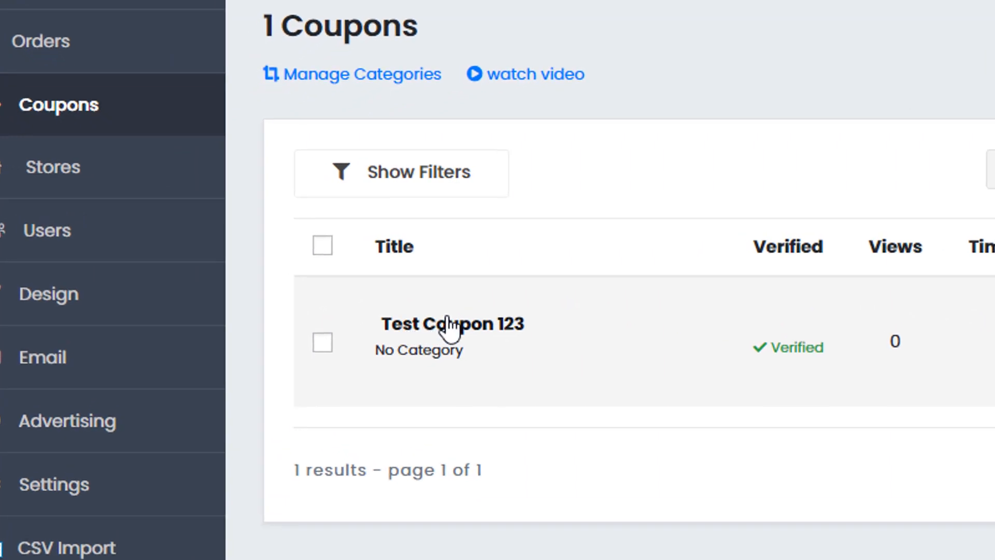
{"action": "mouse_move", "coordinate": [528, 347]}
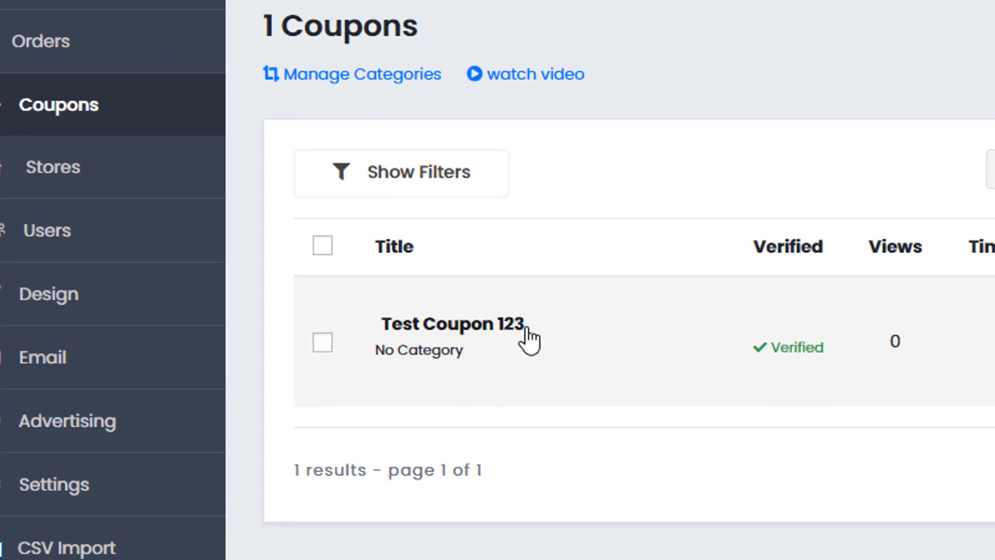
{"action": "mouse_move", "coordinate": [513, 348]}
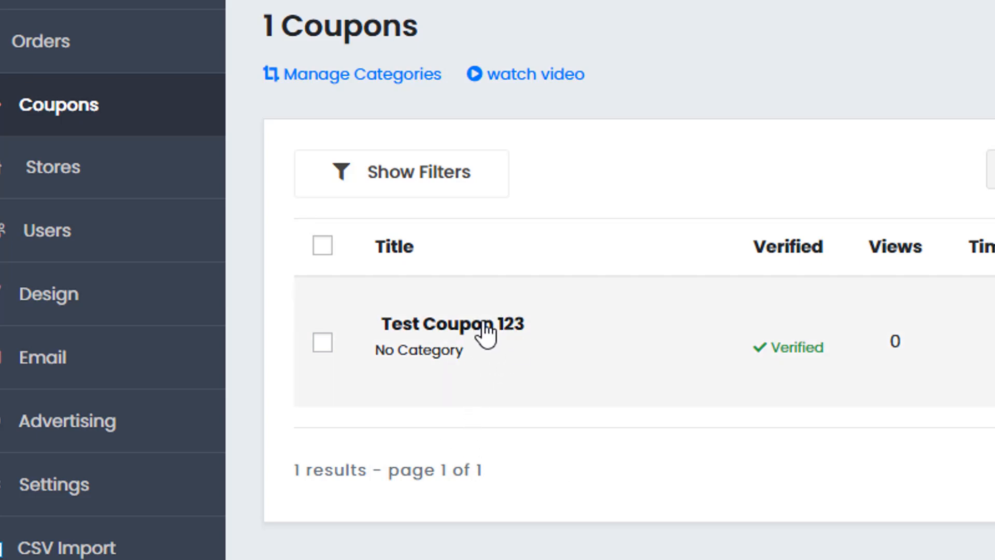
{"action": "mouse_move", "coordinate": [481, 356]}
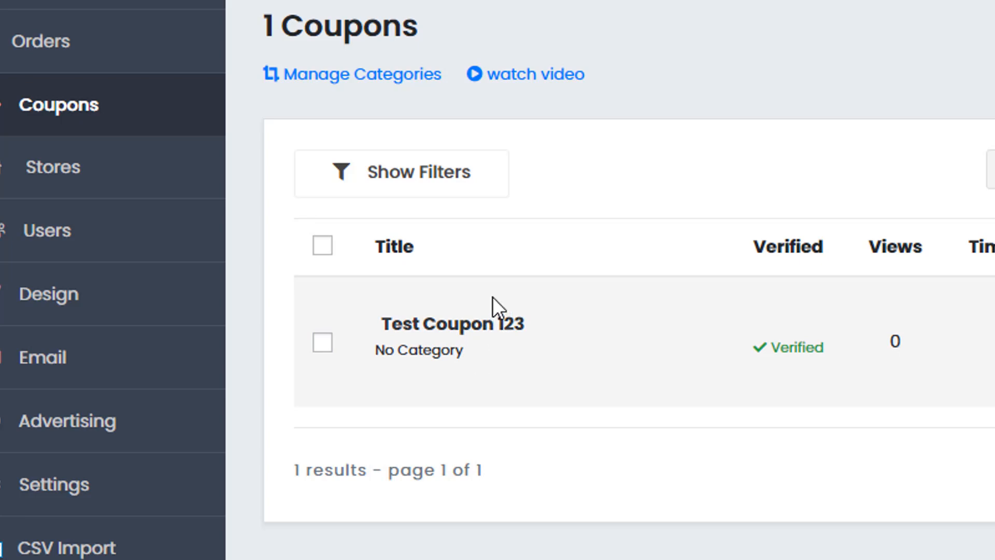
{"action": "mouse_move", "coordinate": [454, 375]}
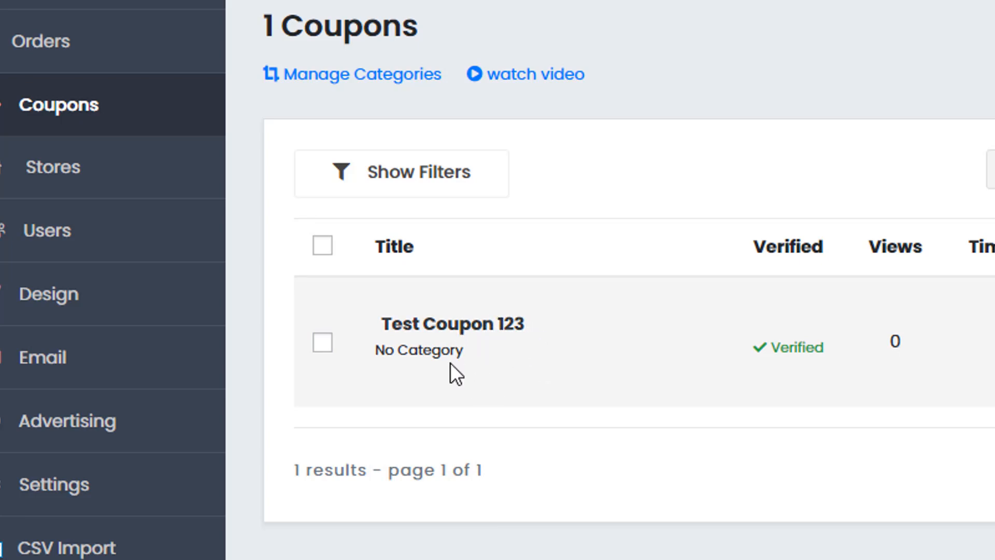
{"action": "mouse_move", "coordinate": [497, 295]}
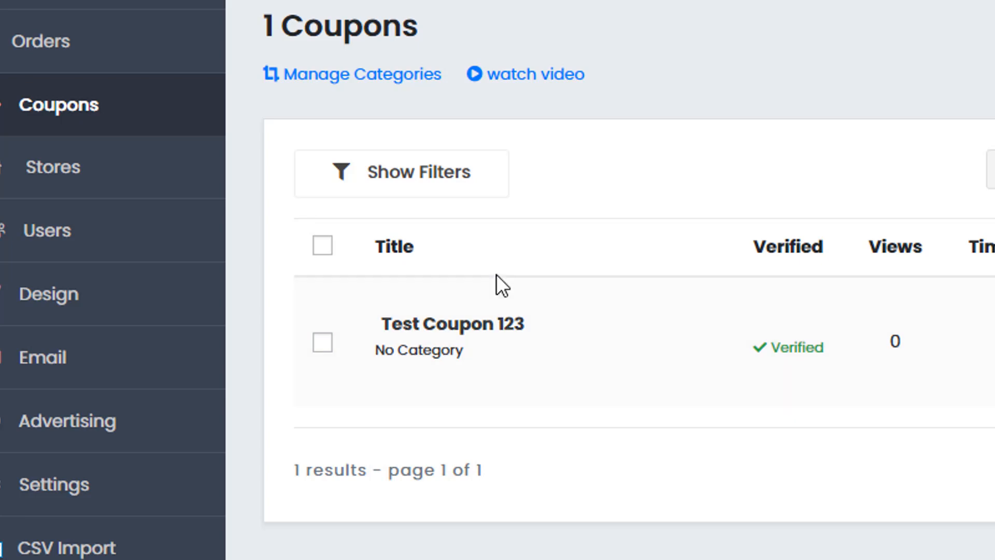
{"action": "mouse_move", "coordinate": [547, 270]}
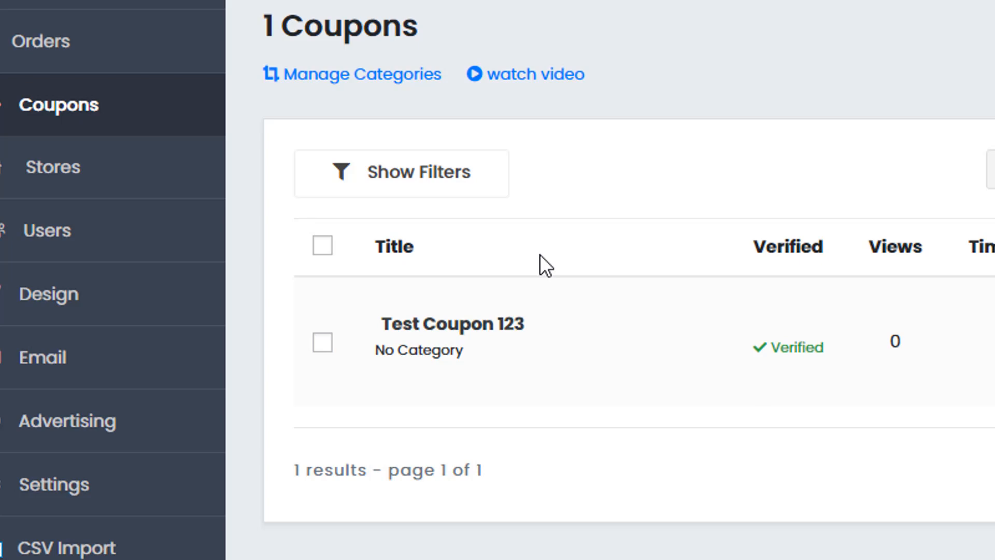
{"action": "mouse_move", "coordinate": [578, 323]}
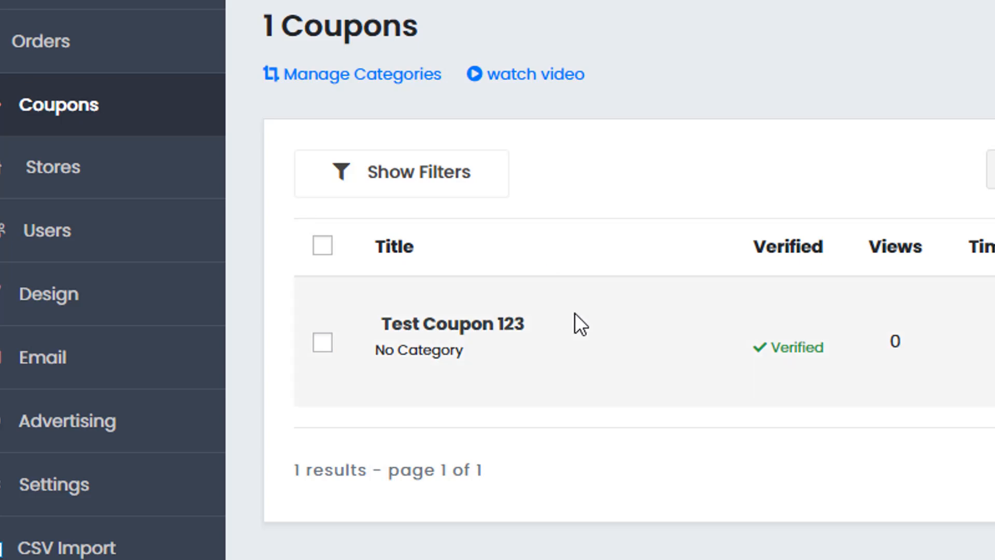
{"action": "mouse_move", "coordinate": [471, 355]}
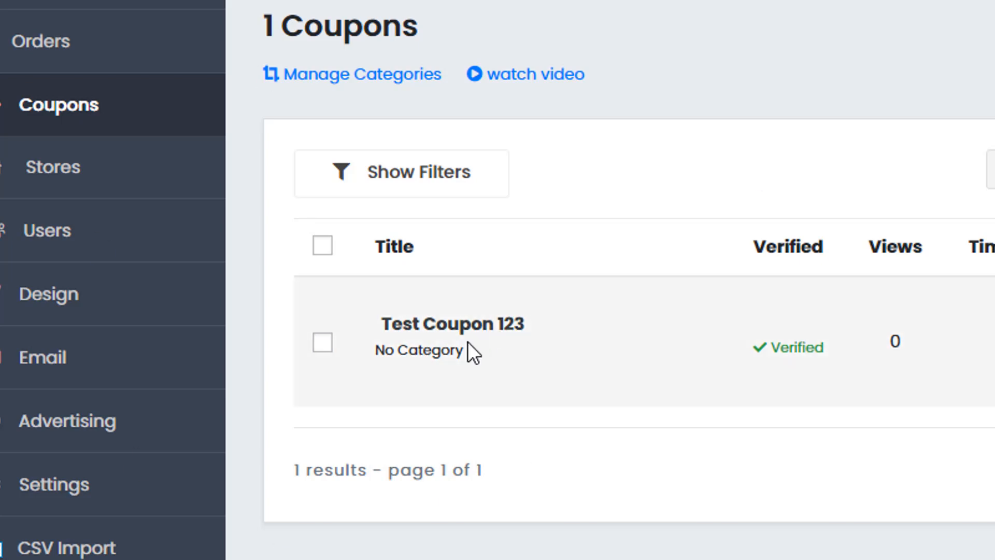
{"action": "mouse_move", "coordinate": [446, 309]}
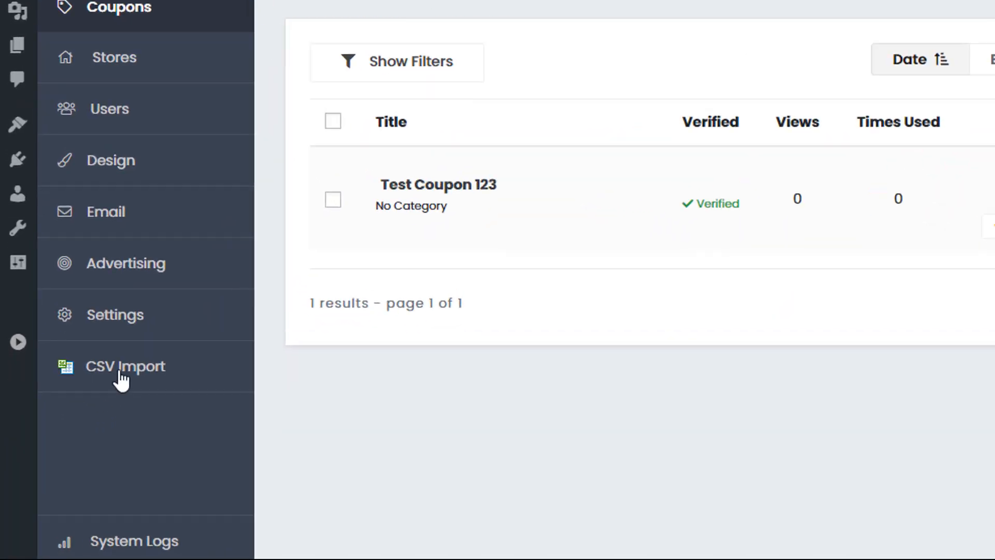
{"action": "left_click", "coordinate": [124, 366]}
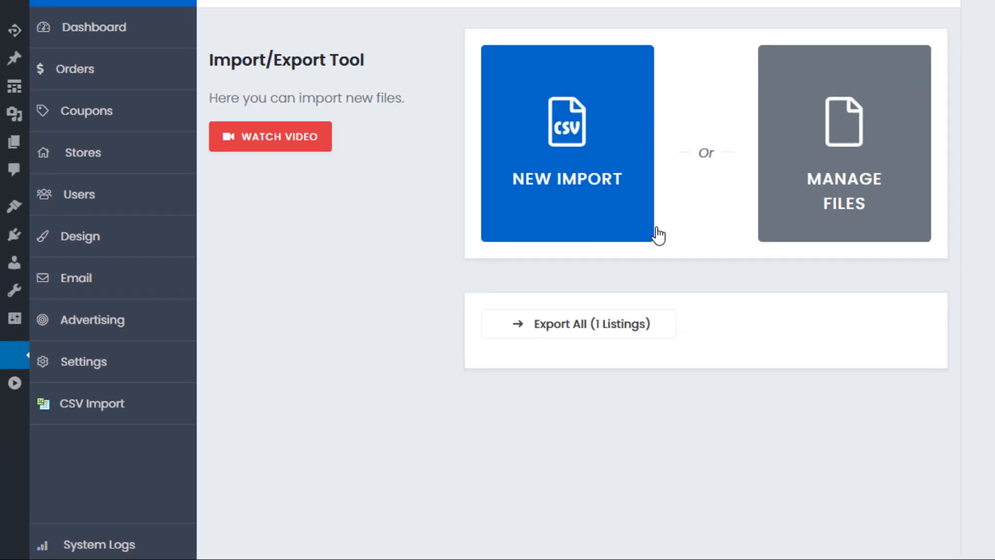
- Start a new import named 'new import 1' and continue to file selection
{"action": "left_click", "coordinate": [844, 145]}
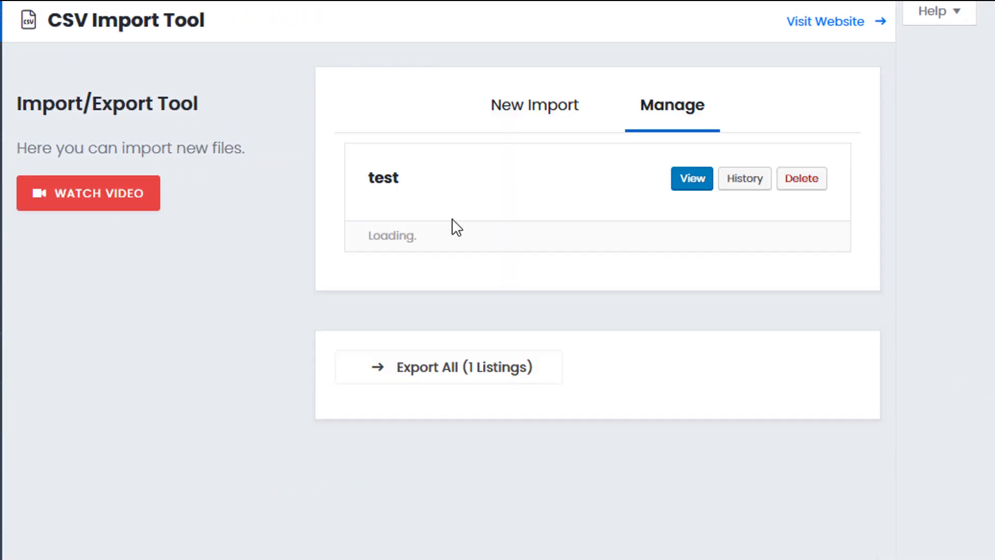
{"action": "left_click", "coordinate": [535, 104]}
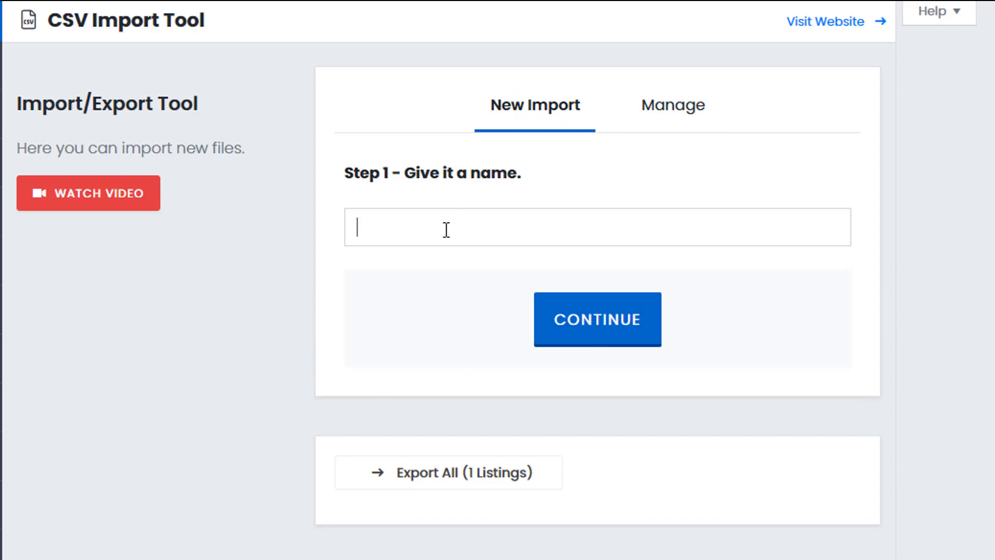
{"action": "type", "text": "new import 1"}
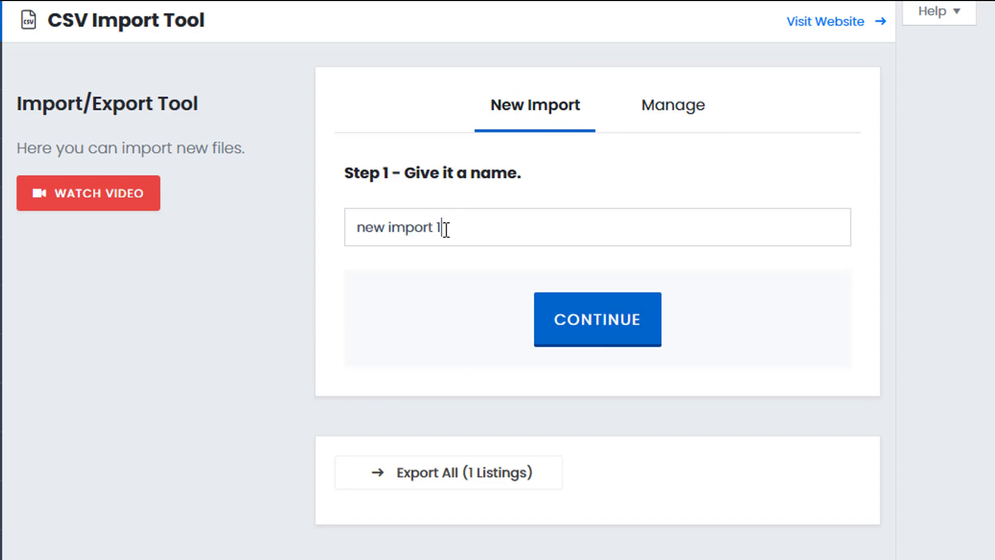
{"action": "left_click", "coordinate": [597, 319]}
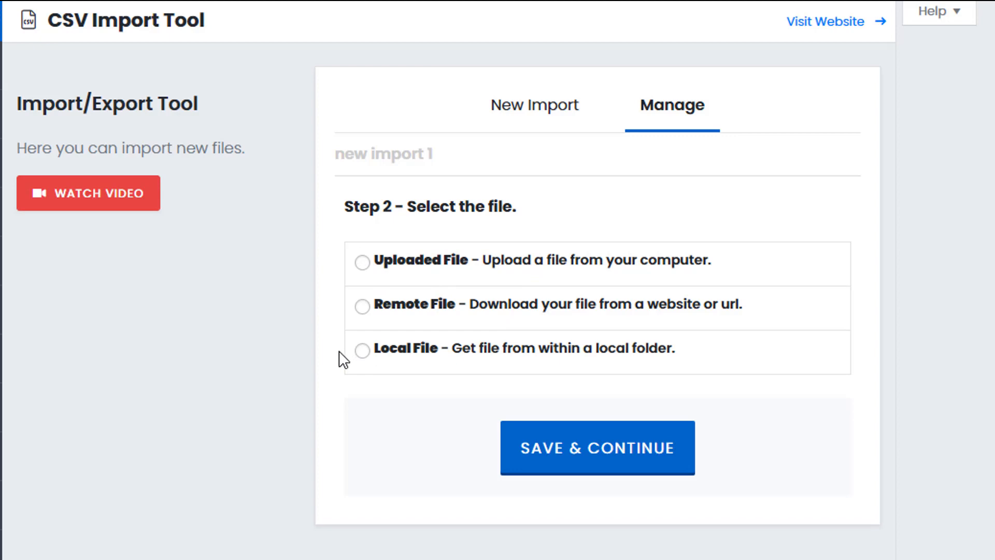
{"action": "mouse_move", "coordinate": [328, 355]}
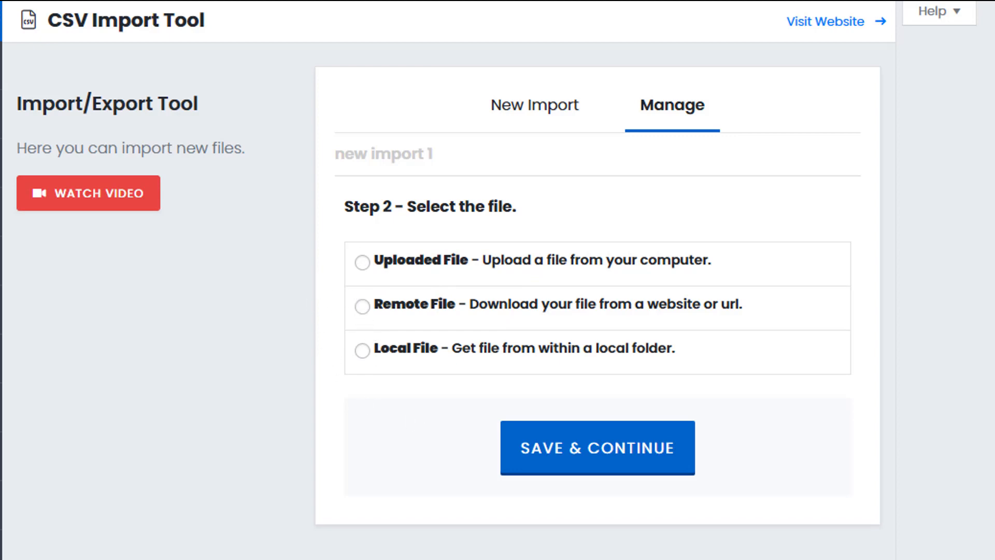
- Upload productfeed.csv from the computer, set the delimiter to ';' and review the product preview
{"action": "left_click", "coordinate": [362, 262]}
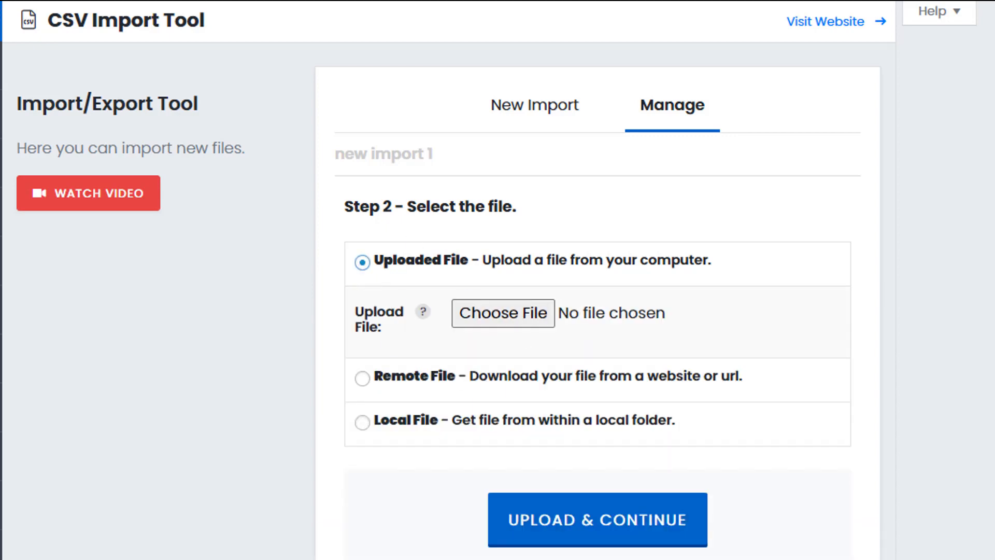
{"action": "left_click", "coordinate": [503, 313]}
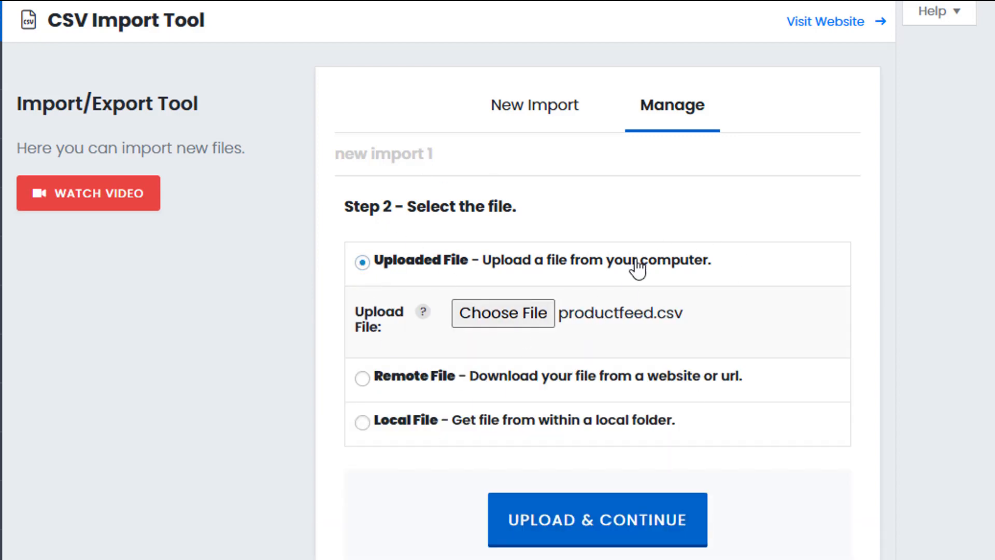
{"action": "left_click", "coordinate": [597, 520]}
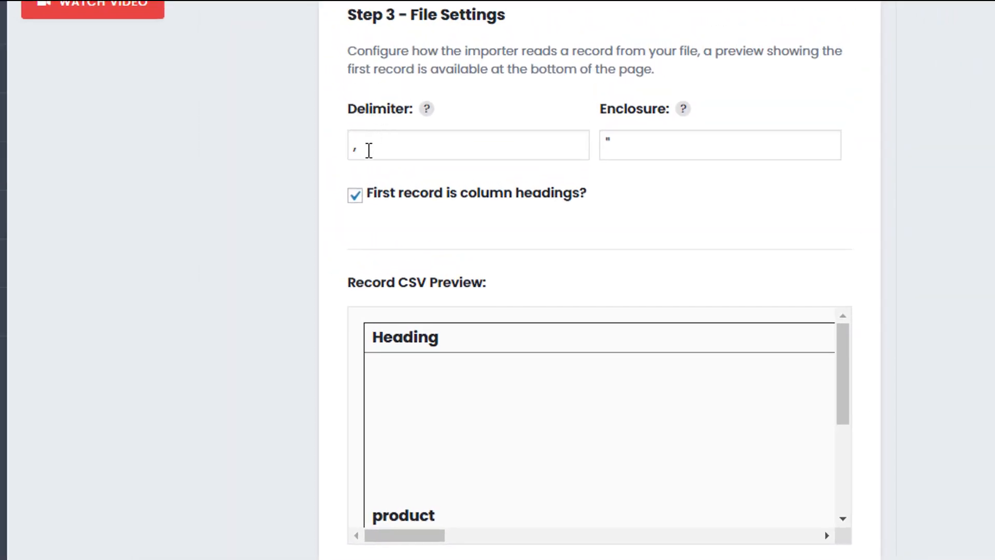
{"action": "type", "text": ";"}
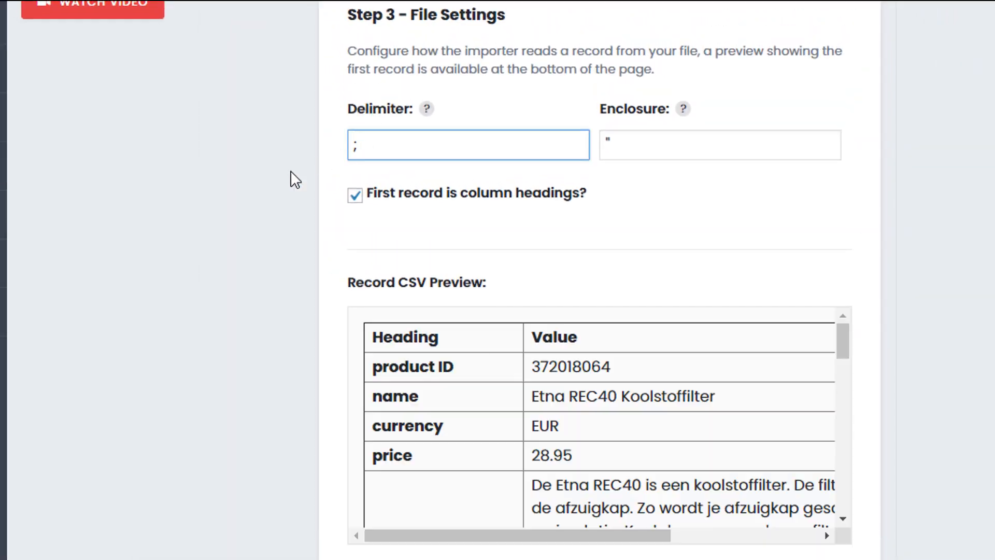
{"action": "scroll", "scroll_direction": "down", "scroll_amount": 3}
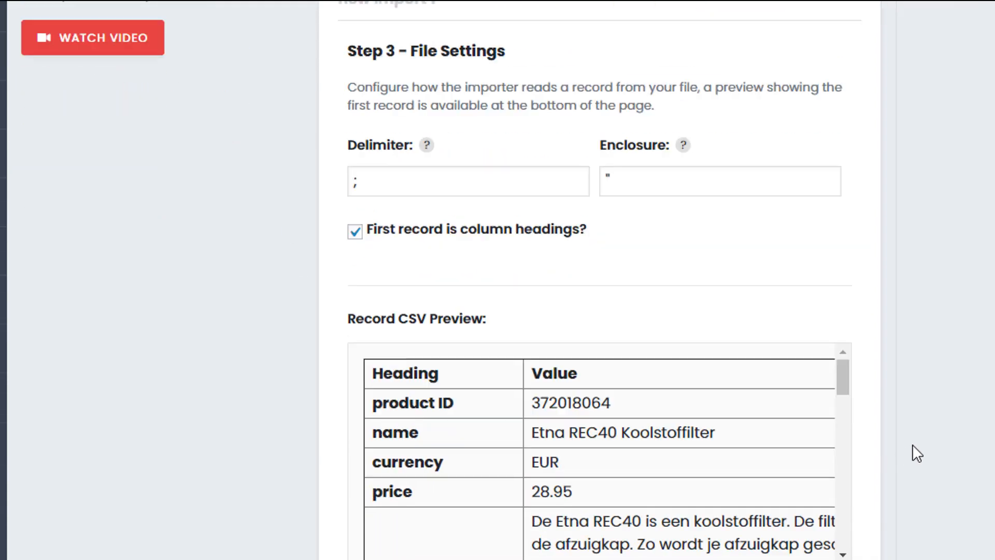
{"action": "scroll", "scroll_direction": "down", "scroll_amount": 3}
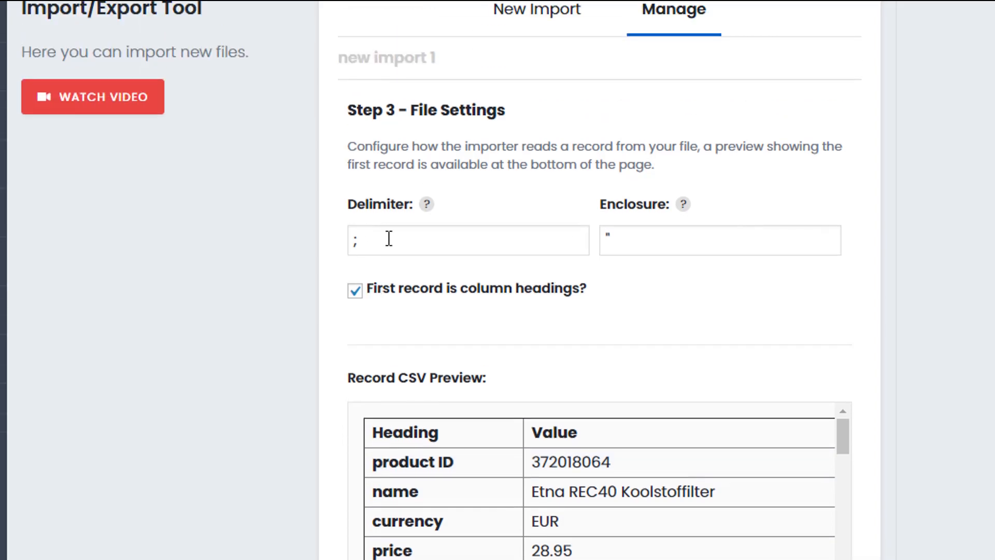
{"action": "scroll", "scroll_direction": "down", "scroll_amount": 3}
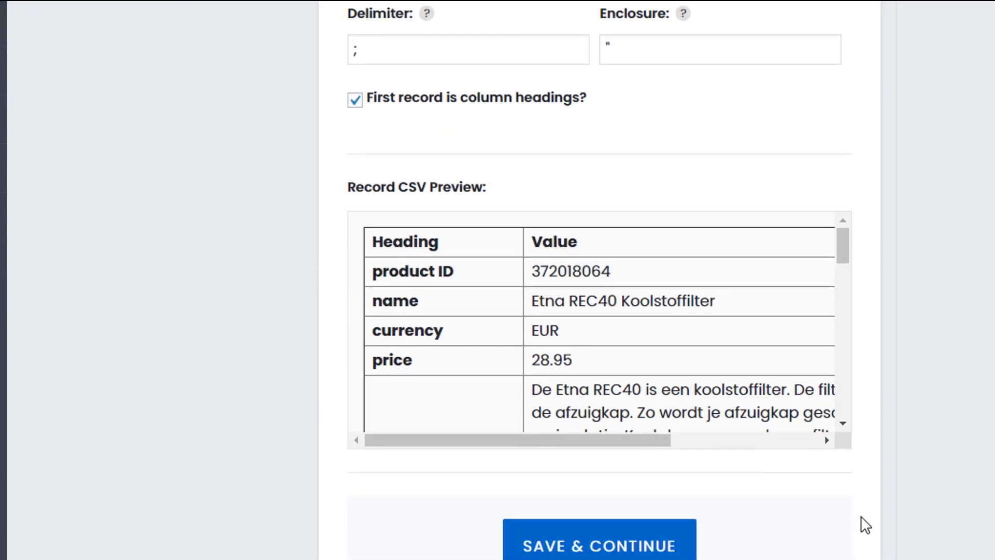
- Map Unique ID to {0}, Title to the name column {1} and Description to {4}
{"action": "left_click", "coordinate": [598, 548]}
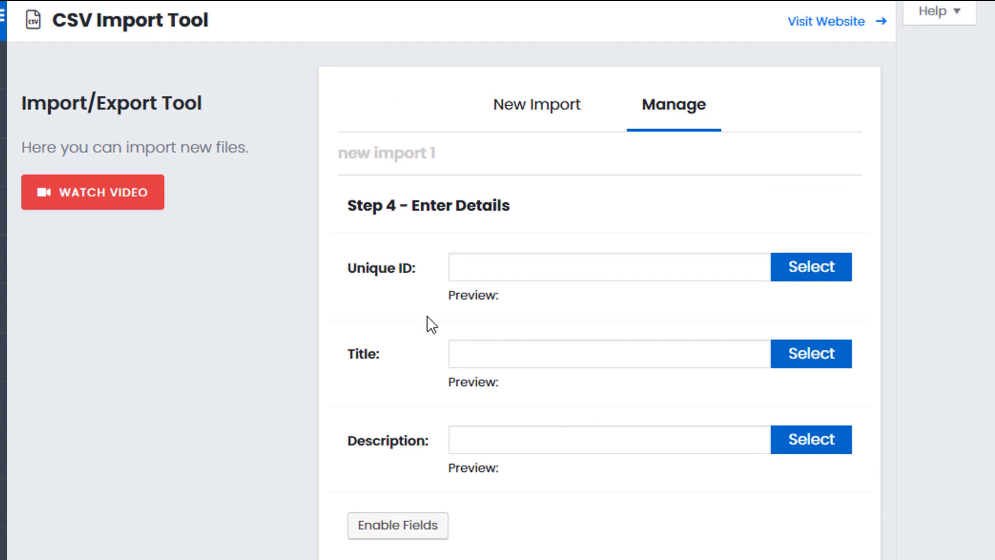
{"action": "mouse_move", "coordinate": [587, 259]}
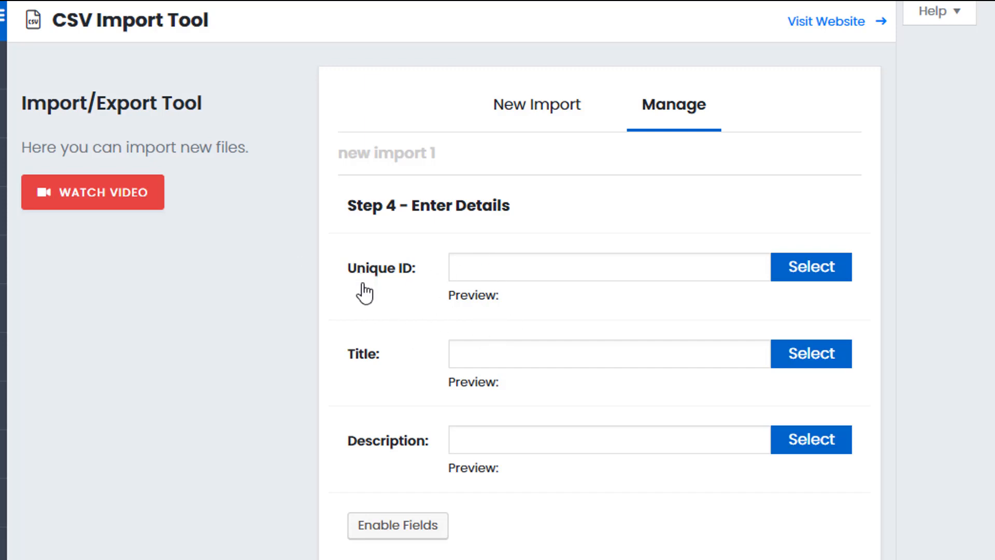
{"action": "mouse_move", "coordinate": [382, 290]}
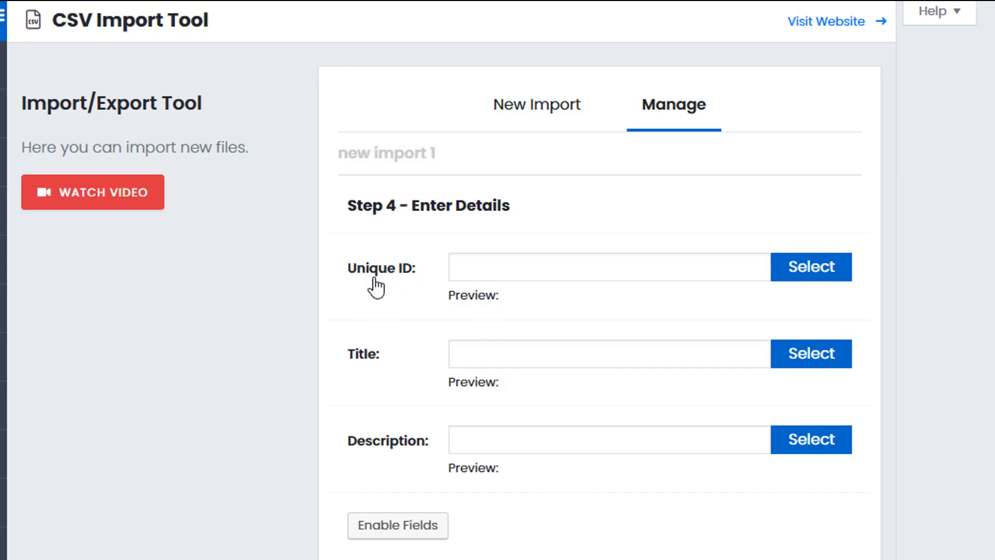
{"action": "mouse_move", "coordinate": [367, 376]}
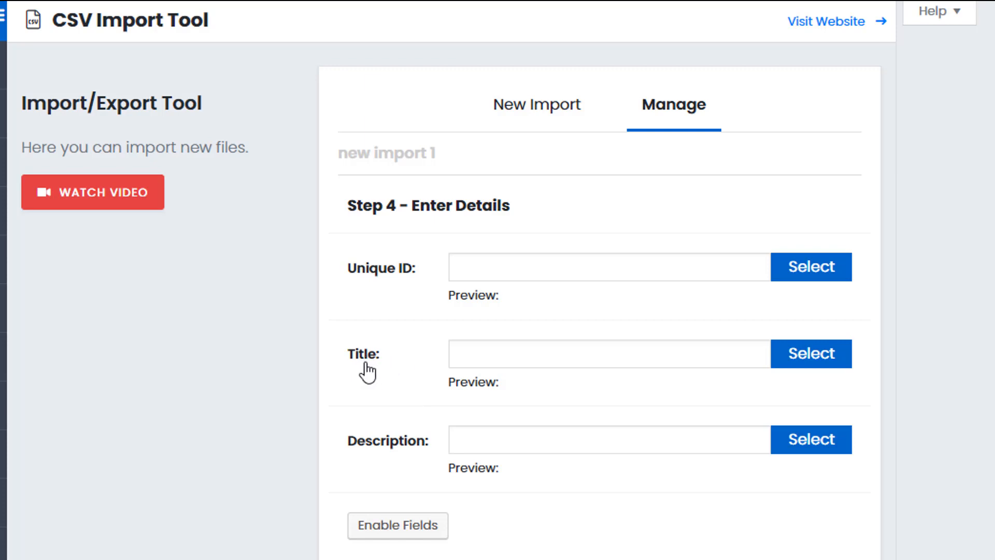
{"action": "mouse_move", "coordinate": [505, 411]}
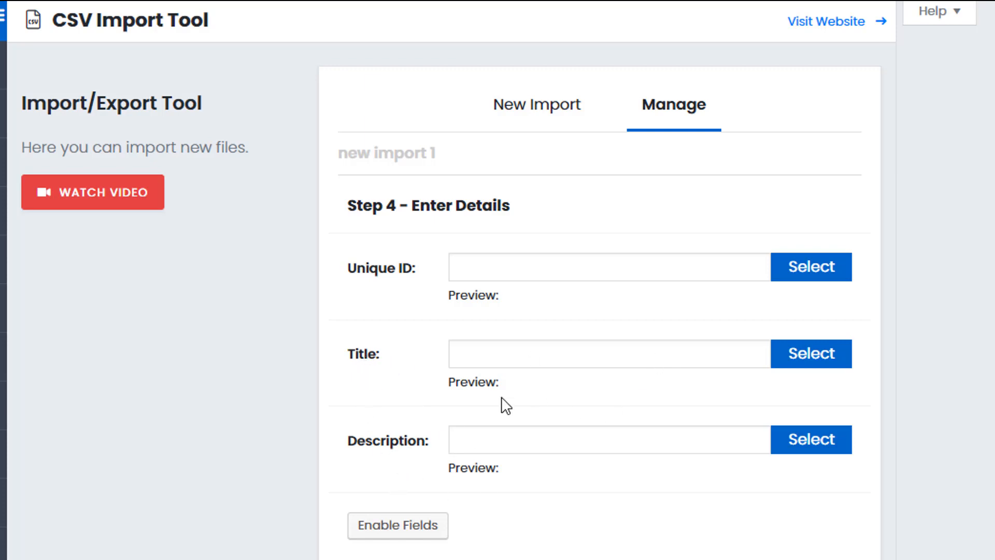
{"action": "mouse_move", "coordinate": [809, 280]}
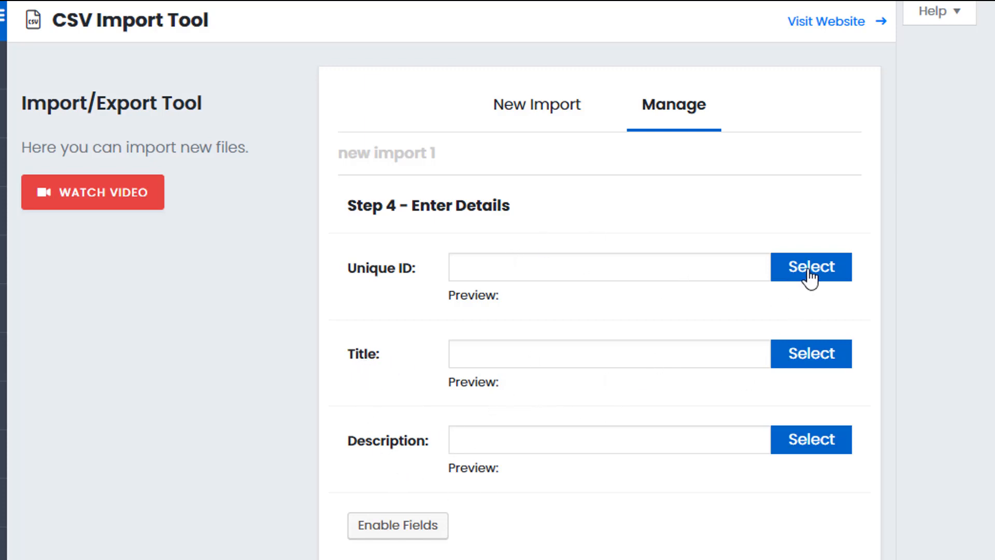
{"action": "left_click", "coordinate": [810, 267]}
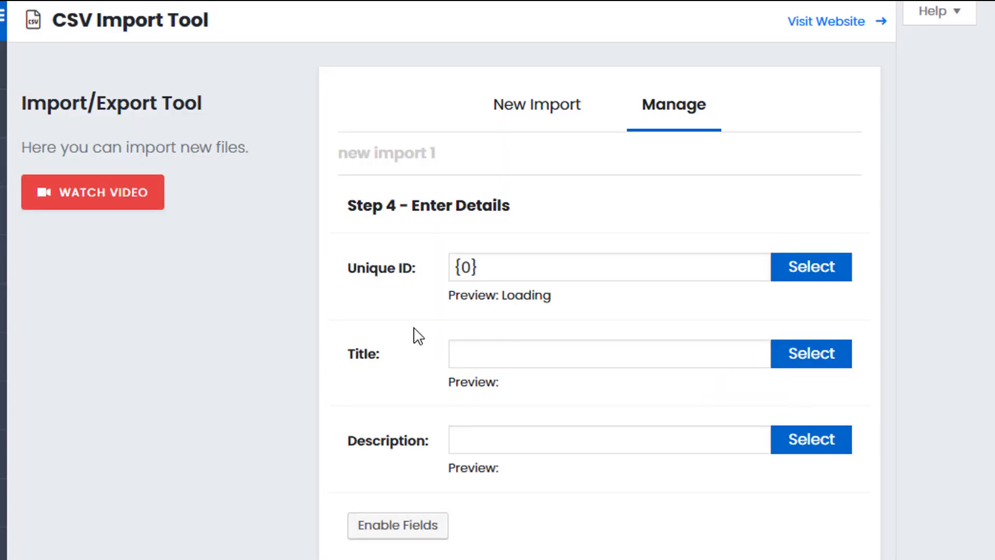
{"action": "left_click", "coordinate": [810, 267]}
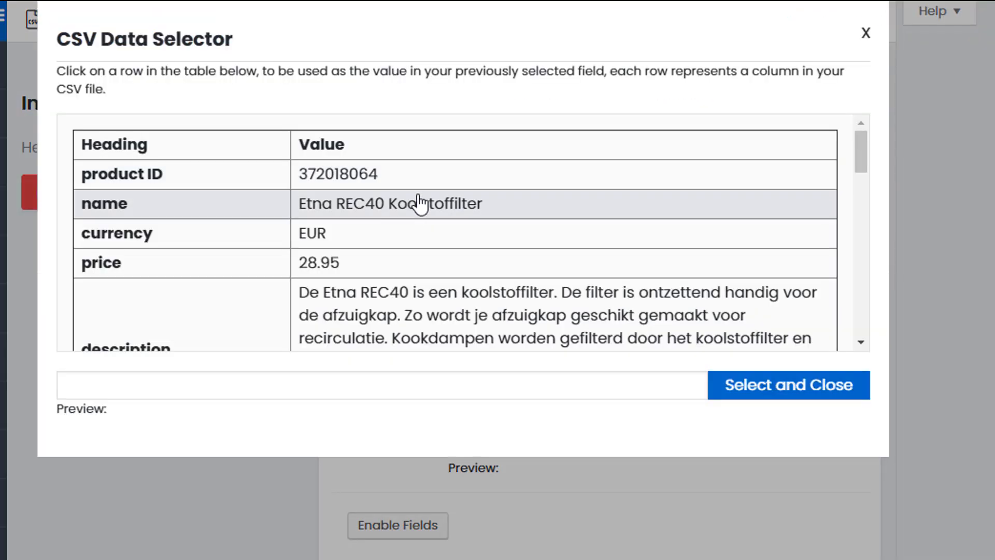
{"action": "mouse_move", "coordinate": [342, 202]}
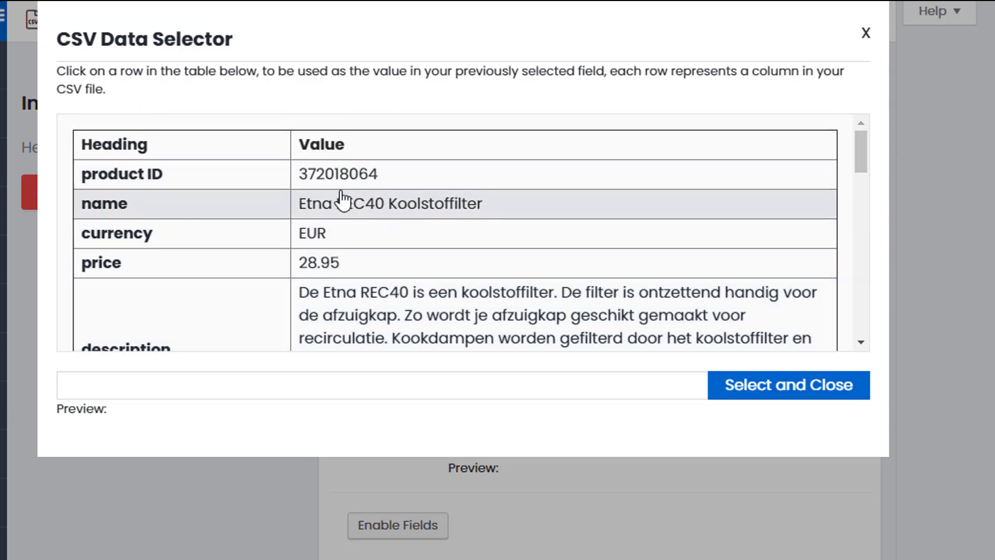
{"action": "mouse_move", "coordinate": [330, 234]}
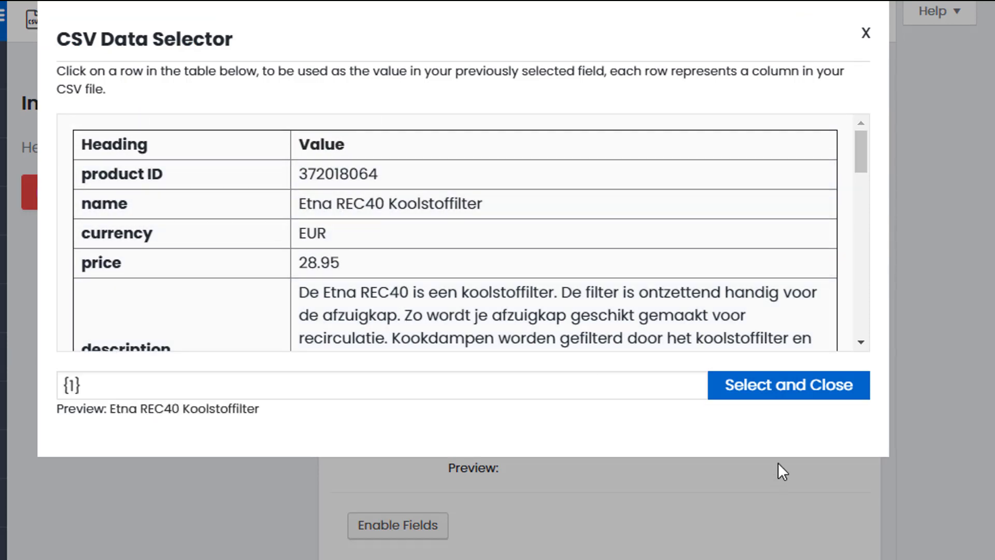
{"action": "left_click", "coordinate": [789, 385]}
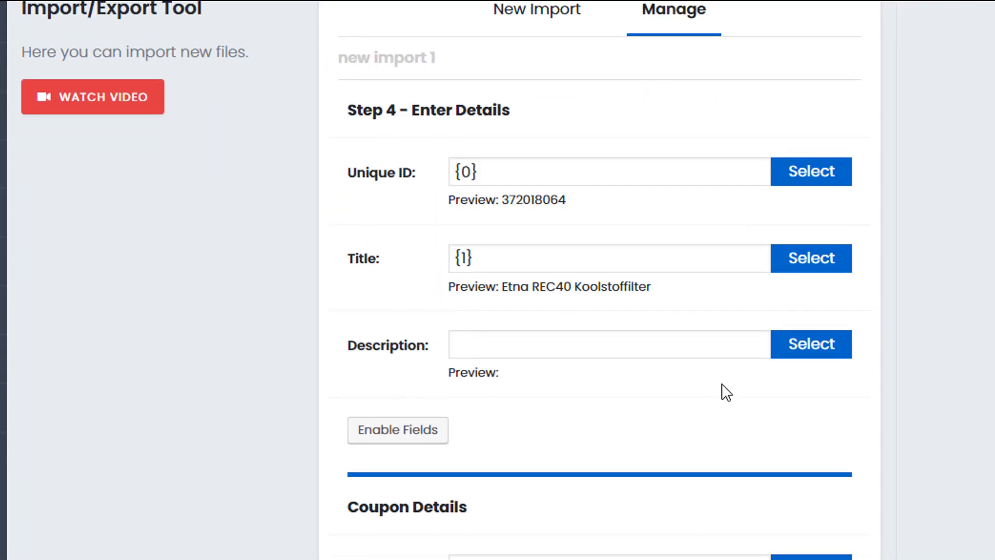
{"action": "left_click", "coordinate": [810, 343]}
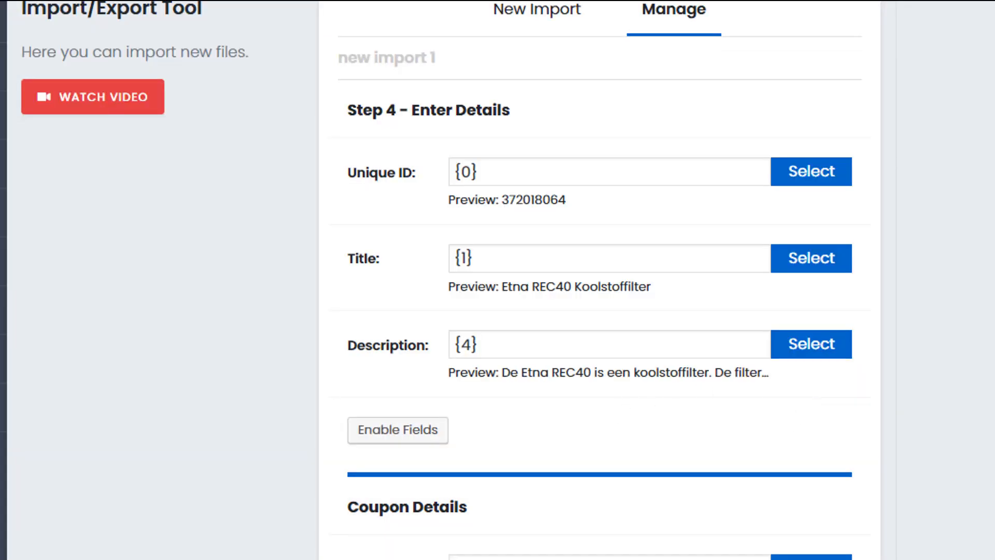
{"action": "mouse_move", "coordinate": [679, 238]}
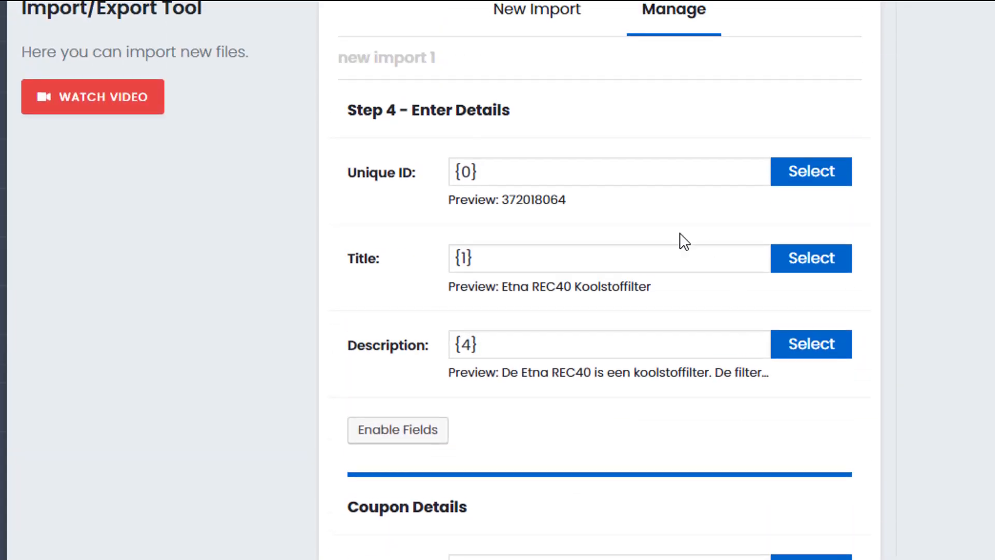
{"action": "scroll", "scroll_direction": "down", "scroll_amount": 3}
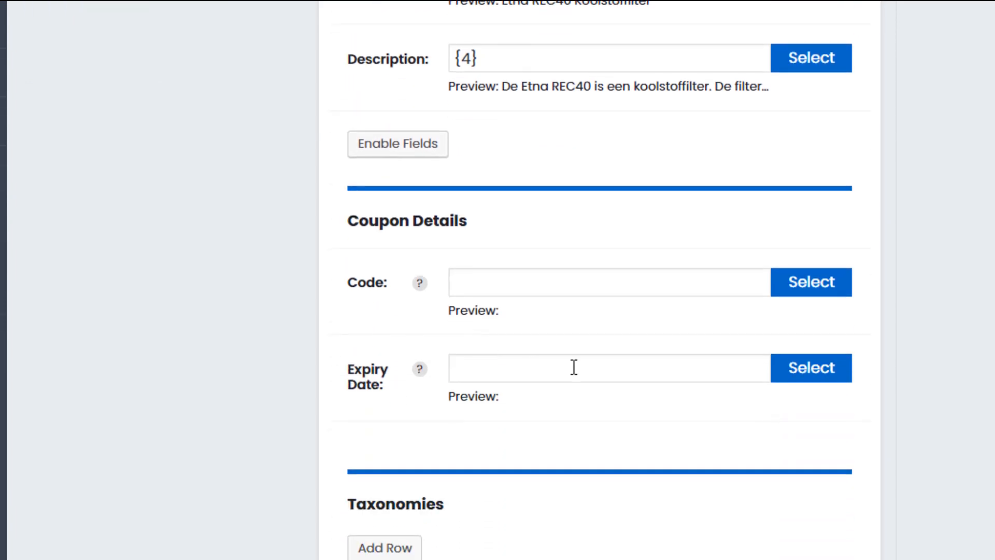
{"action": "mouse_move", "coordinate": [645, 338]}
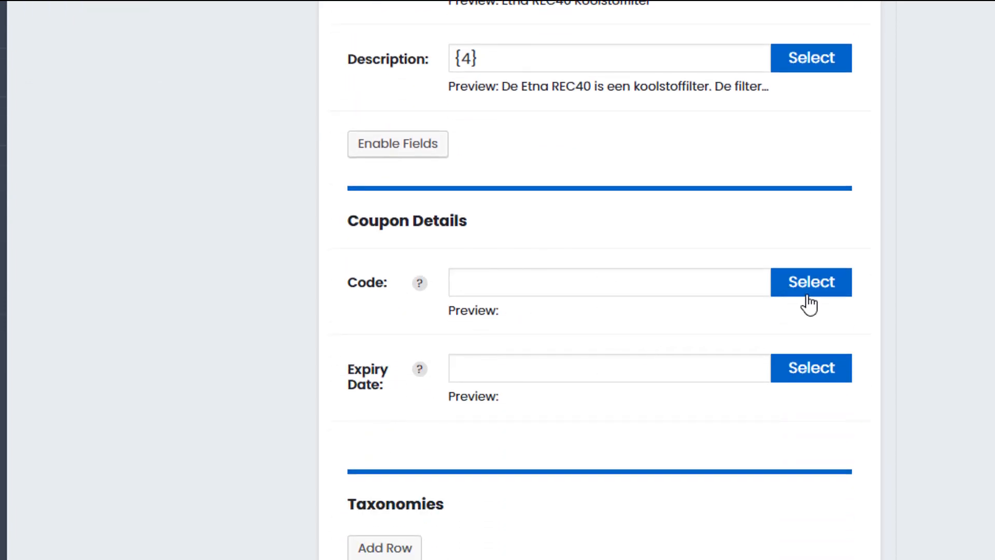
{"action": "left_click", "coordinate": [811, 282]}
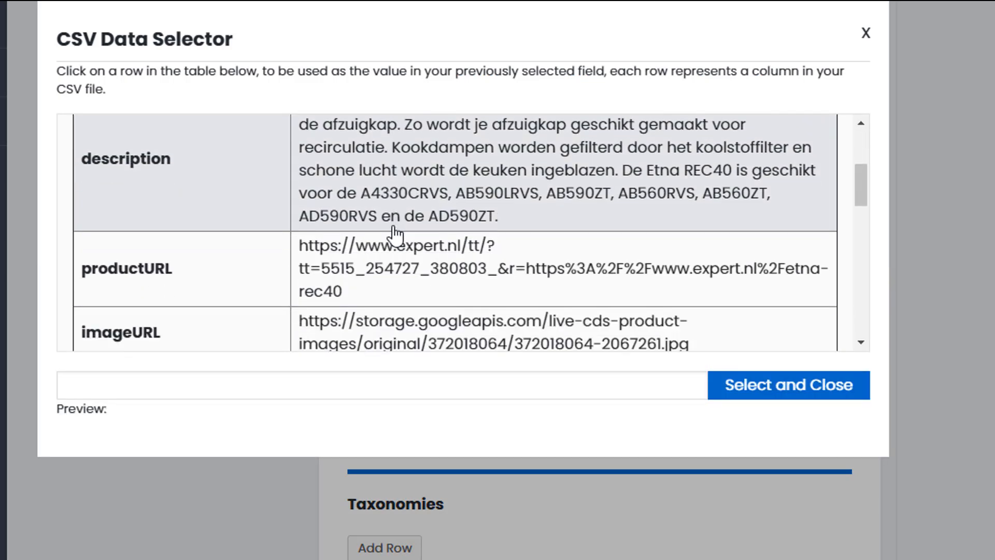
{"action": "scroll", "scroll_direction": "down", "scroll_amount": 3}
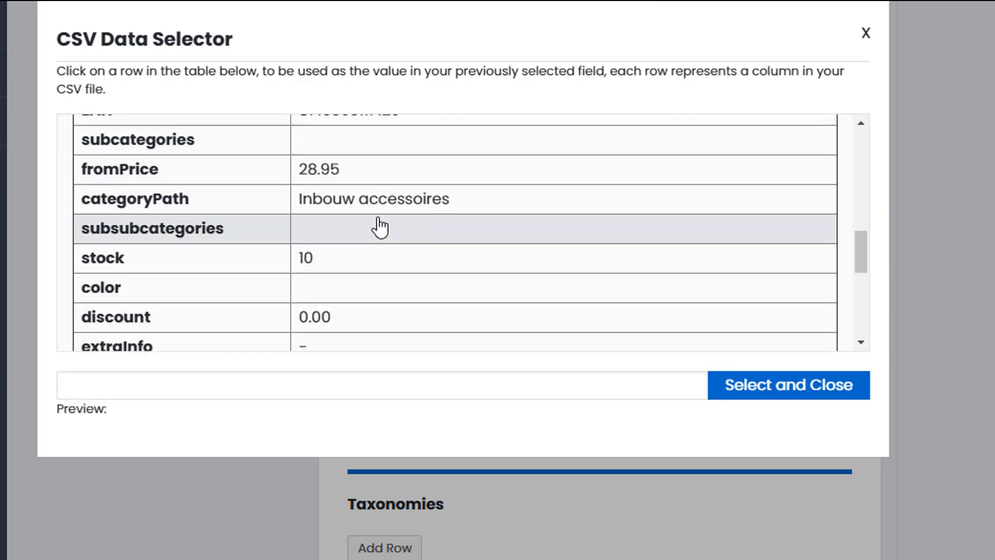
{"action": "scroll", "scroll_direction": "down", "scroll_amount": 3}
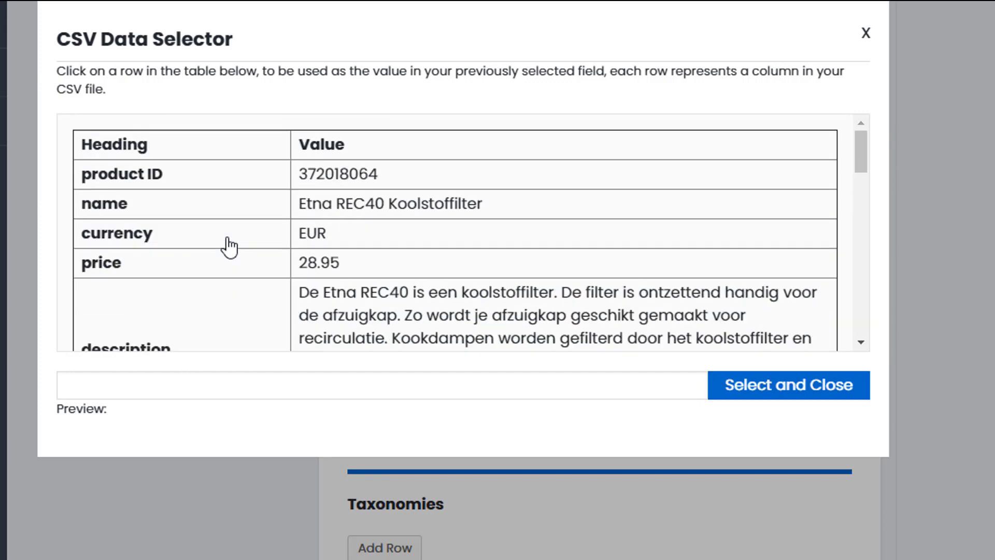
{"action": "left_click", "coordinate": [865, 33]}
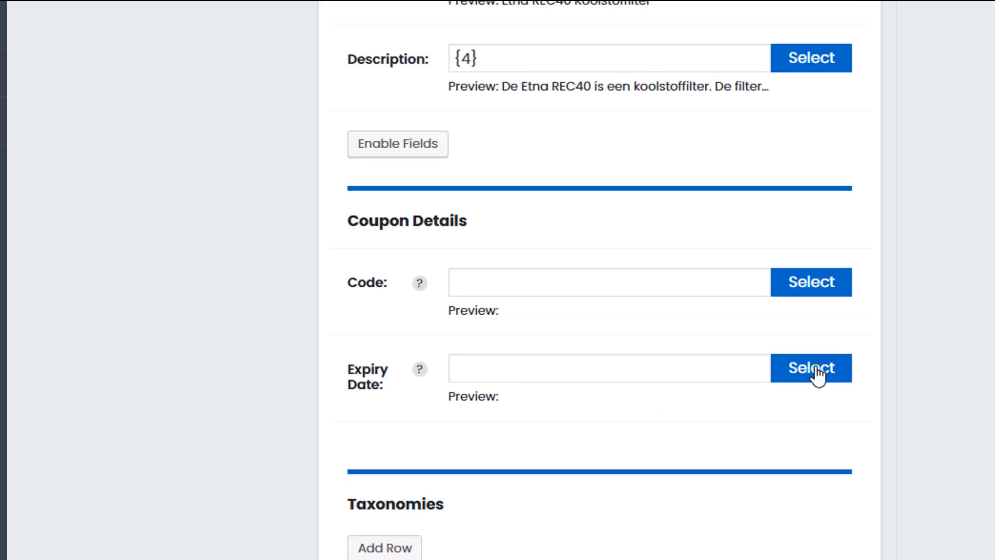
{"action": "left_click", "coordinate": [811, 367]}
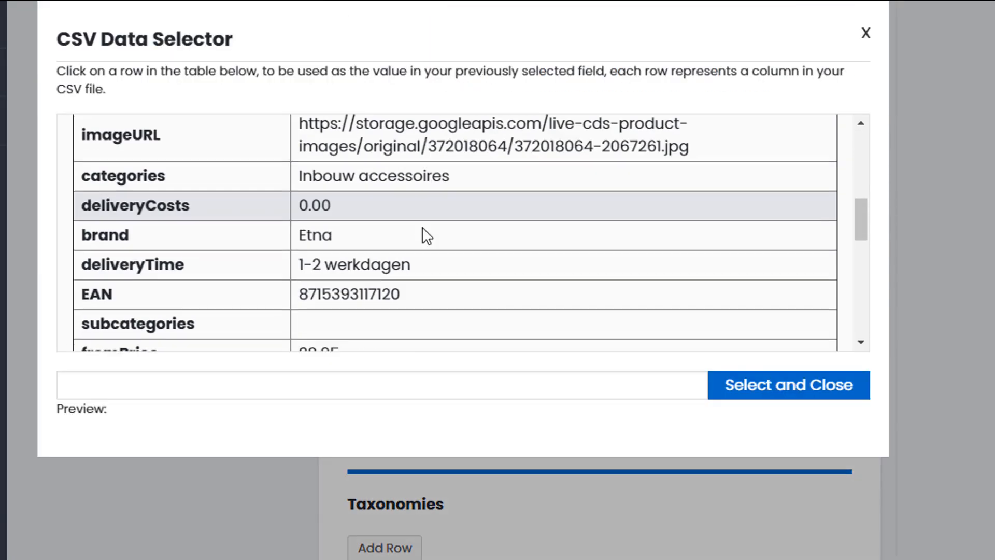
{"action": "scroll", "scroll_direction": "down", "scroll_amount": 3}
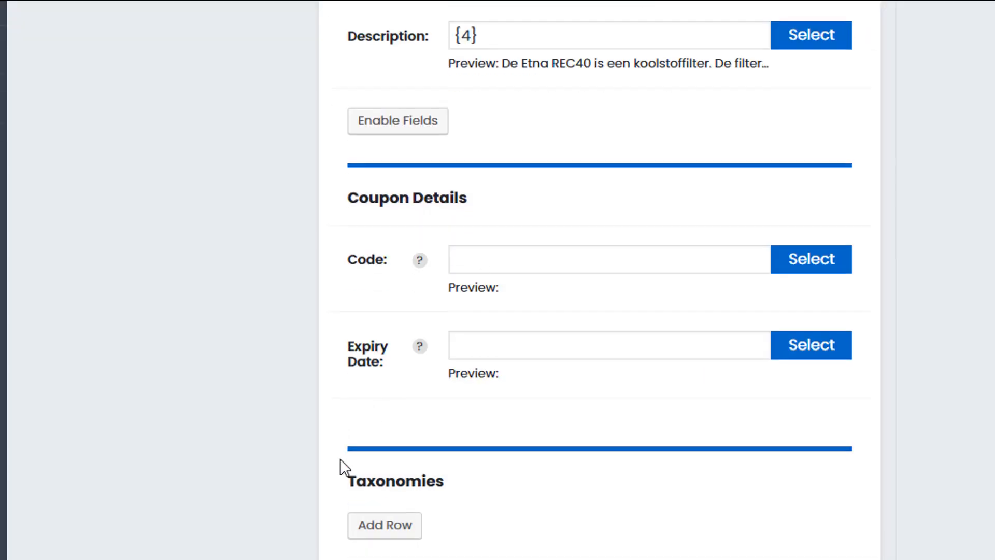
- Add a taxonomy row assigned to Stores and start choosing its Terms column
{"action": "scroll", "scroll_direction": "down", "scroll_amount": 3}
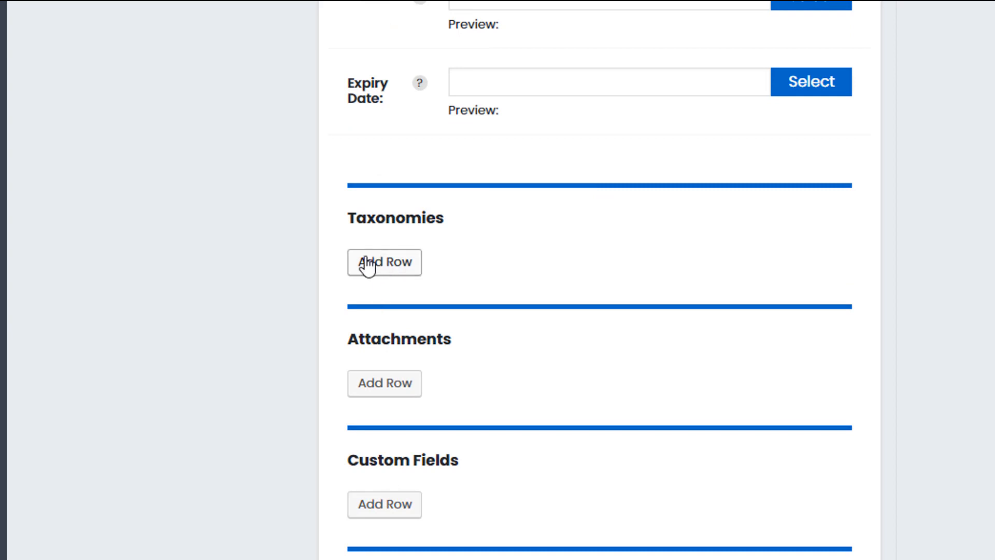
{"action": "left_click", "coordinate": [384, 262]}
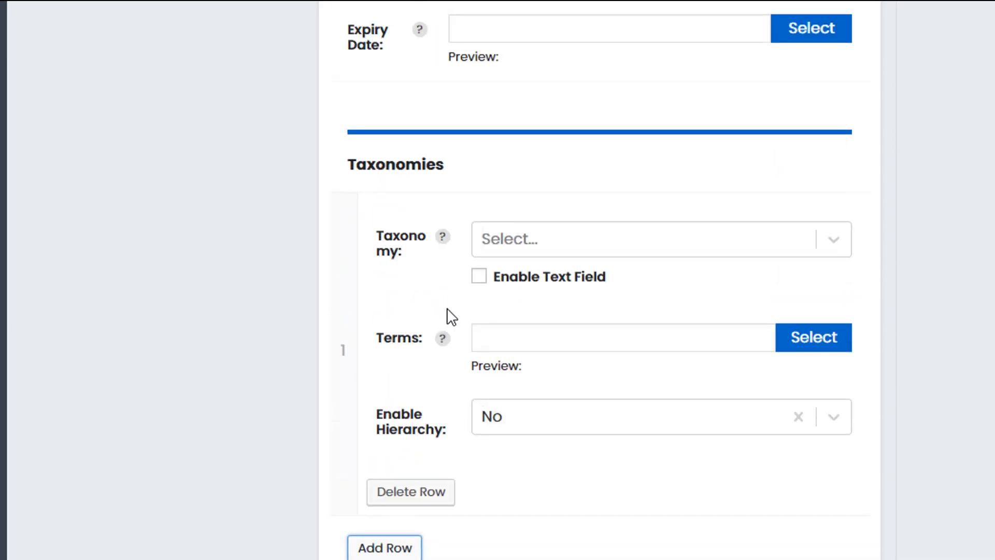
{"action": "left_click", "coordinate": [655, 238]}
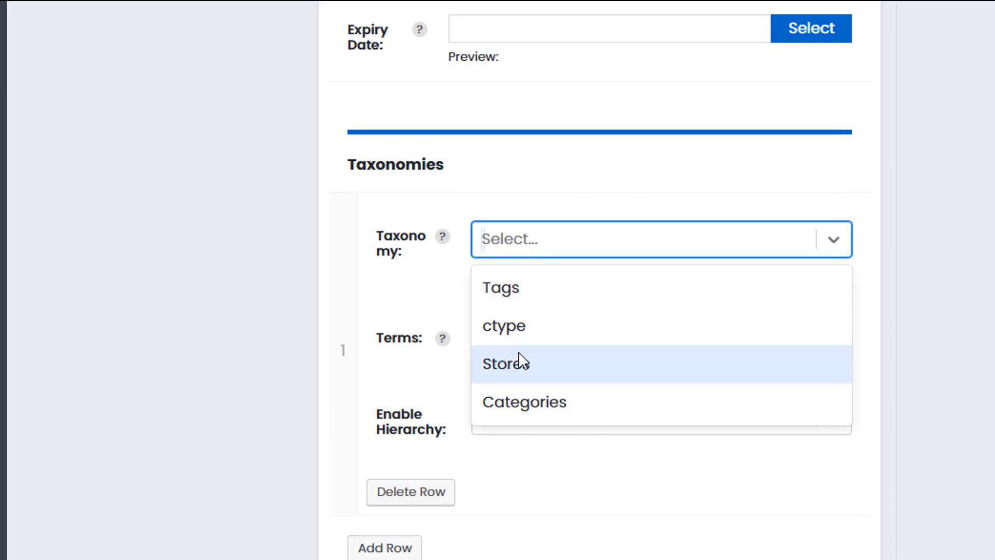
{"action": "left_click", "coordinate": [505, 363]}
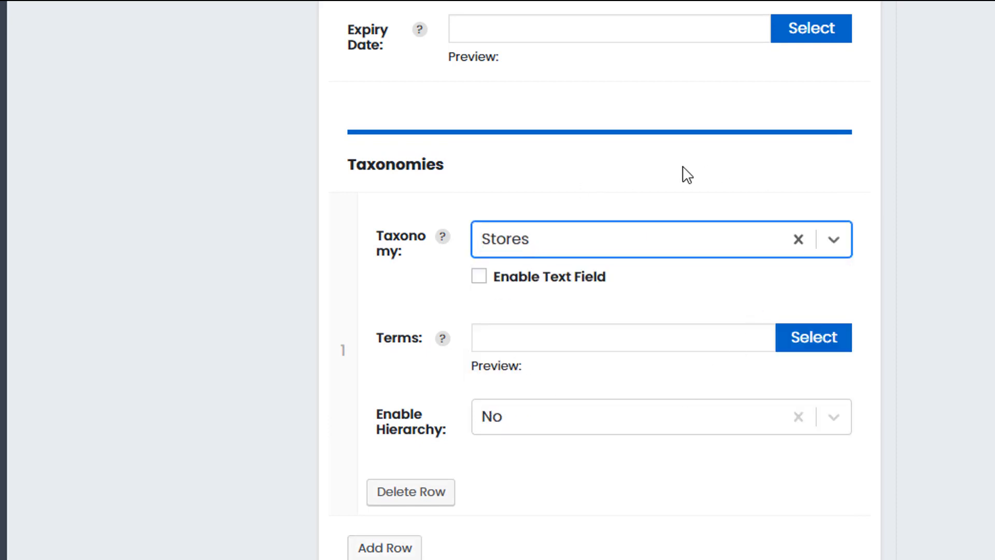
{"action": "left_click", "coordinate": [814, 337]}
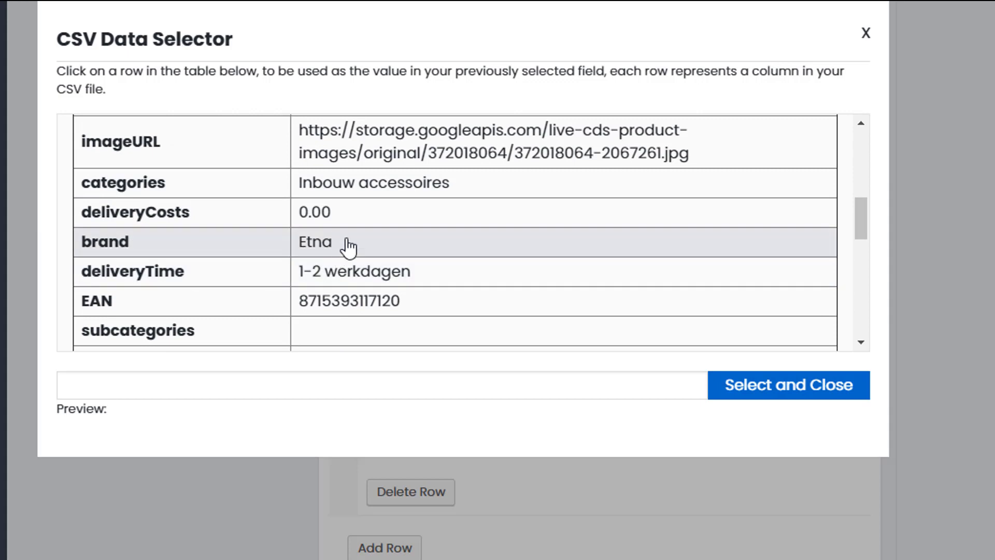
- Select the brand column {9} as the Stores terms, previewing Etna
{"action": "scroll", "scroll_direction": "down", "scroll_amount": 3}
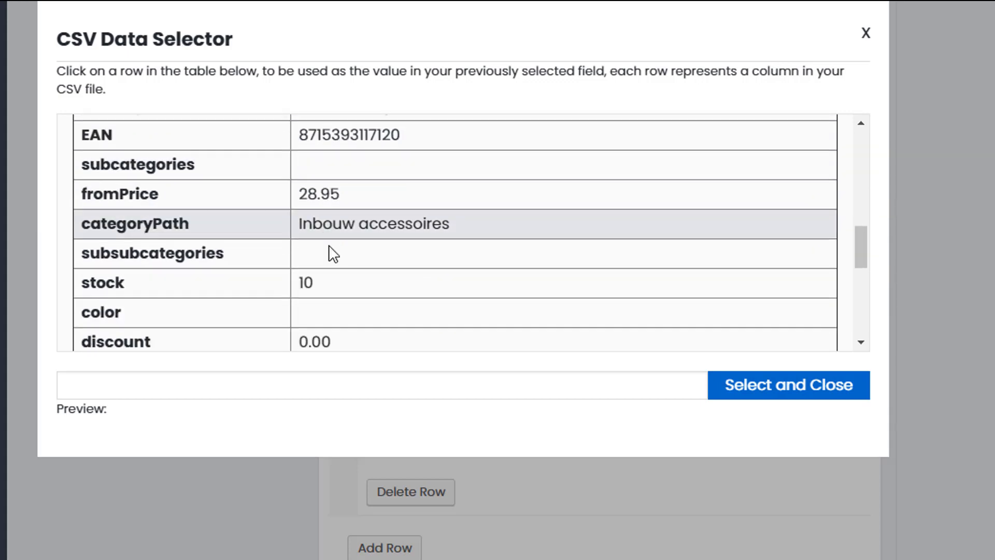
{"action": "scroll", "scroll_direction": "down", "scroll_amount": 3}
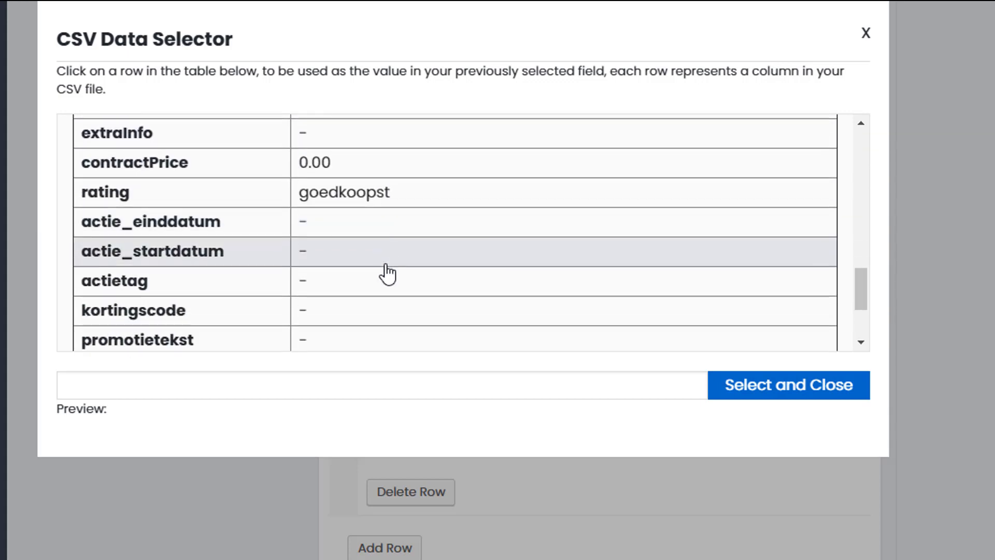
{"action": "scroll", "scroll_direction": "down", "scroll_amount": 3}
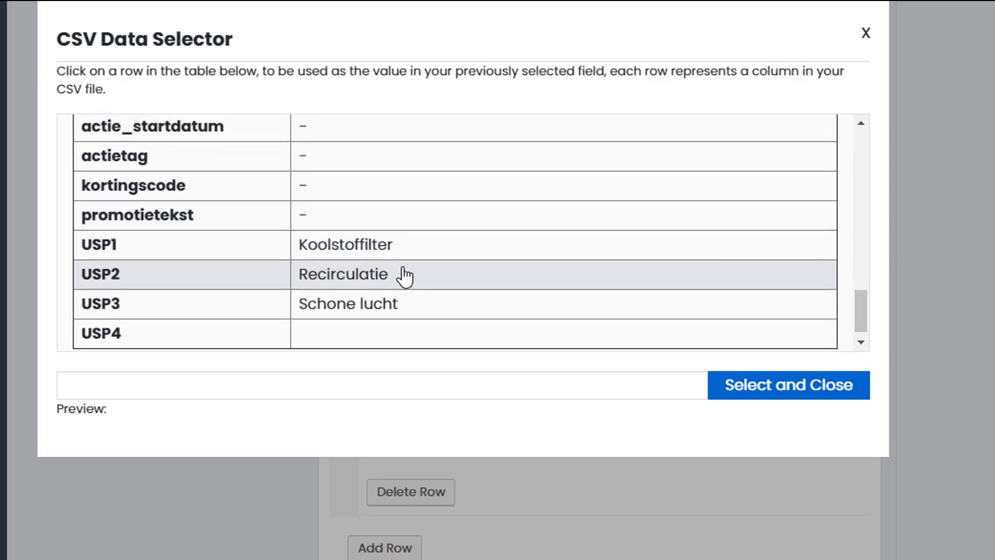
{"action": "scroll", "scroll_direction": "down", "scroll_amount": 3}
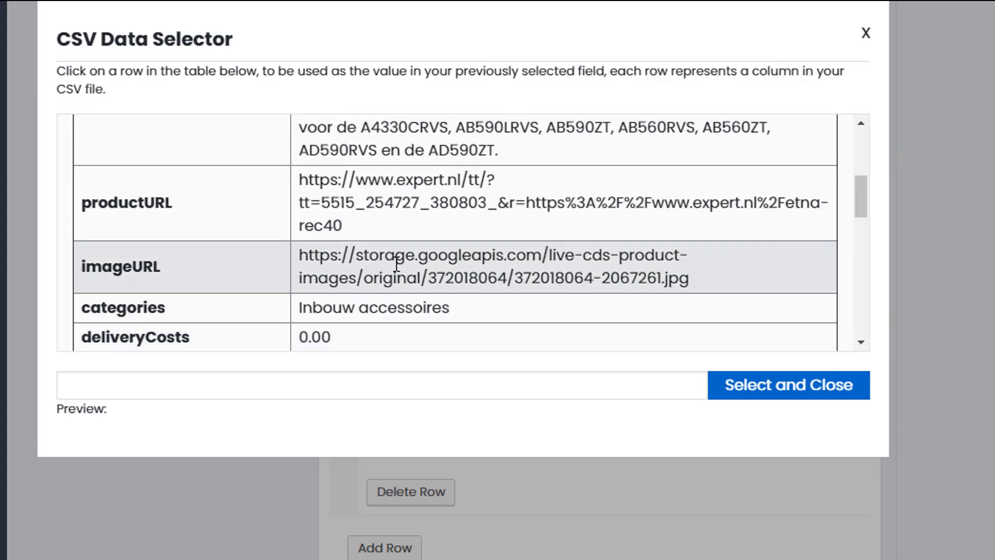
{"action": "scroll", "scroll_direction": "down", "scroll_amount": 3}
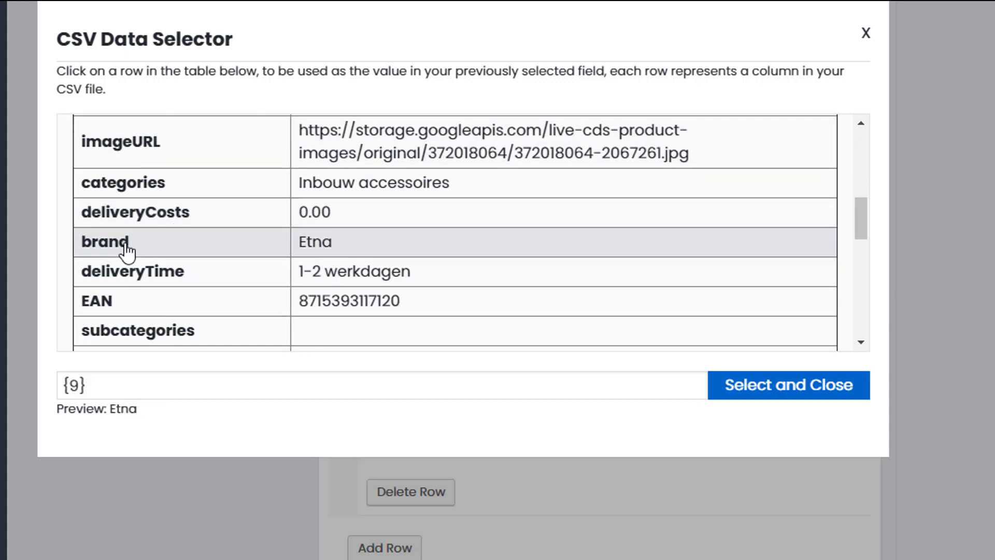
{"action": "type", "text": "{"}
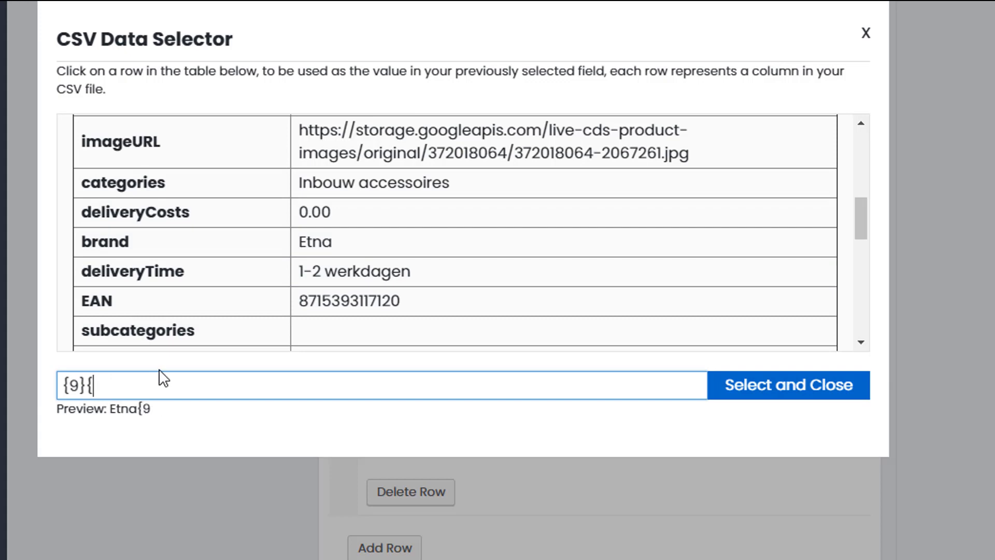
{"action": "left_click", "coordinate": [119, 242]}
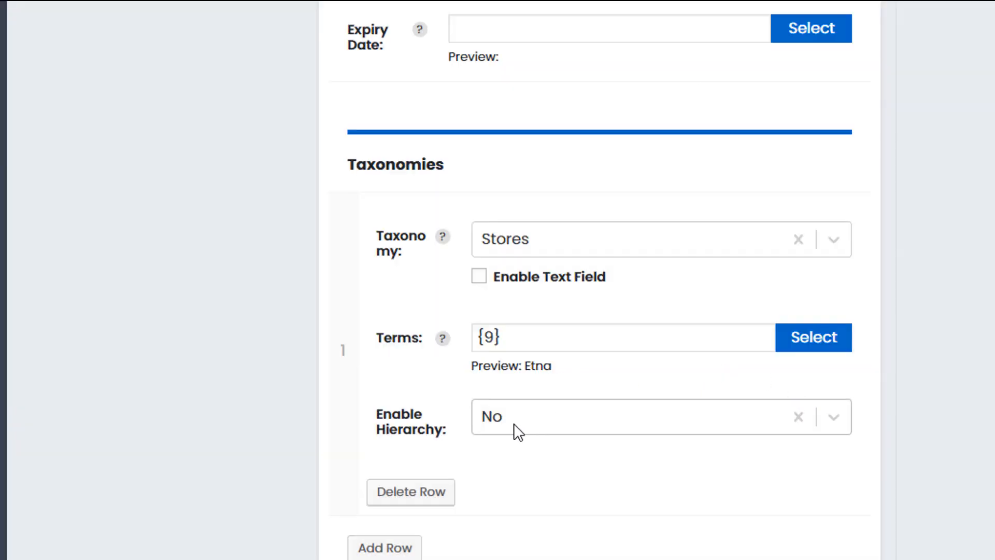
{"action": "mouse_move", "coordinate": [631, 377]}
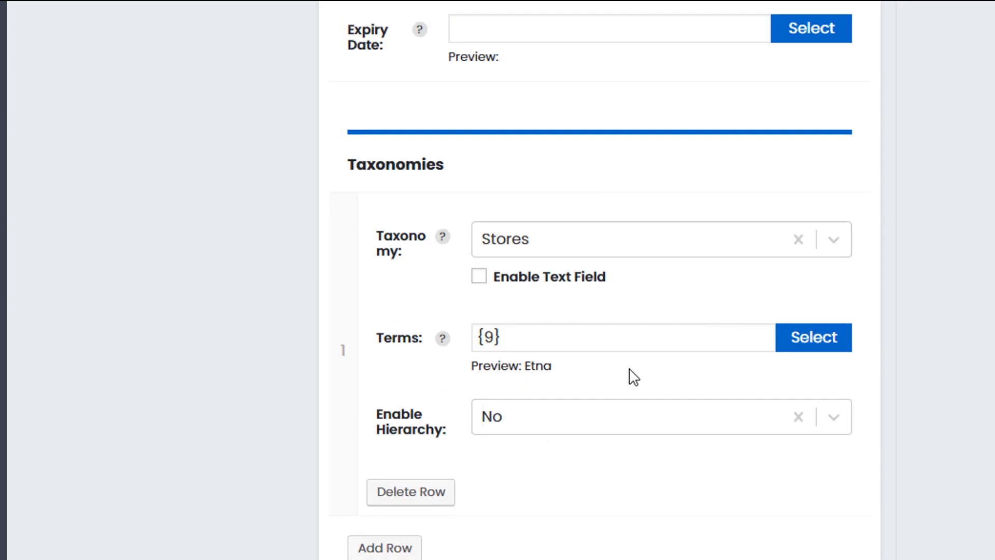
{"action": "mouse_move", "coordinate": [529, 229]}
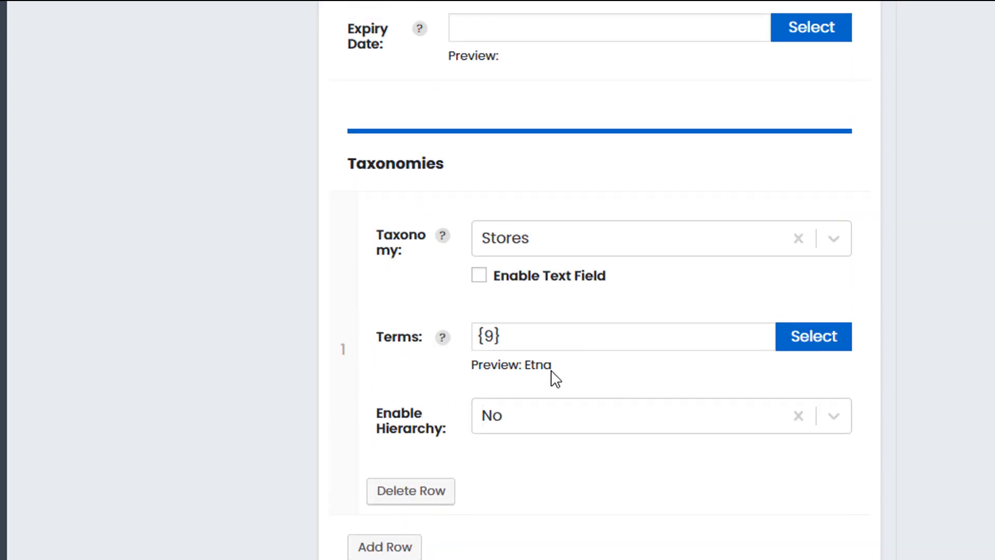
{"action": "scroll", "scroll_direction": "down", "scroll_amount": 3}
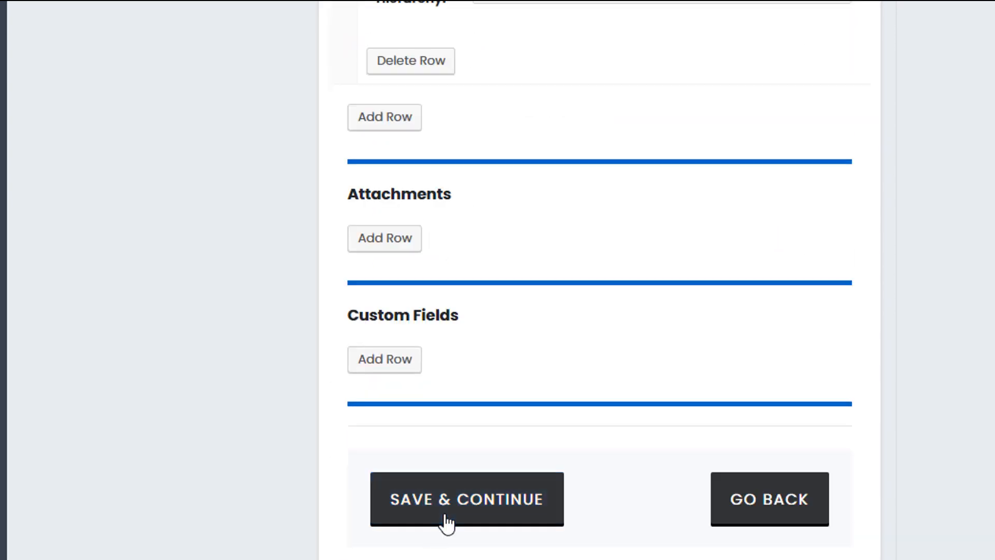
- Allow the import to create records and run it, inserting 51 of 51 coupons
{"action": "left_click", "coordinate": [467, 499]}
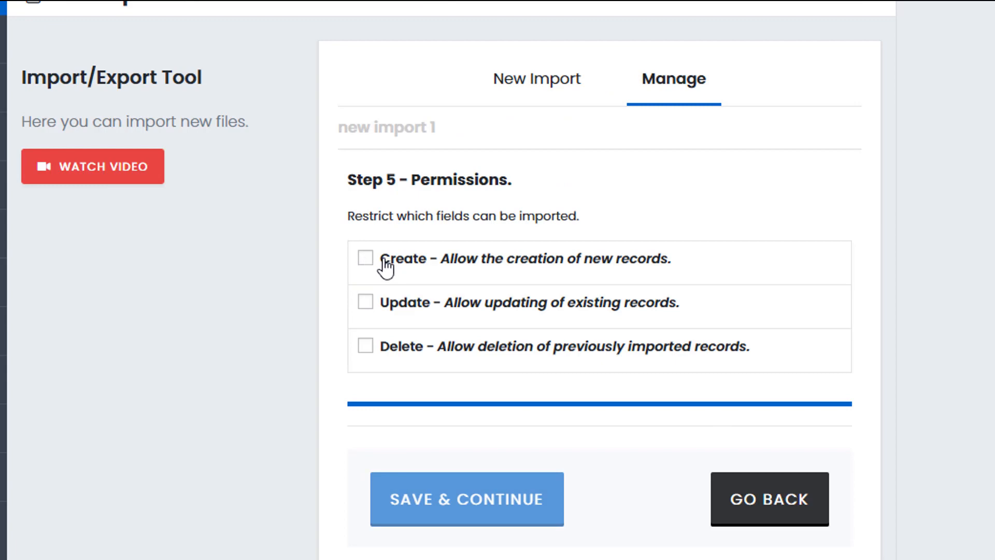
{"action": "left_click", "coordinate": [365, 258]}
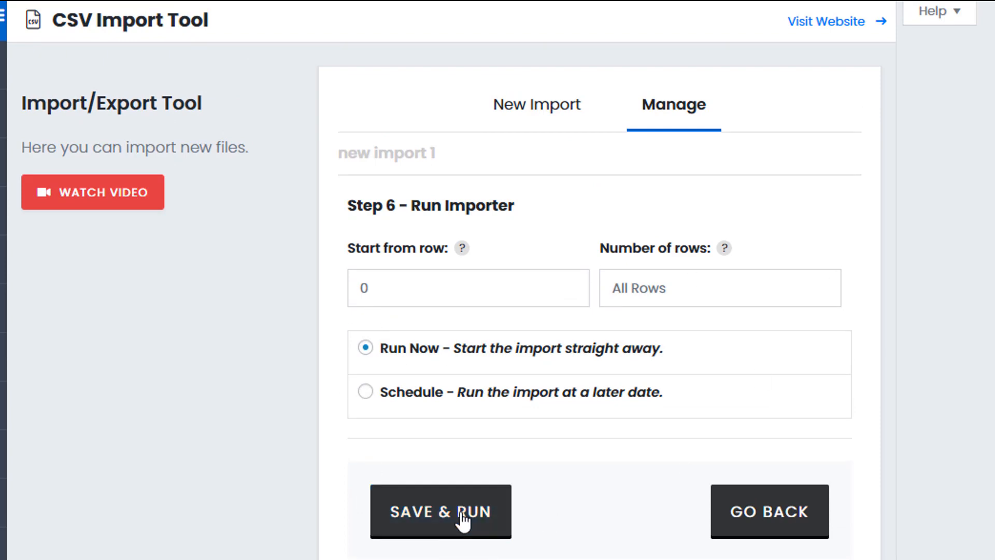
{"action": "left_click", "coordinate": [441, 511]}
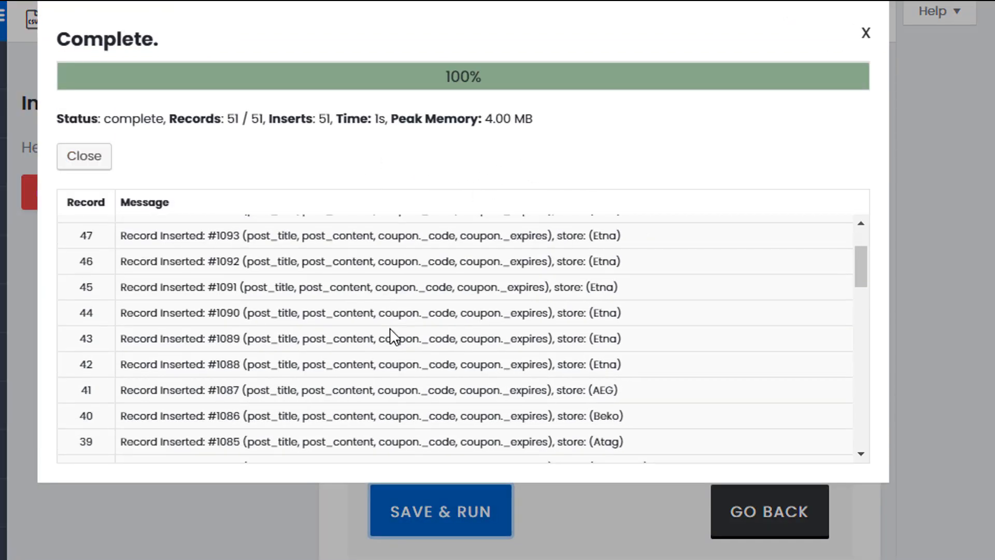
{"action": "scroll", "scroll_direction": "down", "scroll_amount": 3}
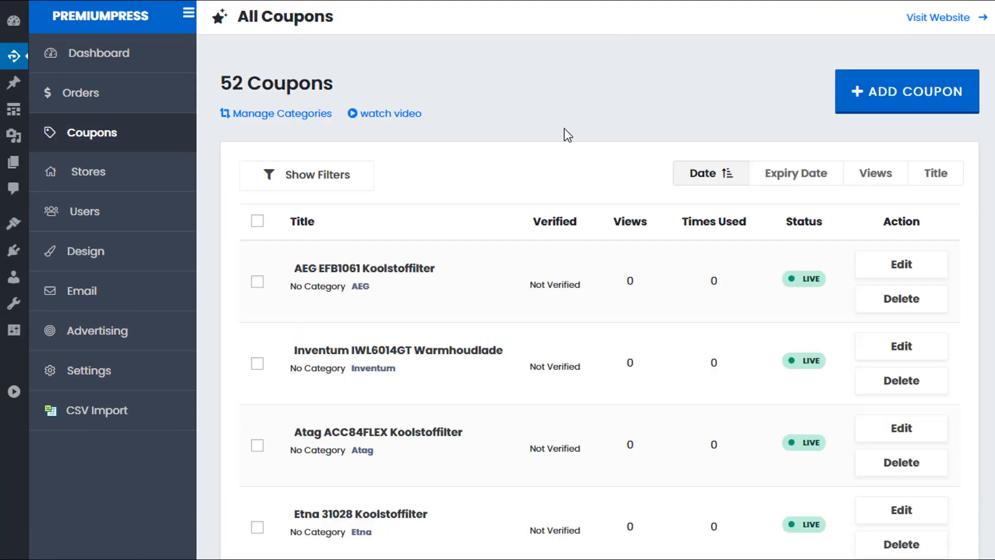
- Review the 12 imported brand stores, such as Etna and Electrolux with 11 coupons each
{"action": "scroll", "scroll_direction": "down", "scroll_amount": 3}
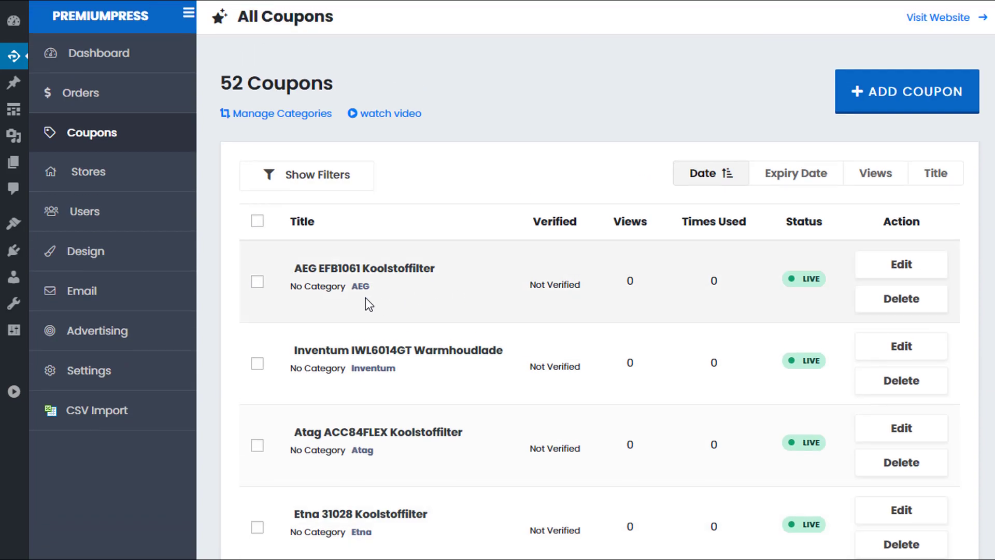
{"action": "mouse_move", "coordinate": [93, 178]}
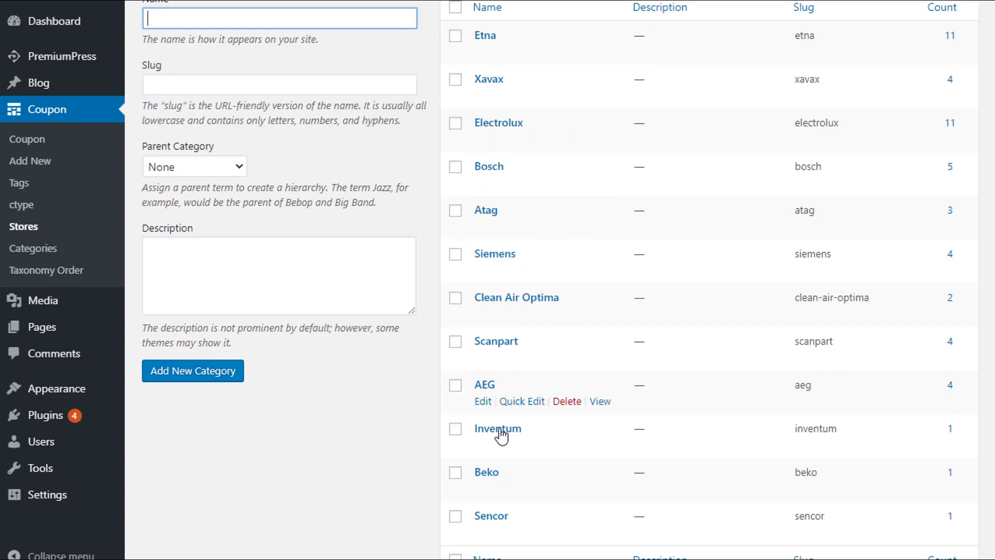
{"action": "scroll", "scroll_direction": "up", "scroll_amount": 3}
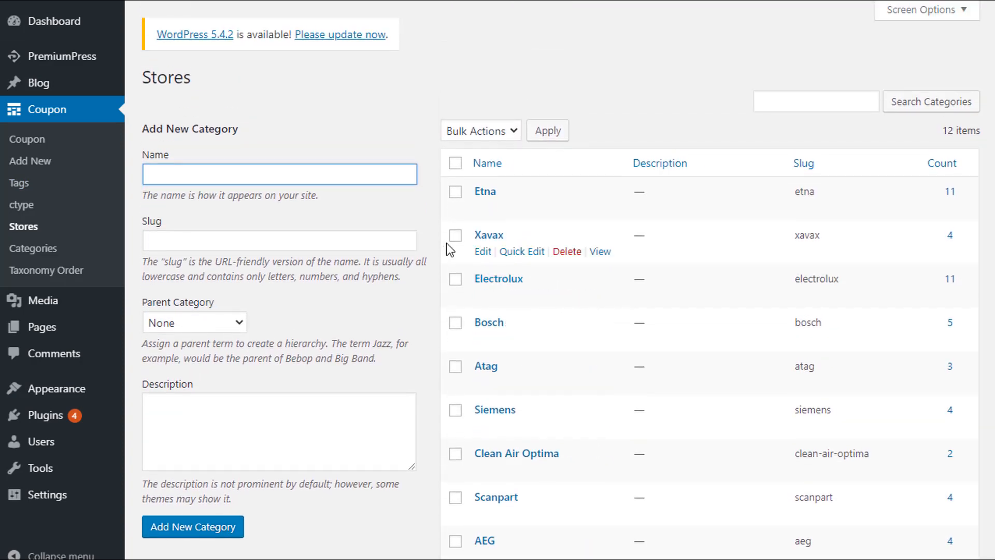
{"action": "mouse_move", "coordinate": [524, 233]}
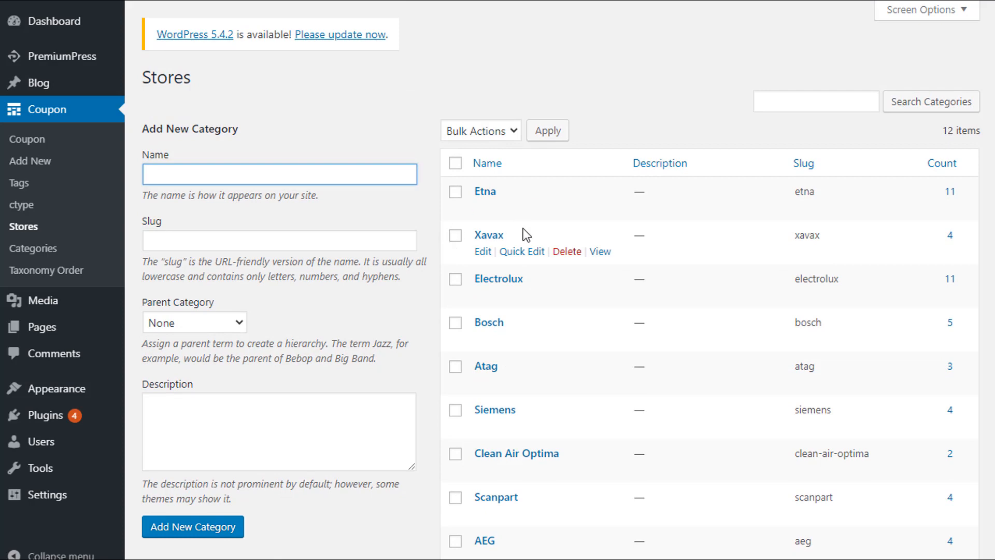
{"action": "mouse_move", "coordinate": [492, 204]}
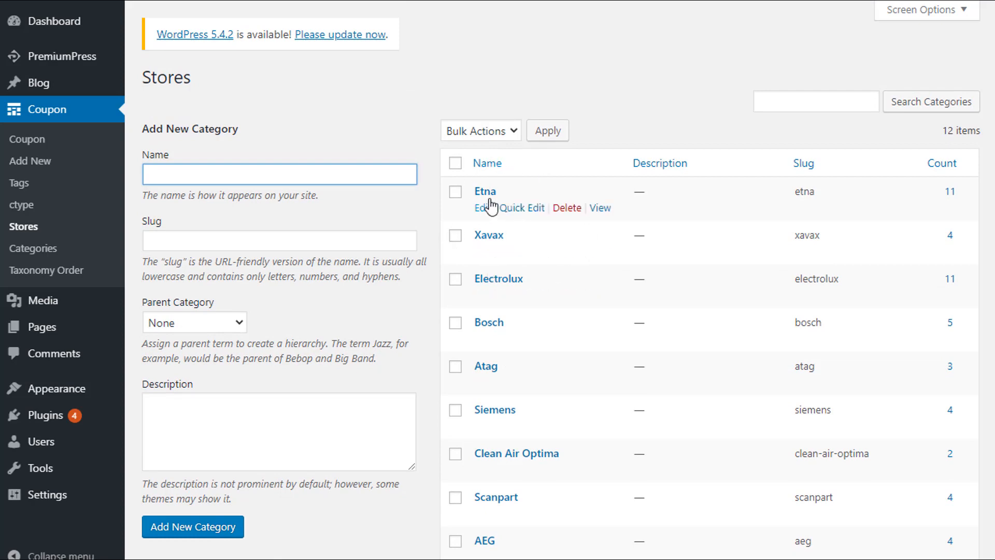
{"action": "scroll", "scroll_direction": "down", "scroll_amount": 3}
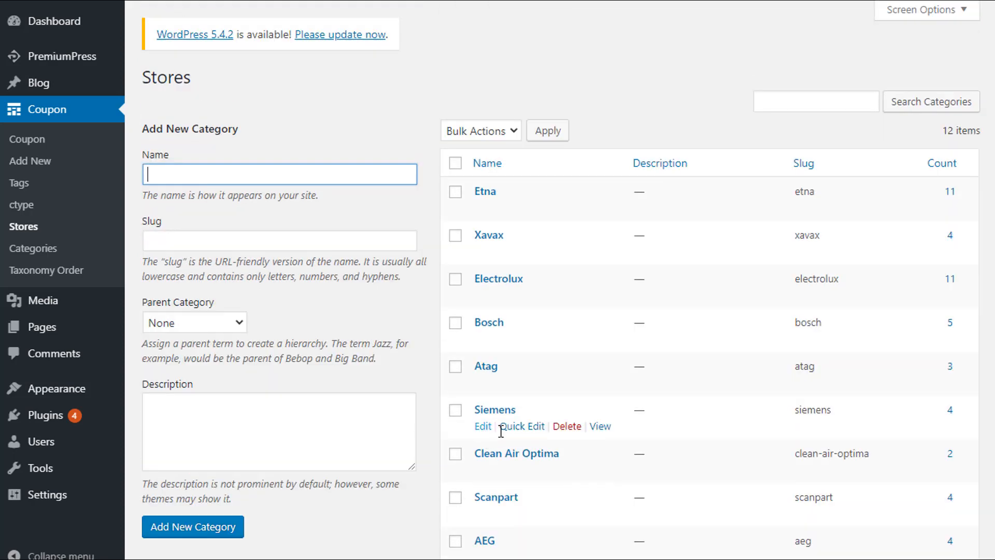
{"action": "mouse_move", "coordinate": [956, 204]}
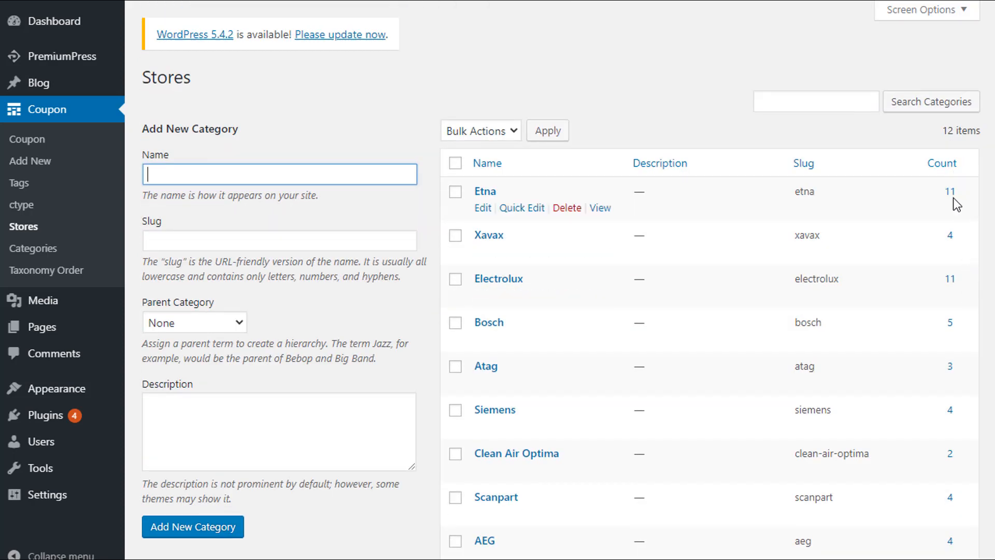
{"action": "mouse_move", "coordinate": [916, 209]}
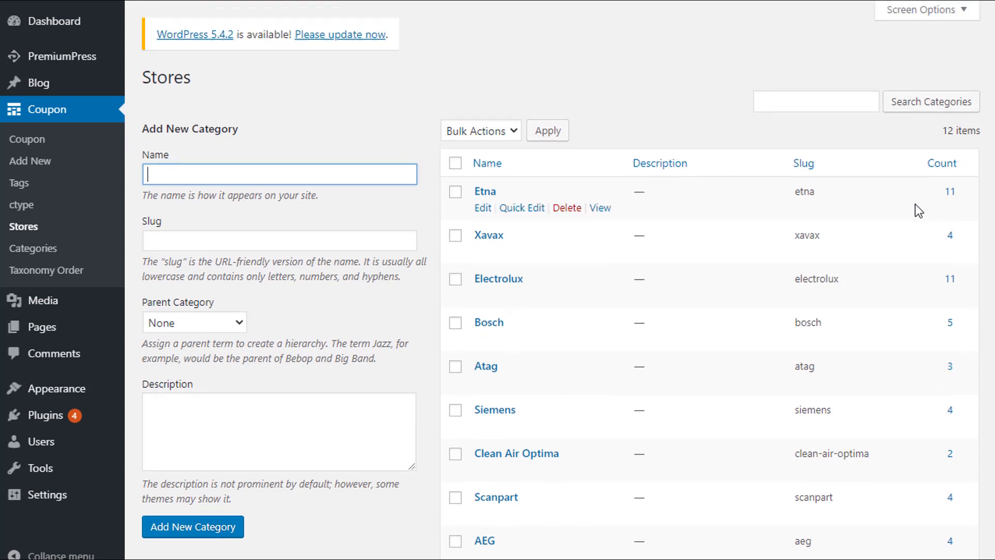
{"action": "mouse_move", "coordinate": [37, 108]}
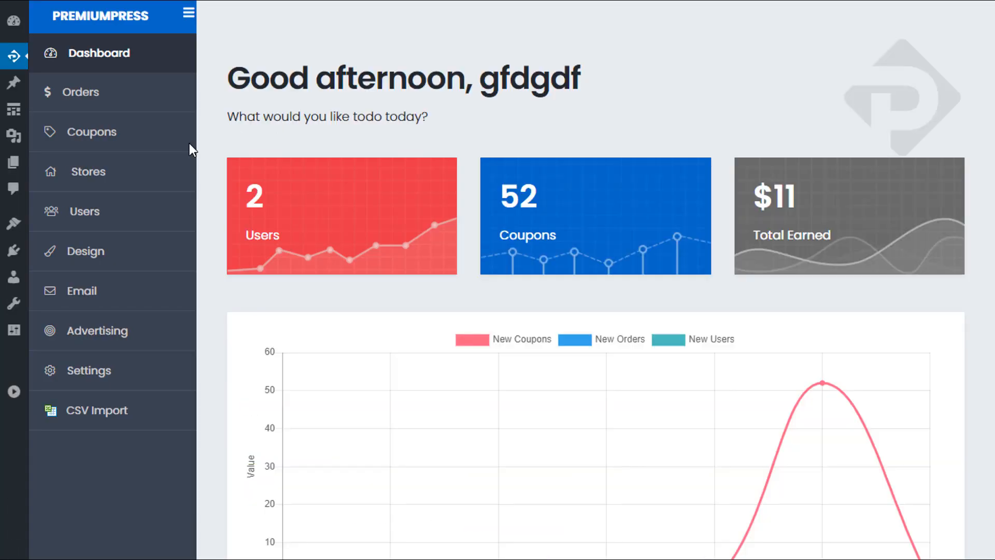
- Reopen 'new import 1' via Manage, go back to Step 2 and choose Uploaded File
{"action": "left_click", "coordinate": [97, 410]}
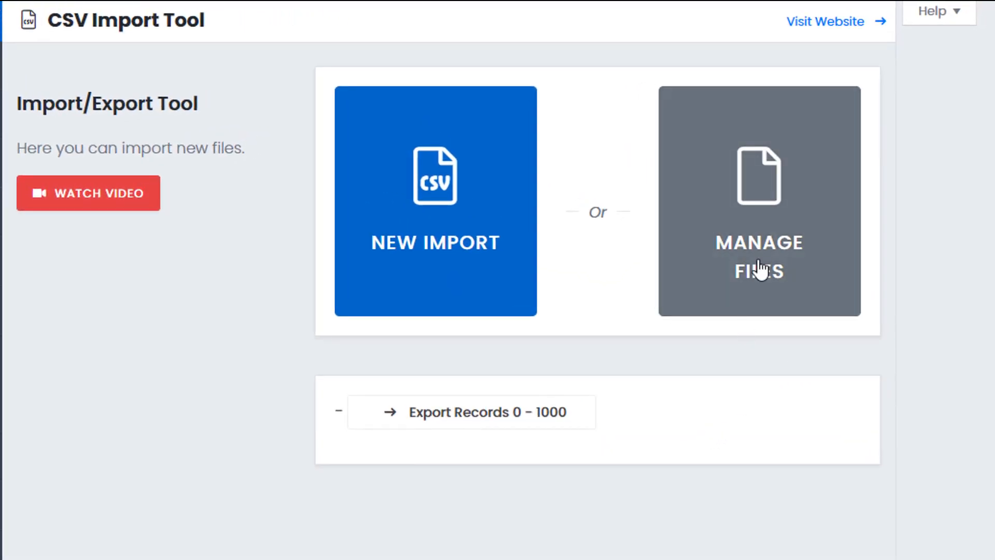
{"action": "left_click", "coordinate": [759, 195]}
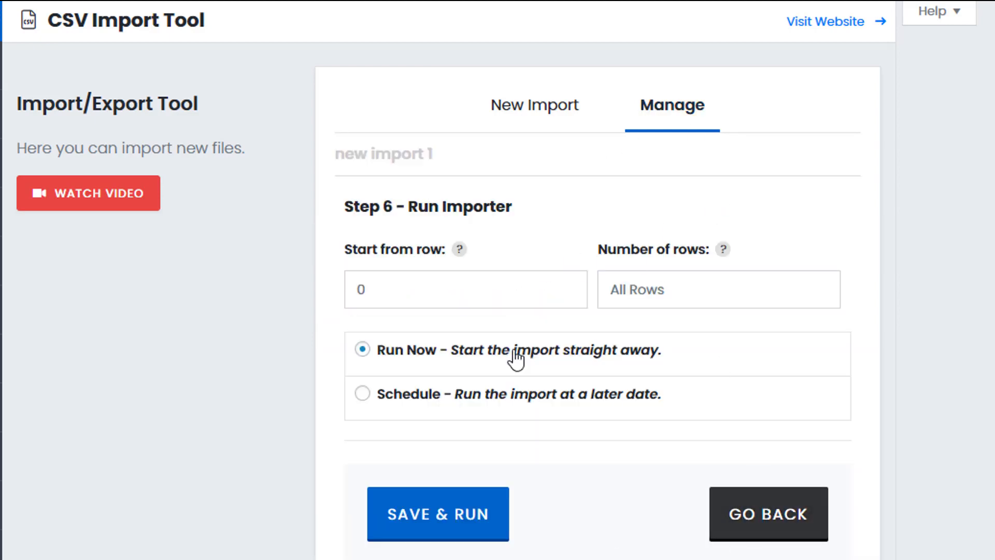
{"action": "left_click", "coordinate": [768, 516]}
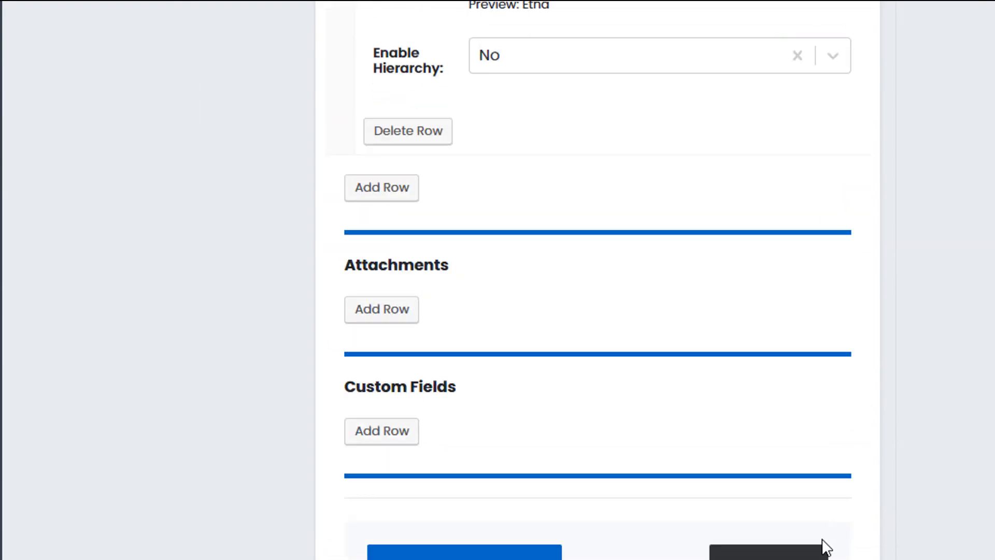
{"action": "scroll", "scroll_direction": "down", "scroll_amount": 3}
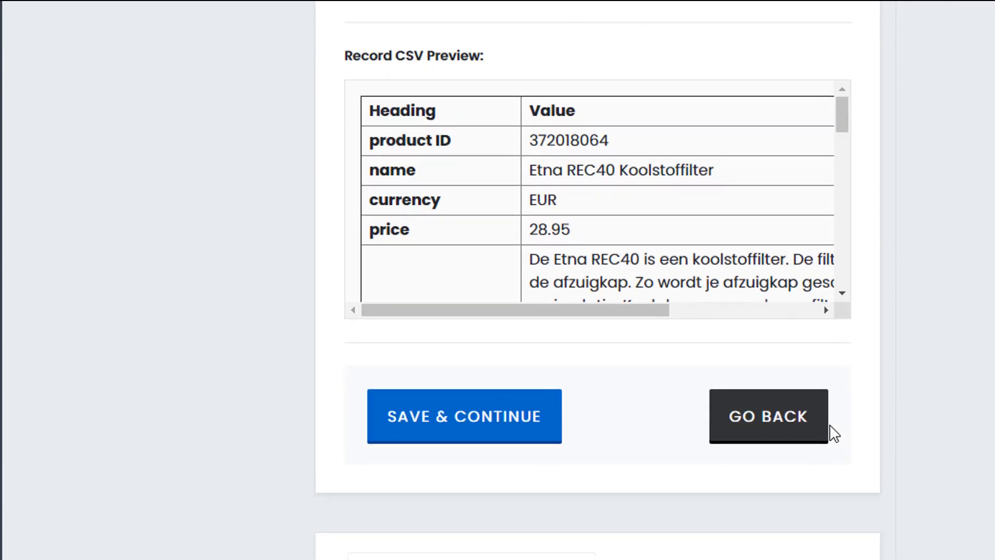
{"action": "left_click", "coordinate": [770, 416]}
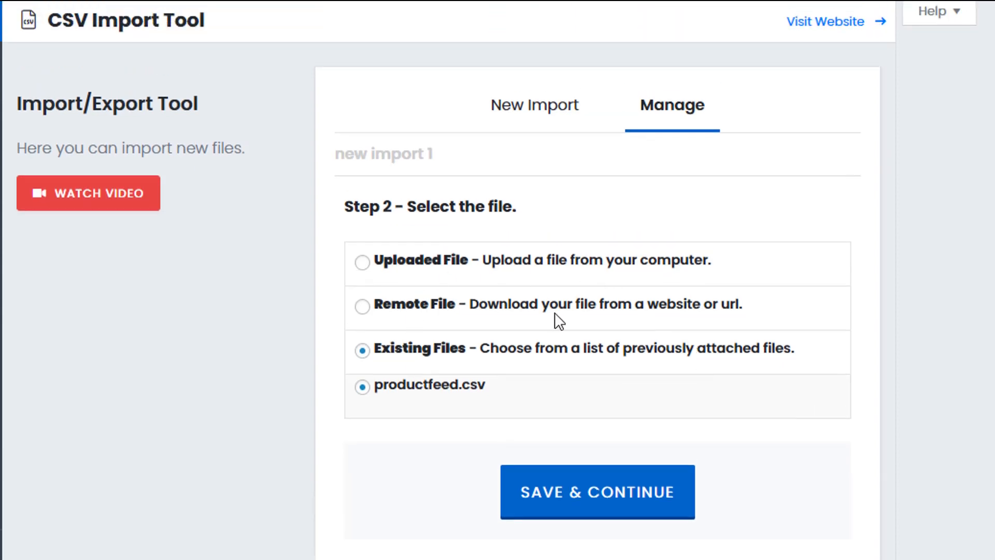
{"action": "mouse_move", "coordinate": [423, 354]}
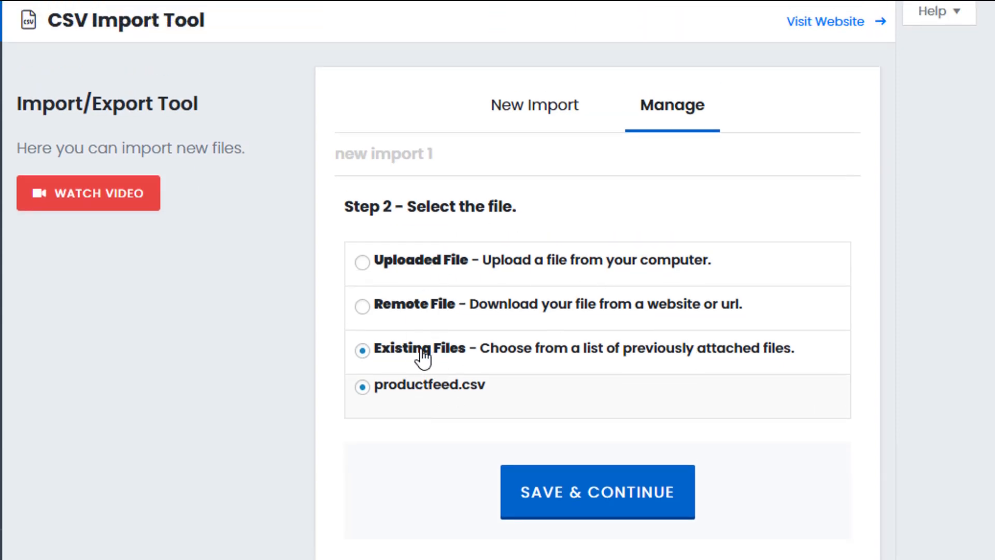
{"action": "mouse_move", "coordinate": [400, 285]}
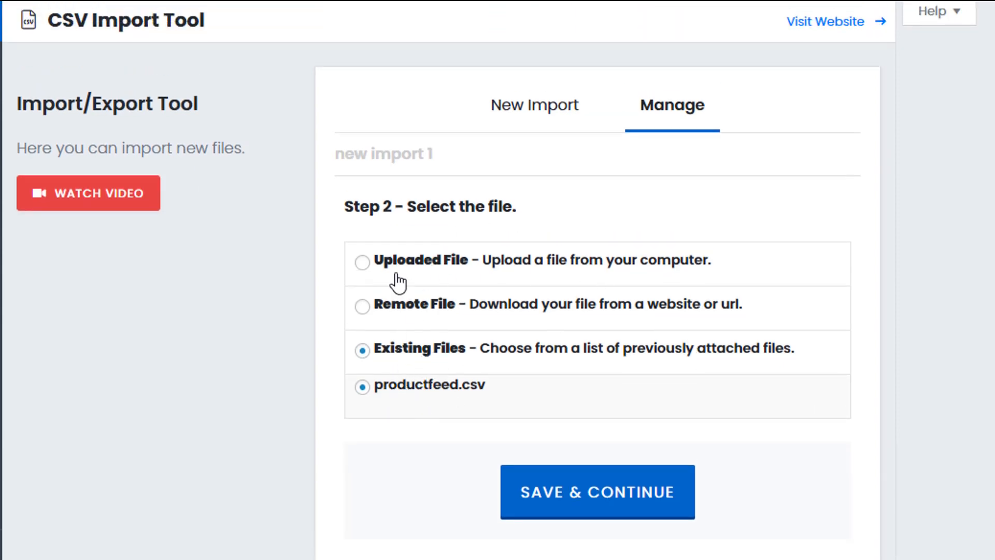
{"action": "left_click", "coordinate": [363, 262]}
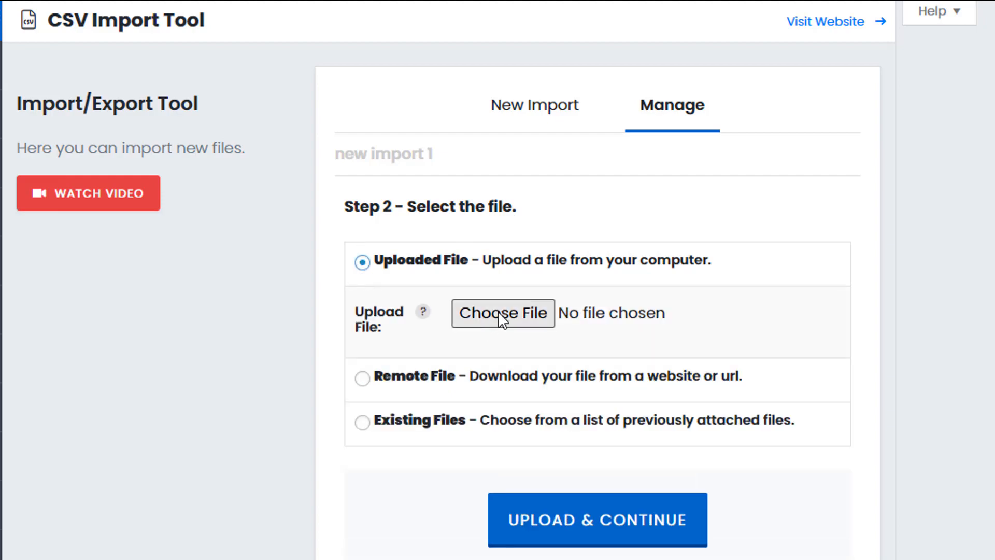
- Replace the file with new test.csv using a comma delimiter and continue to field mapping
{"action": "left_click", "coordinate": [503, 313]}
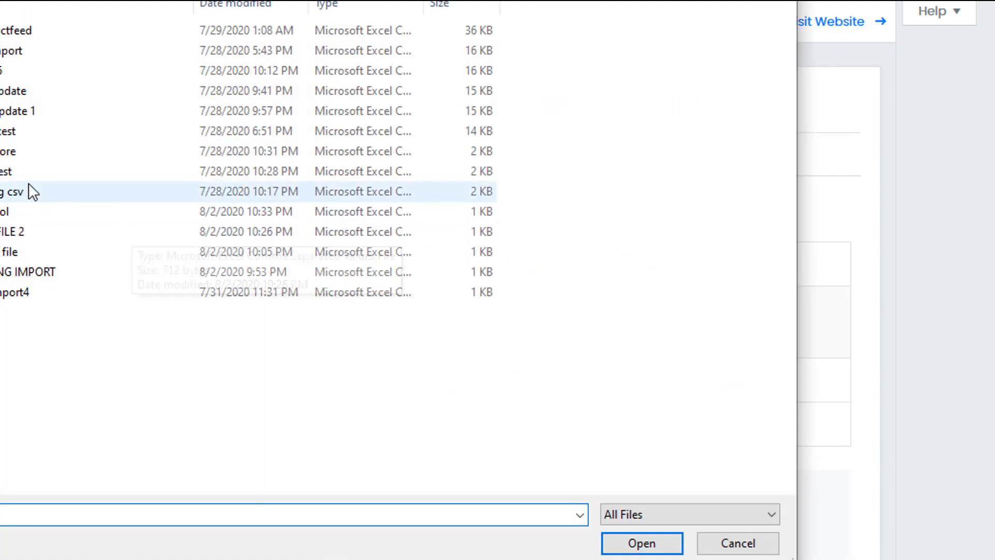
{"action": "left_click", "coordinate": [643, 543]}
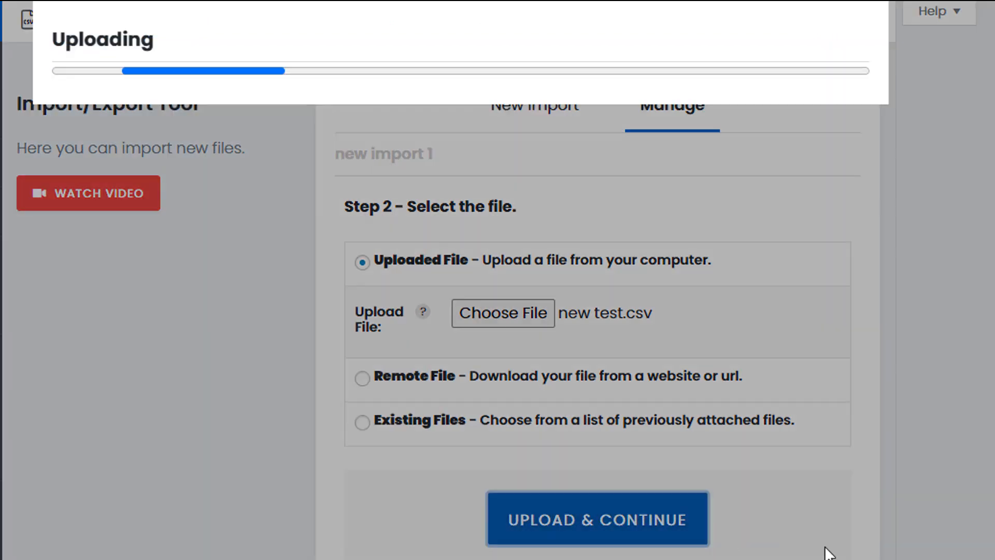
{"action": "left_click", "coordinate": [596, 519]}
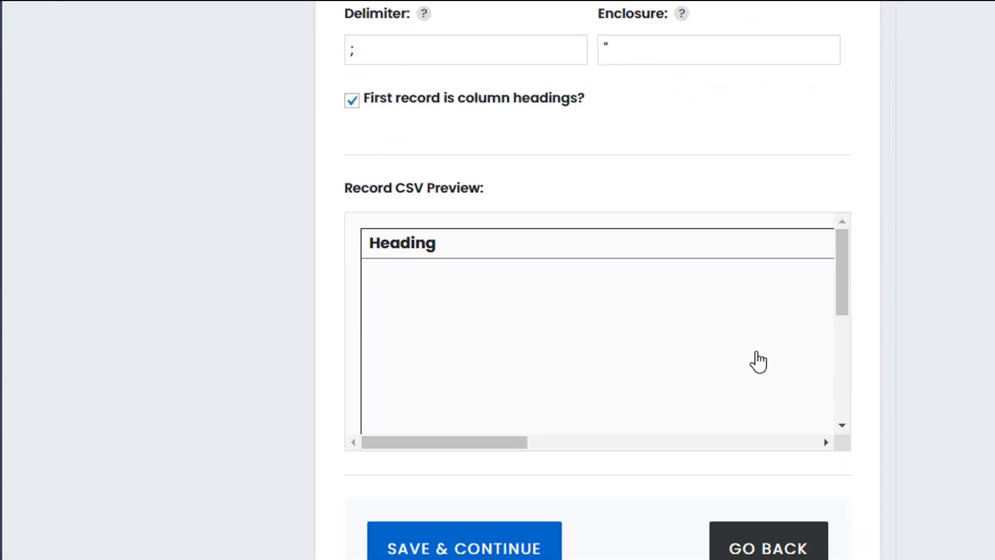
{"action": "left_click_drag", "start_coordinate": [444, 441], "coordinate": [622, 442]}
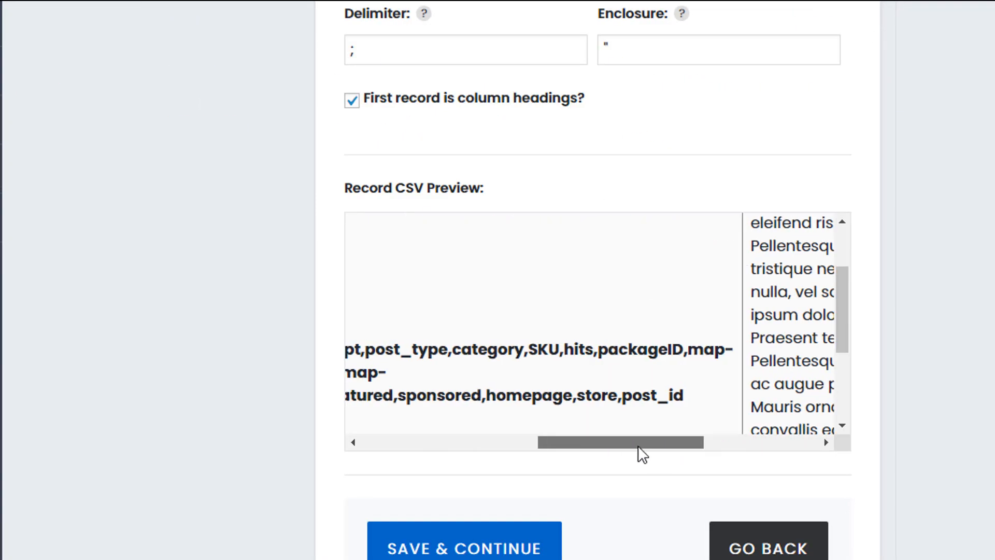
{"action": "left_click_drag", "start_coordinate": [619, 443], "coordinate": [442, 443]}
{"action": "type", "text": ","}
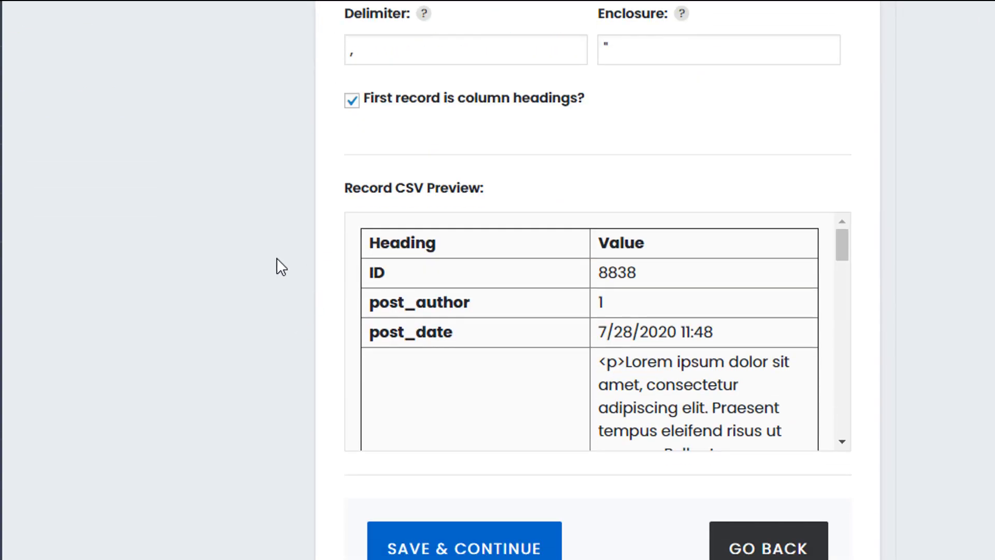
{"action": "scroll", "scroll_direction": "down", "scroll_amount": 3}
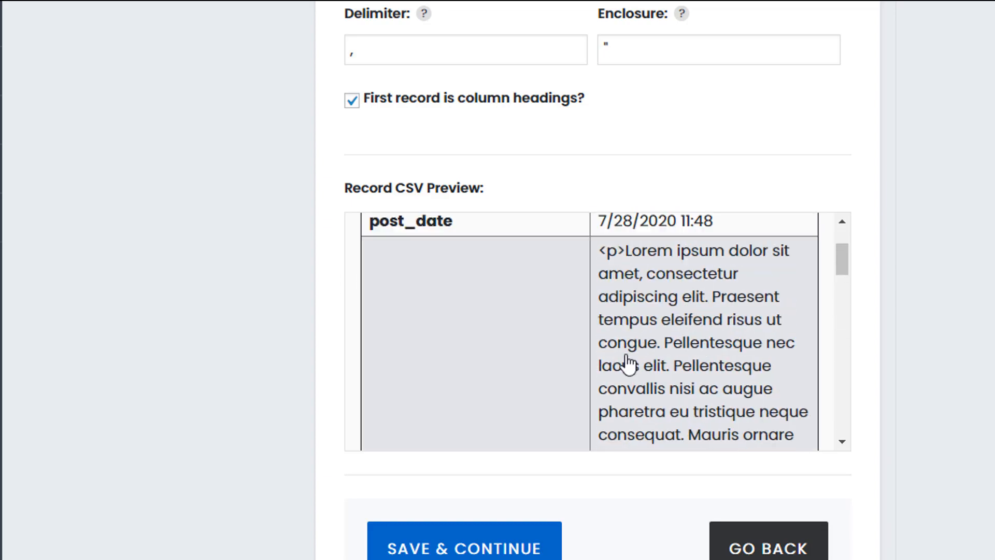
{"action": "left_click", "coordinate": [465, 550]}
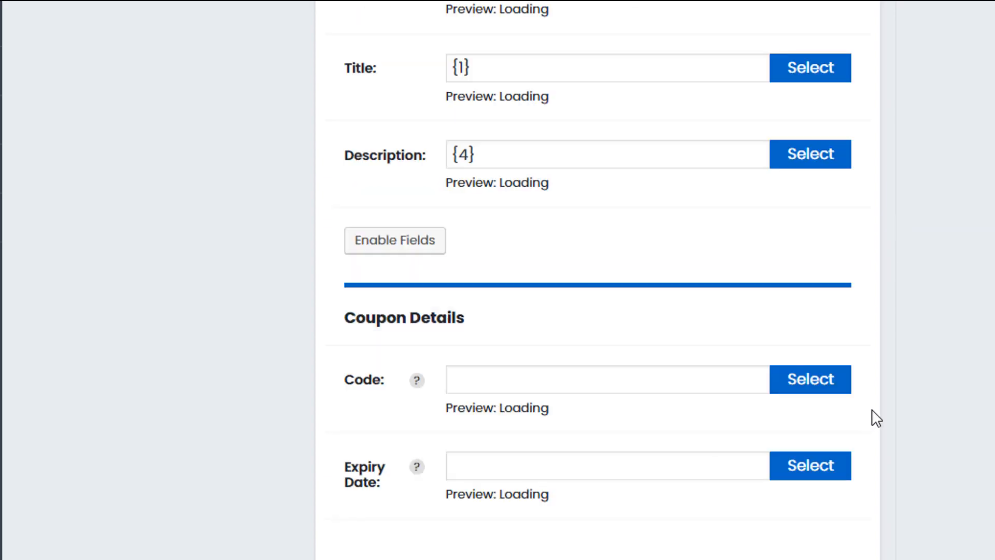
- Scroll through the Step 4 mapping fields before returning to a fresh New Import
{"action": "scroll", "scroll_direction": "down", "scroll_amount": 3}
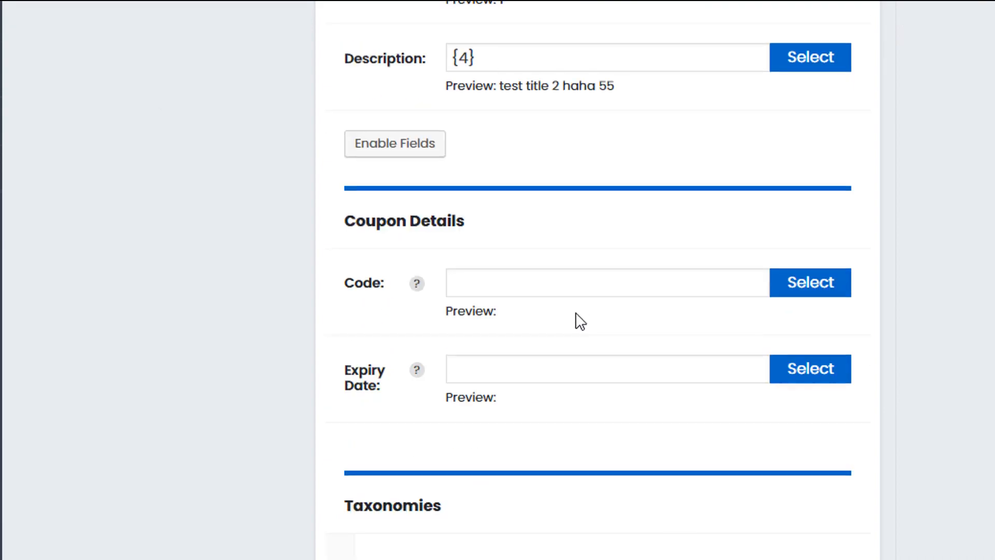
{"action": "scroll", "scroll_direction": "down", "scroll_amount": 3}
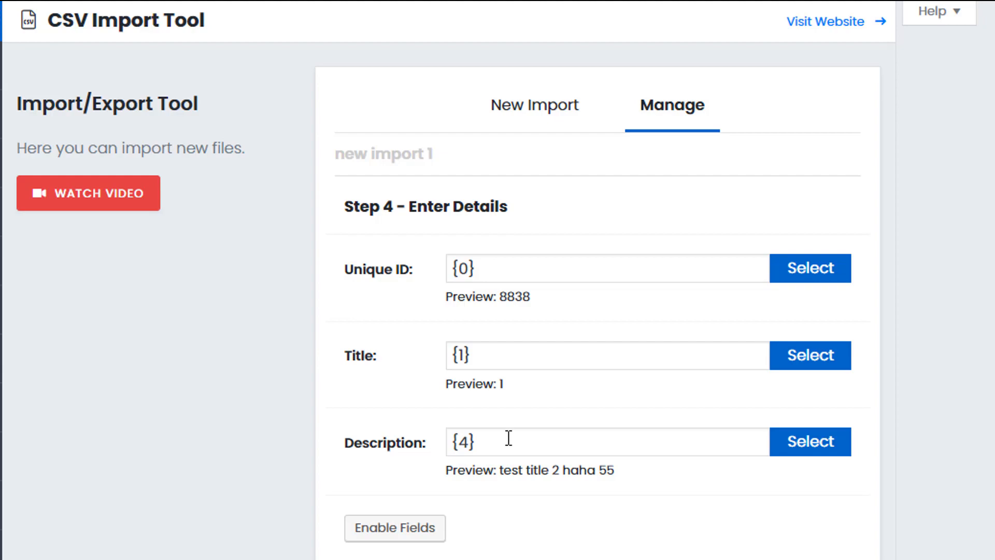
{"action": "scroll", "scroll_direction": "down", "scroll_amount": 3}
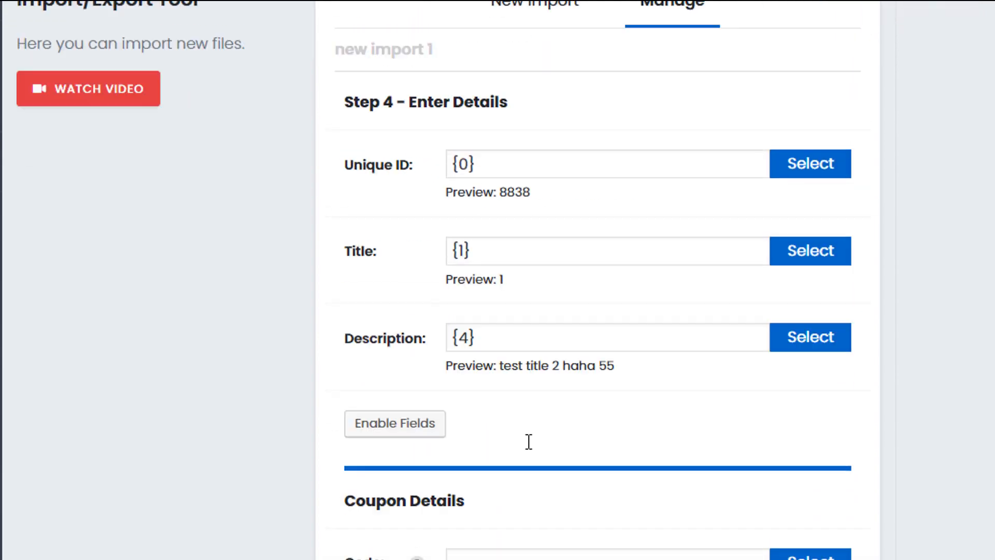
{"action": "scroll", "scroll_direction": "down", "scroll_amount": 3}
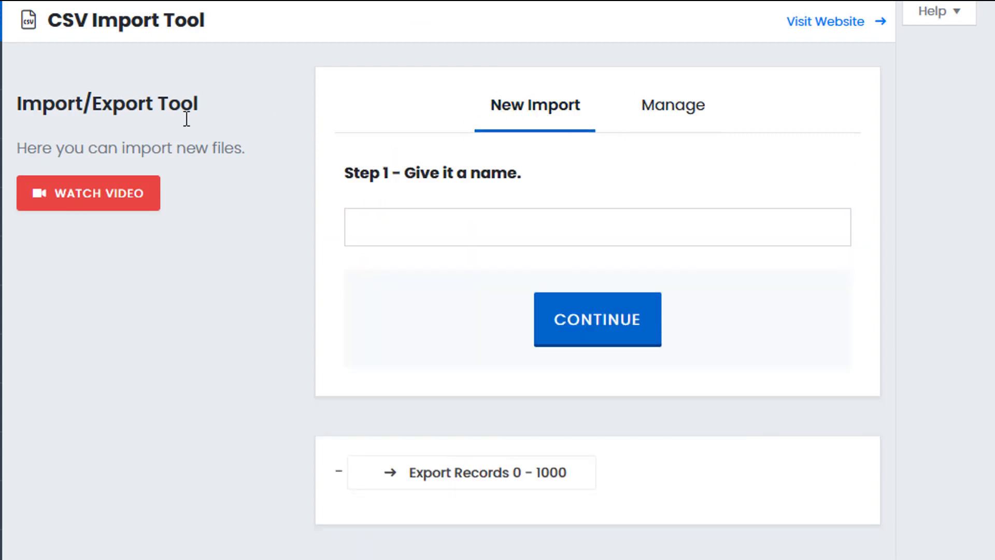
{"action": "scroll", "scroll_direction": "down", "scroll_amount": 3}
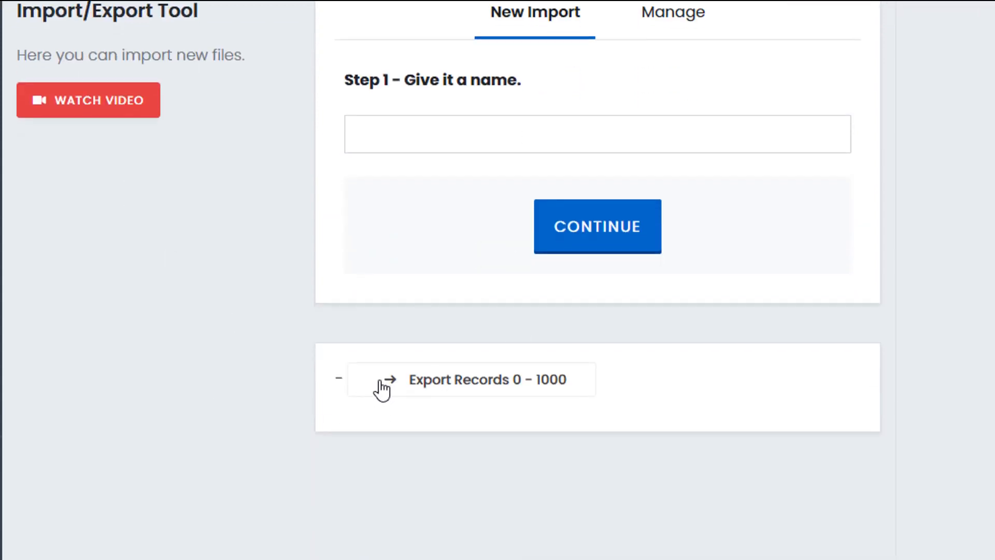